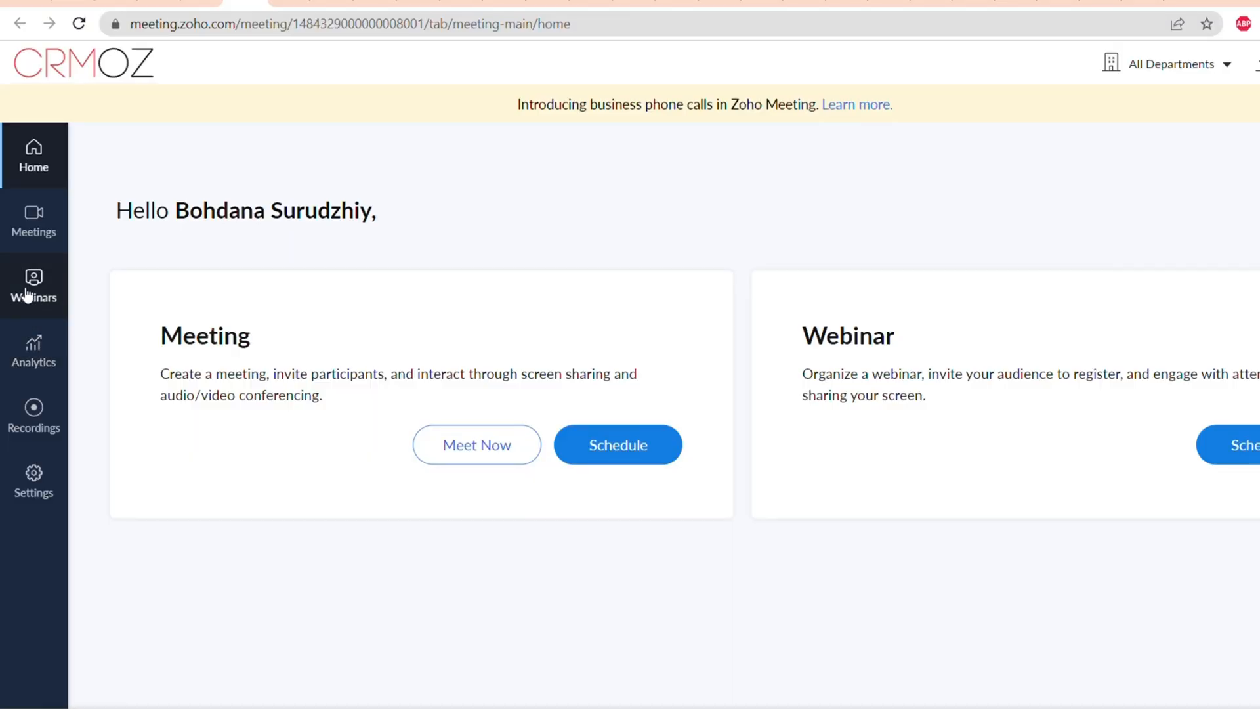
View the upcoming webinars list, then go to the account settings.
click(34, 285)
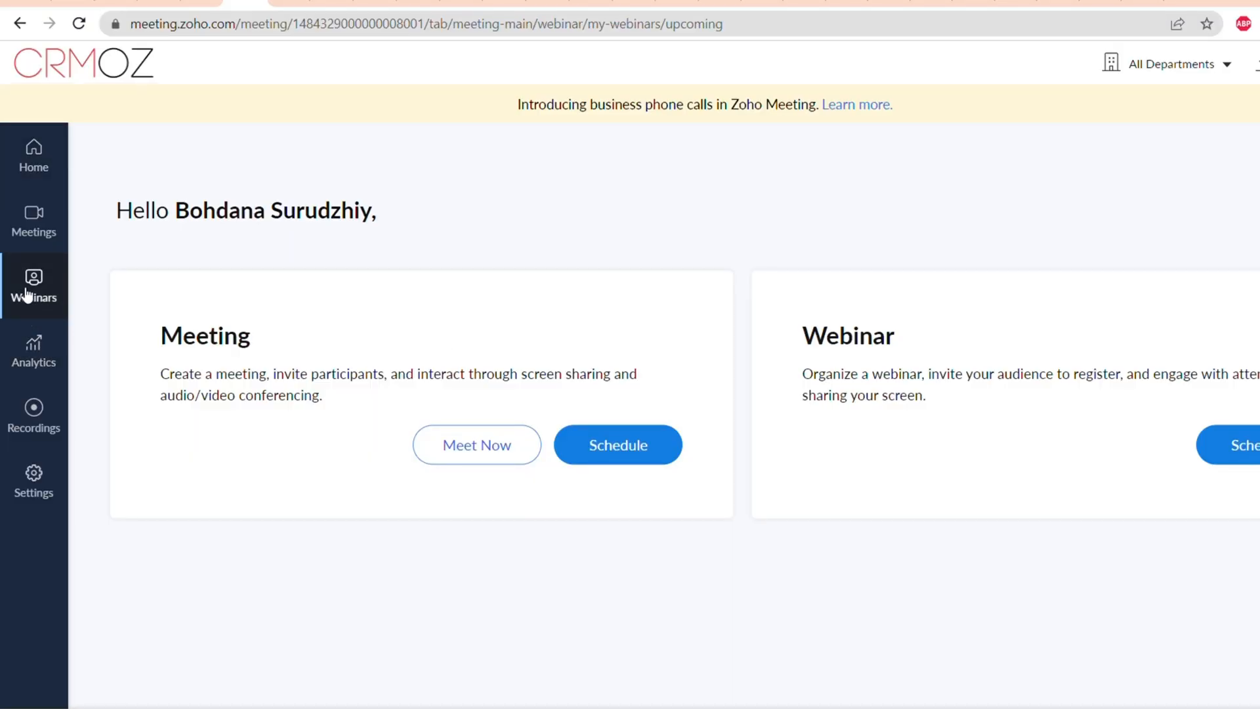
click(34, 283)
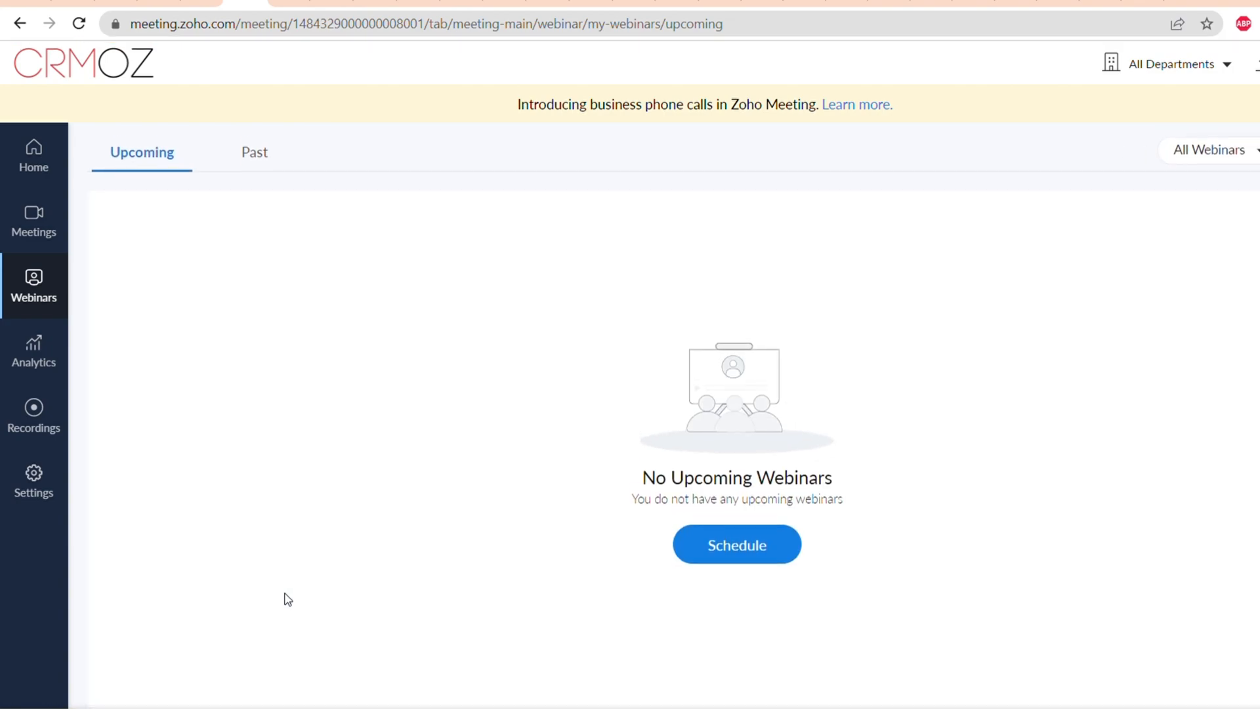
mouse_move(58, 457)
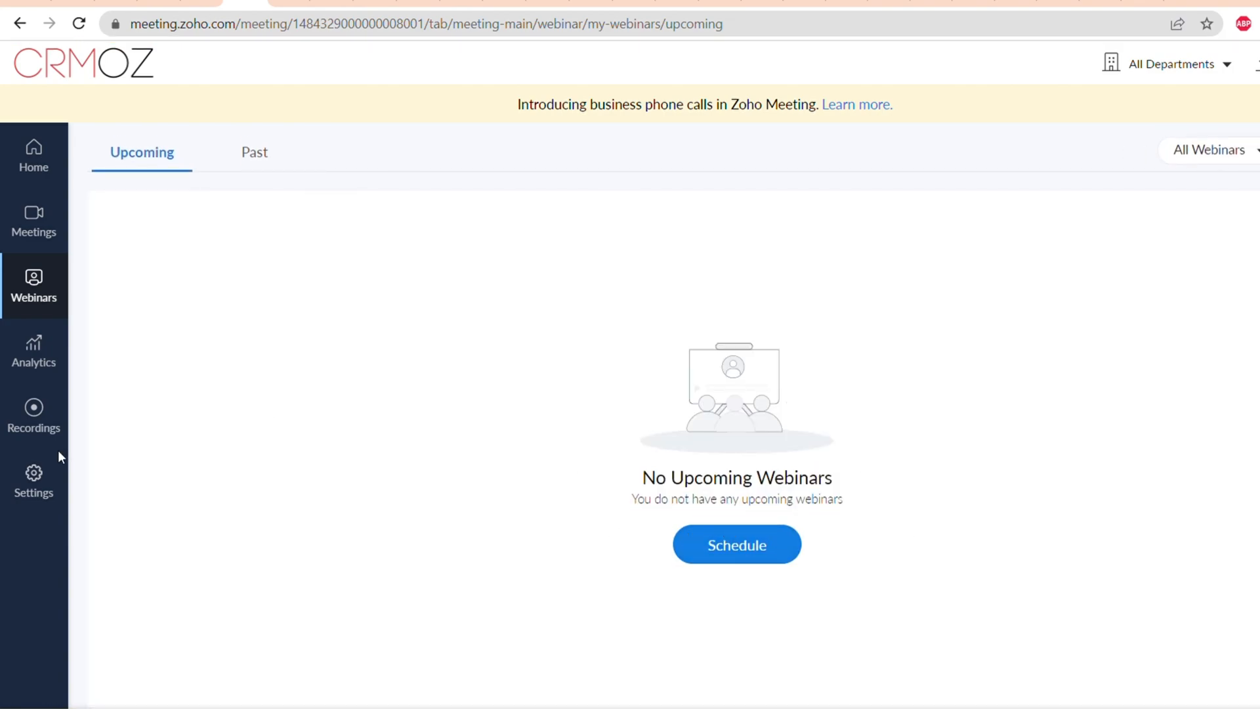
click(33, 476)
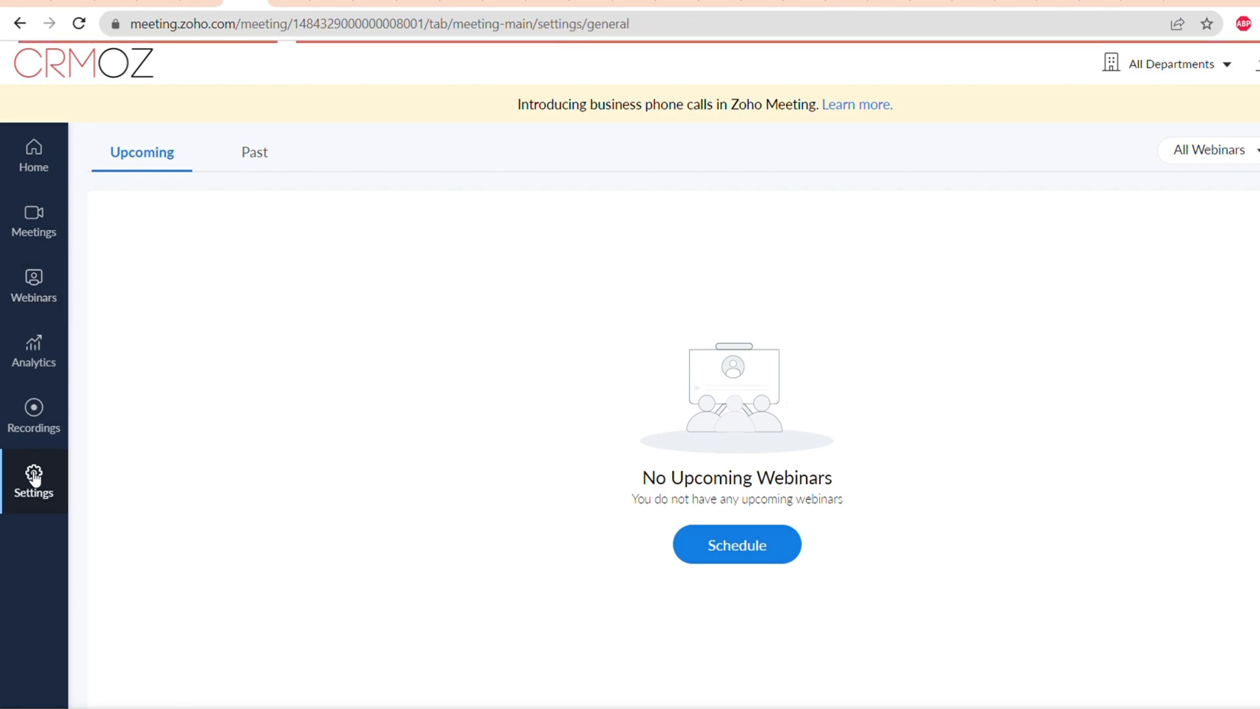
In Webinar settings enable 'Livestreaming on YouTube' and the organizer-only 'Floating toolbar', then review Recording.
click(34, 475)
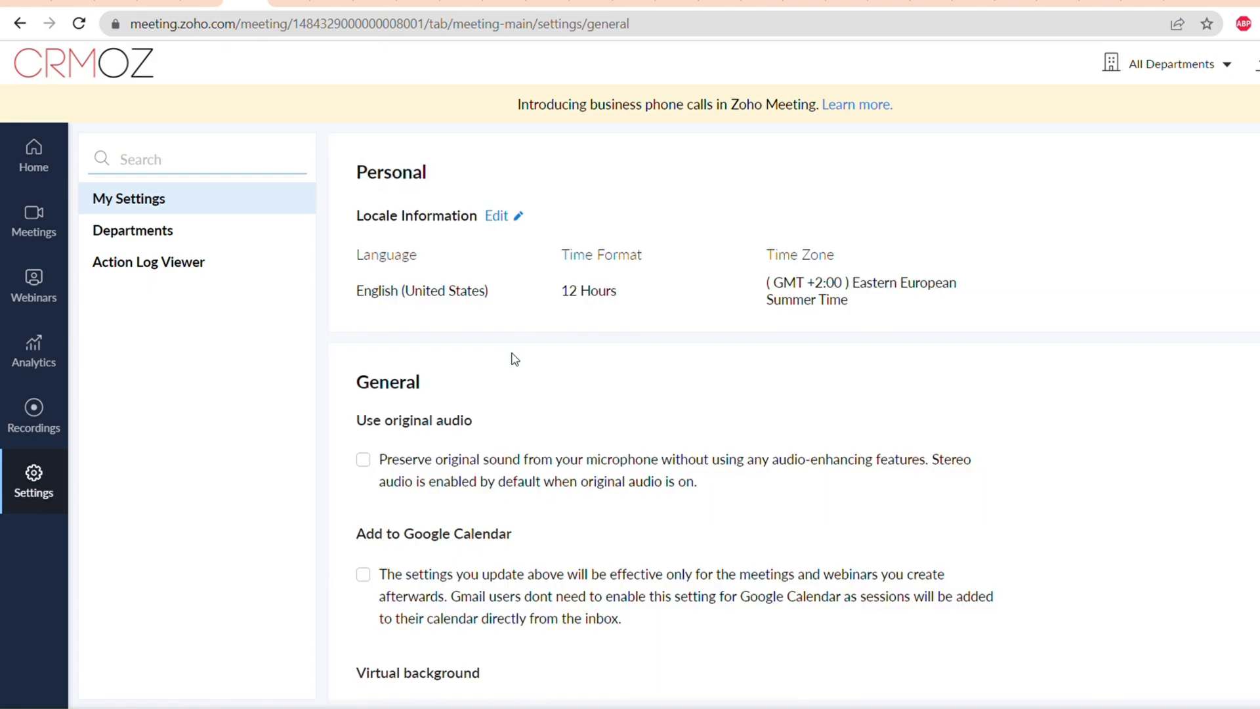
scroll(down, 3)
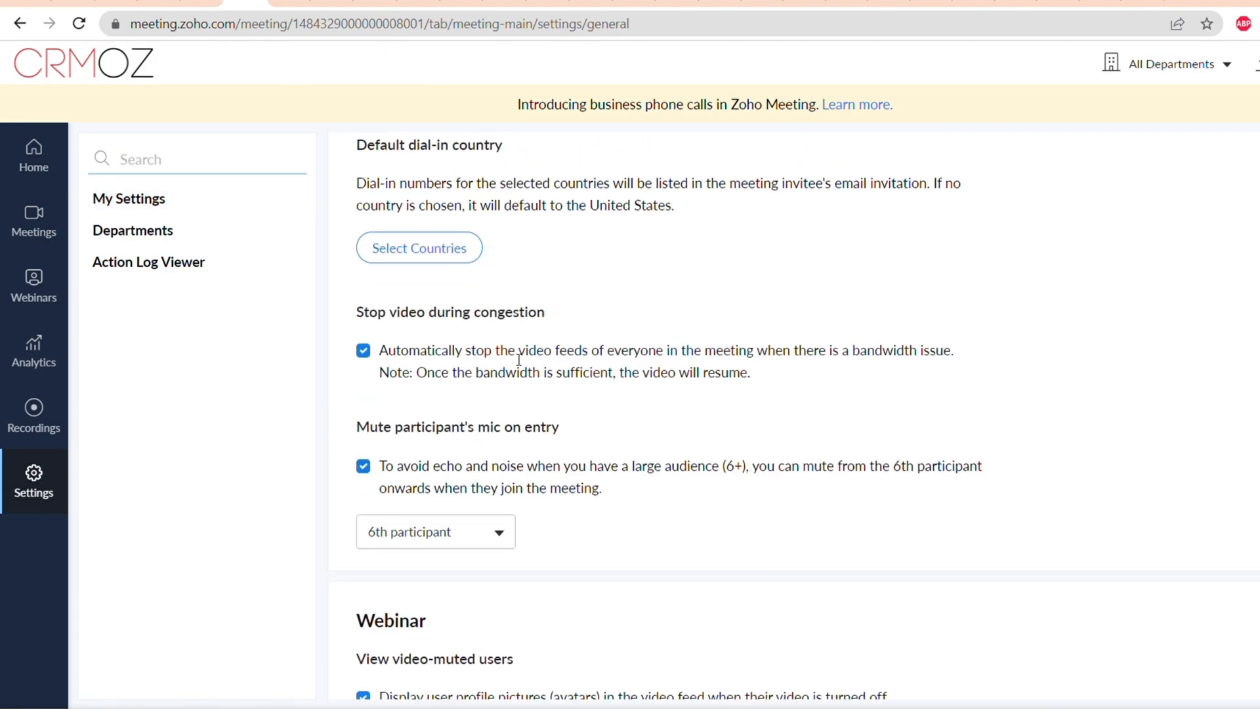
scroll(down, 3)
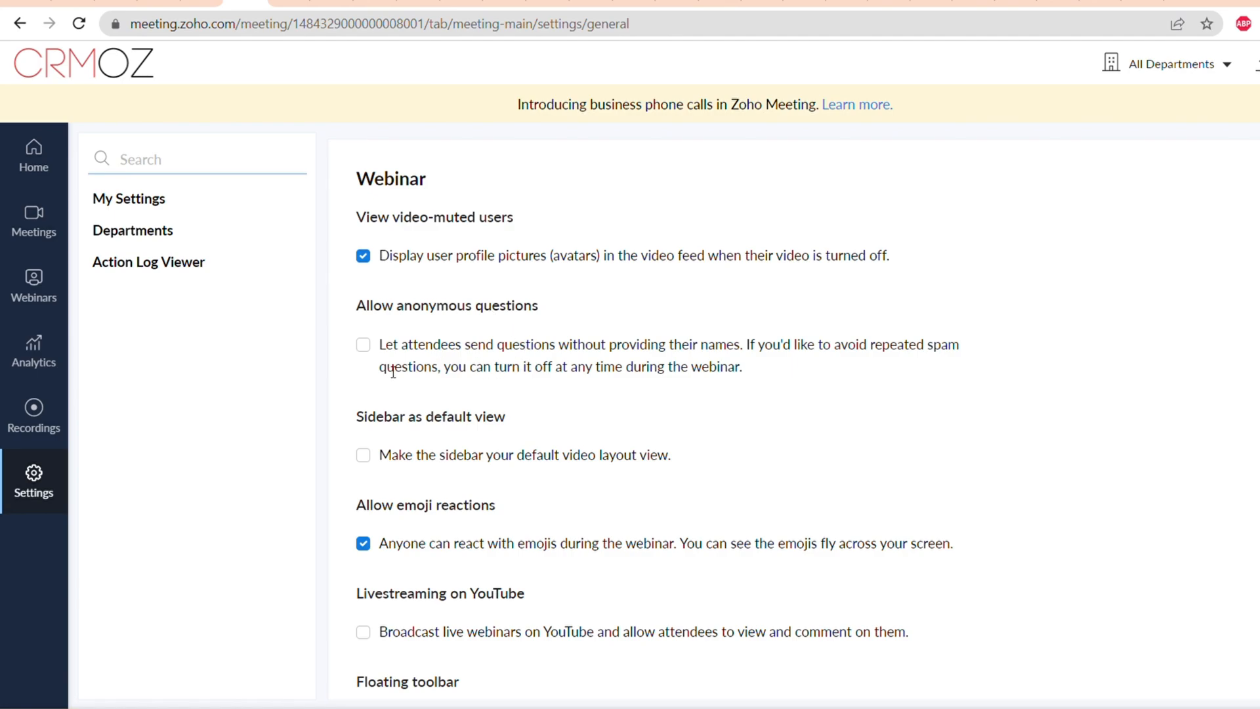
scroll(down, 3)
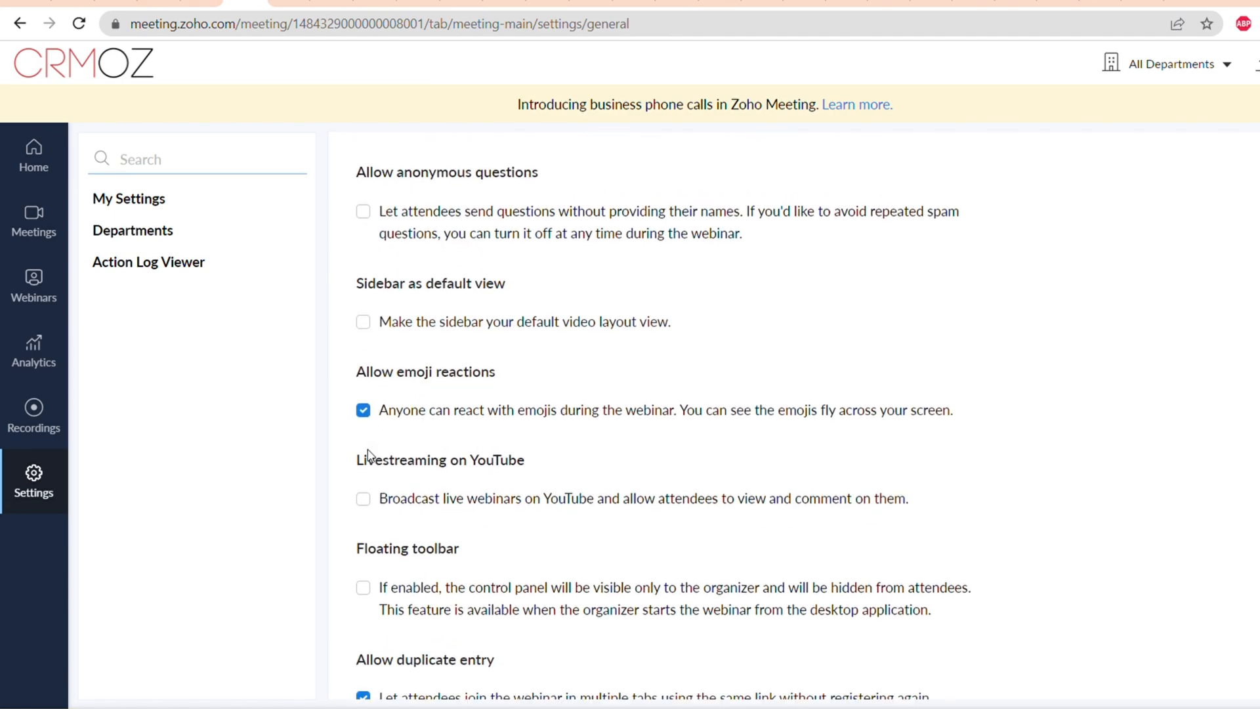
scroll(down, 3)
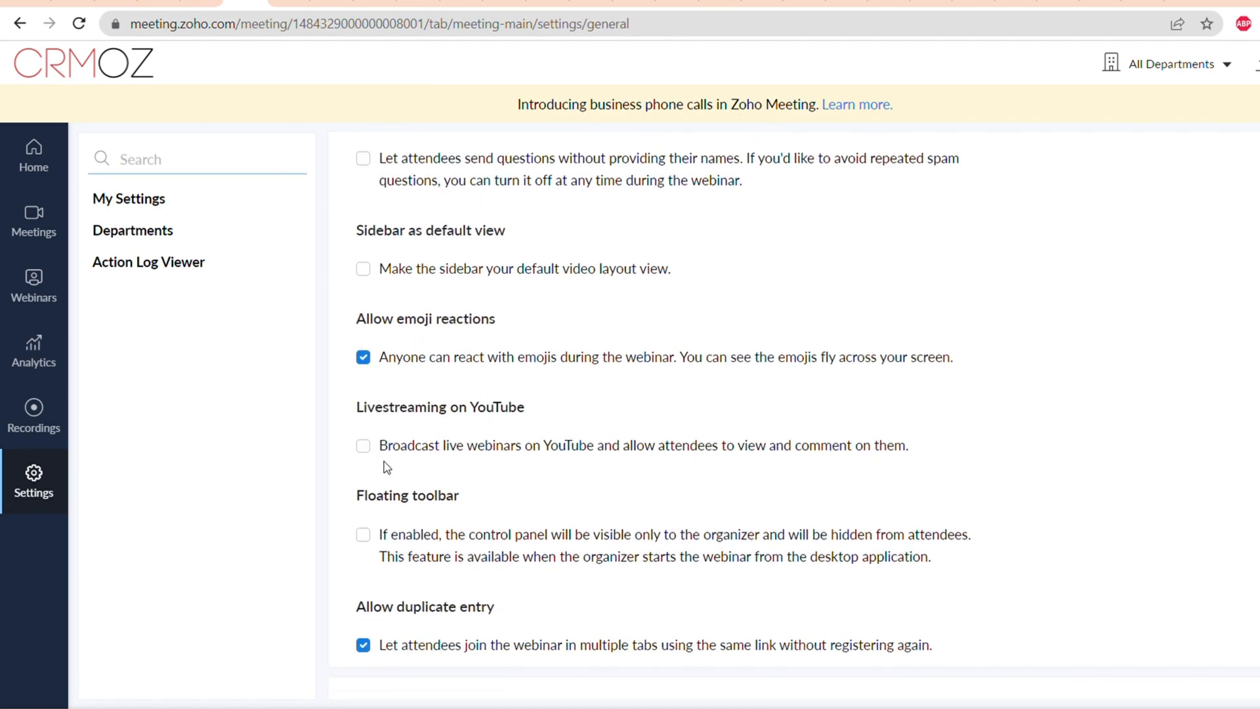
click(362, 446)
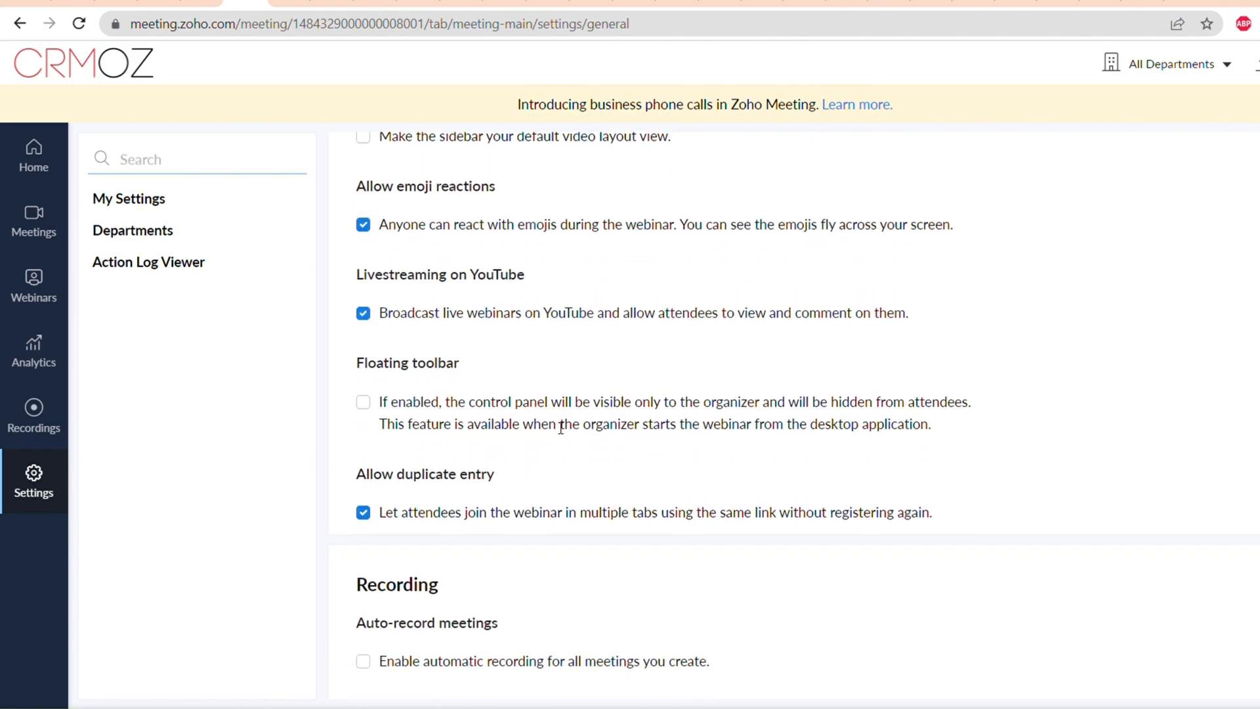
drag(379, 402, 952, 402)
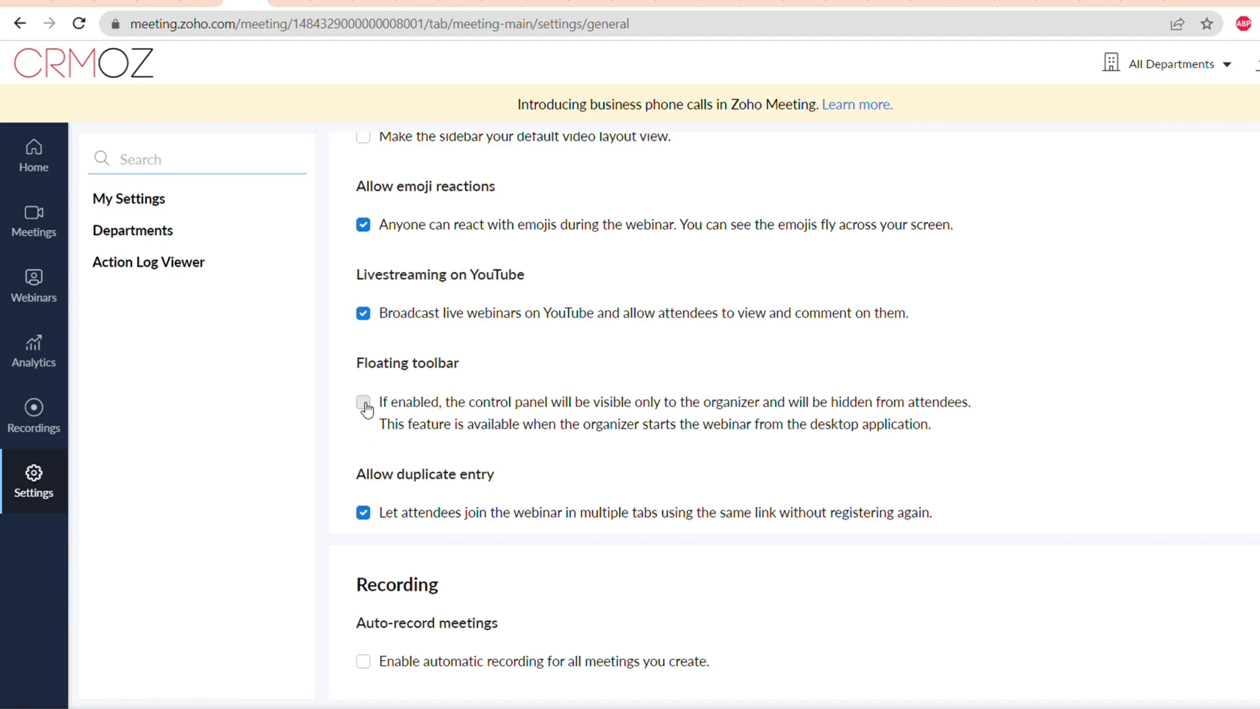
click(362, 402)
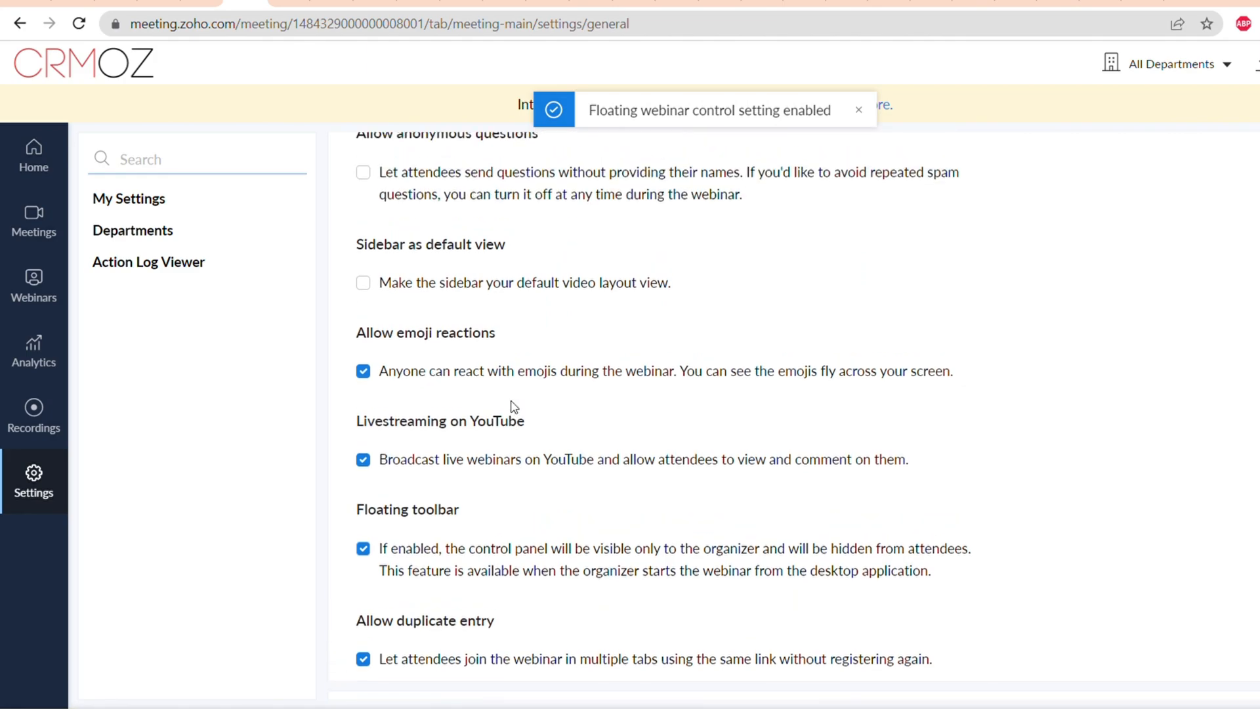
scroll(down, 3)
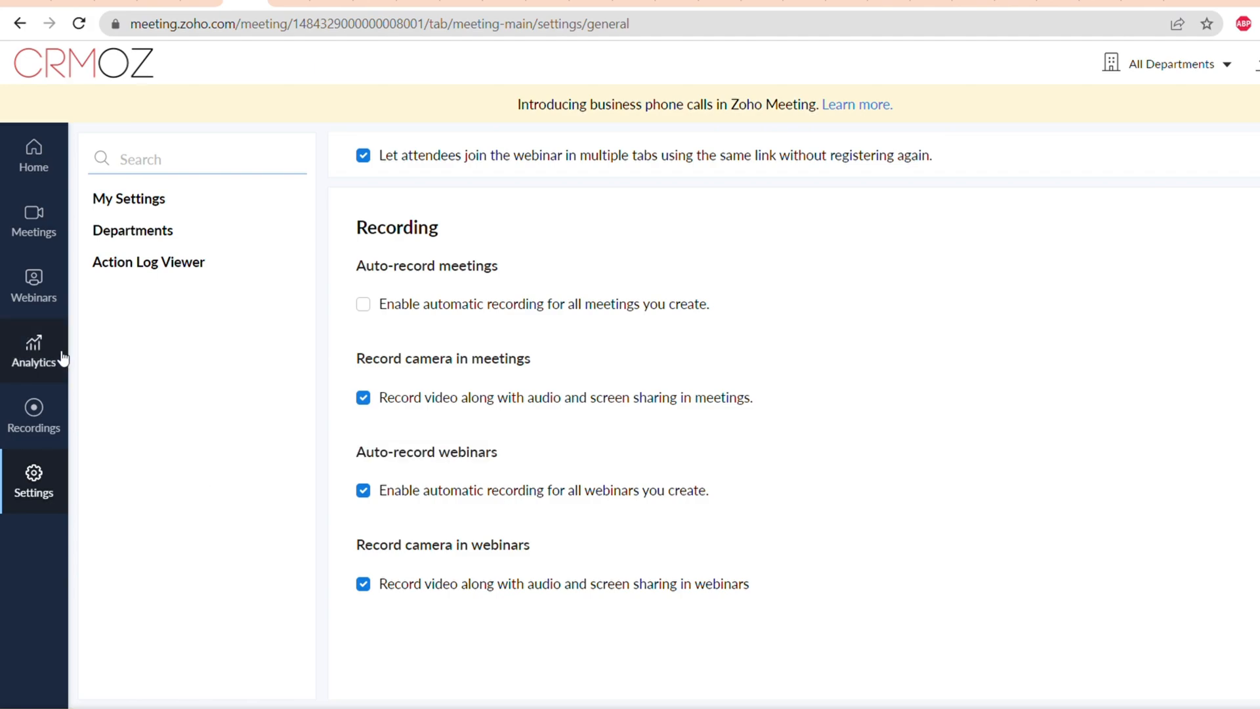
Schedule a new webinar titled 'How to choose a CRM system' with a description on 03/01/2023 at 06:00 PM.
click(34, 286)
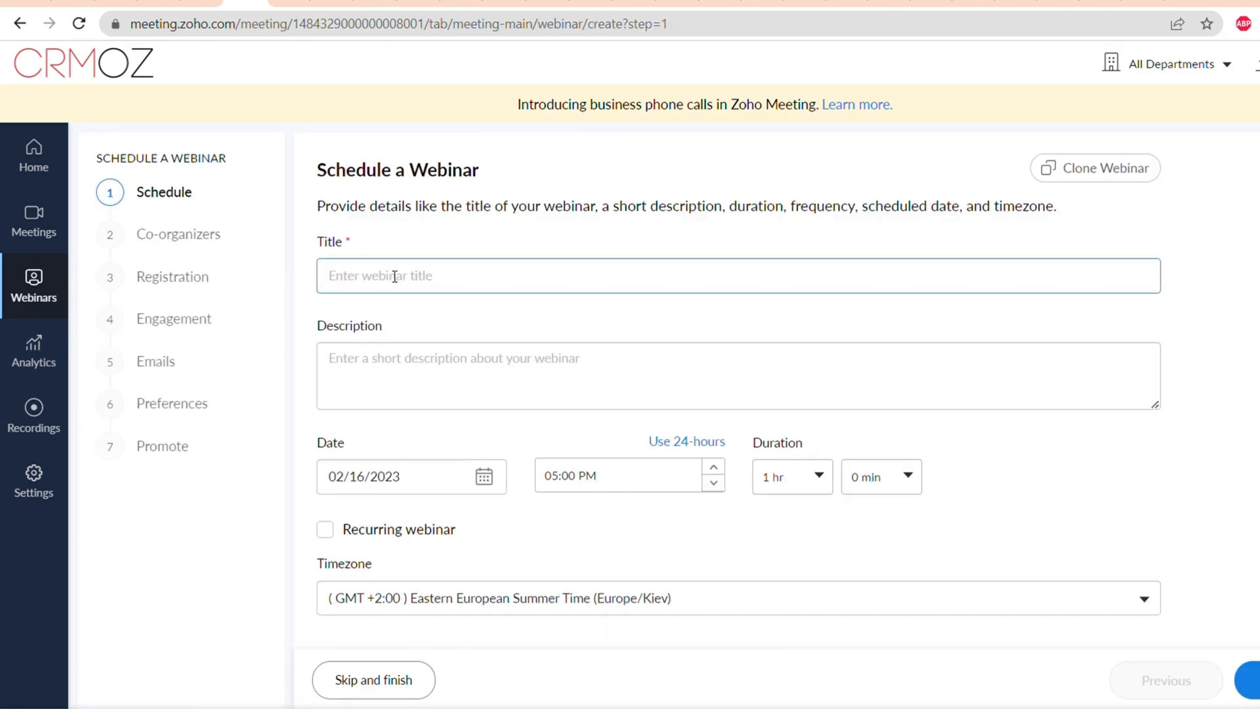
text(How to choose a)
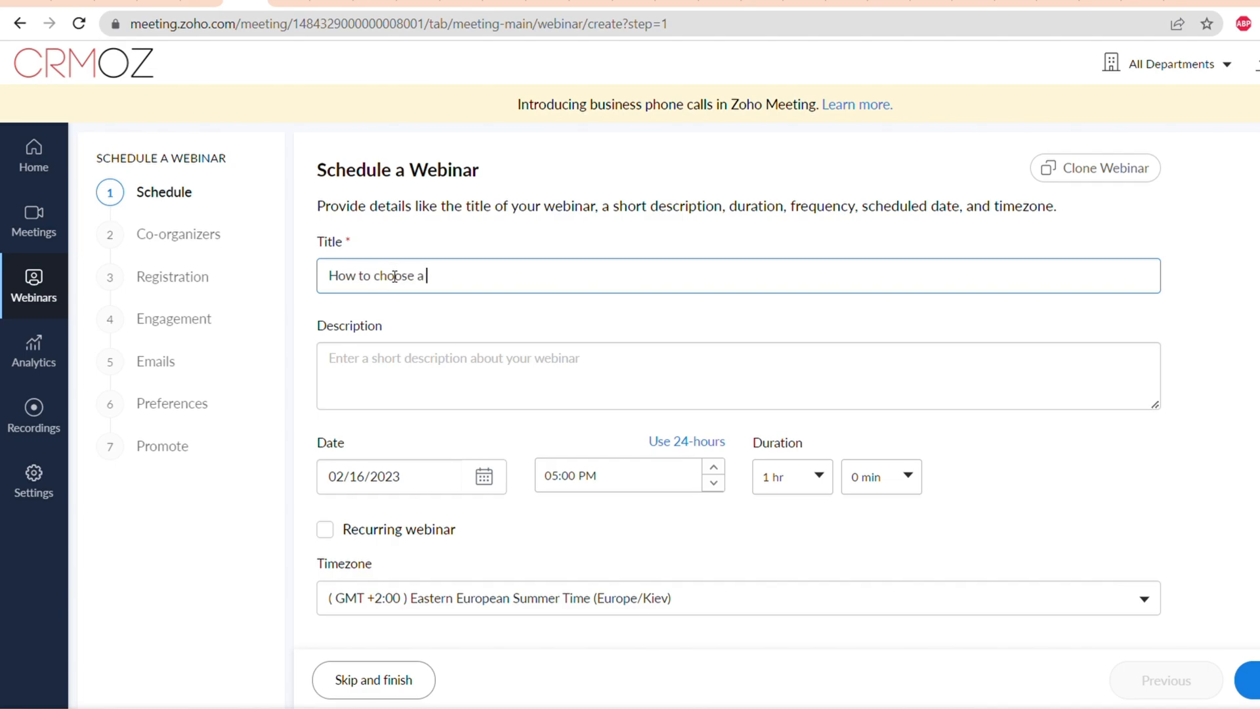
text(CRM syst)
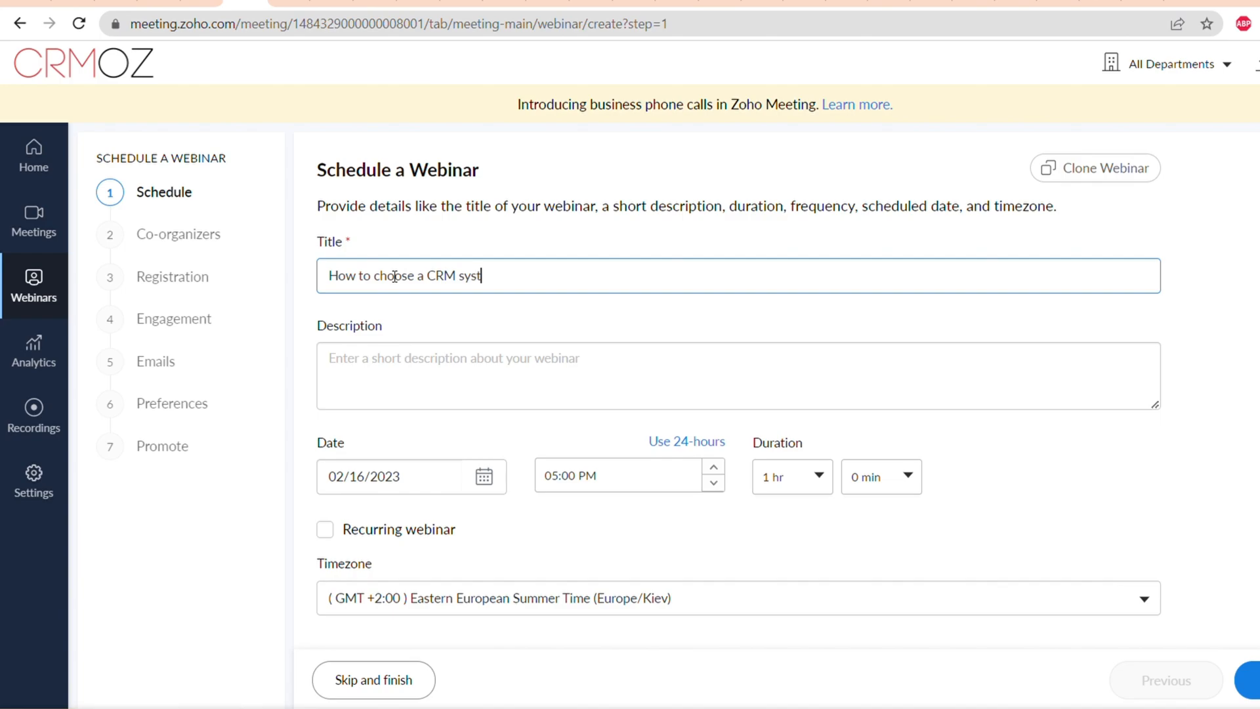
text(em)
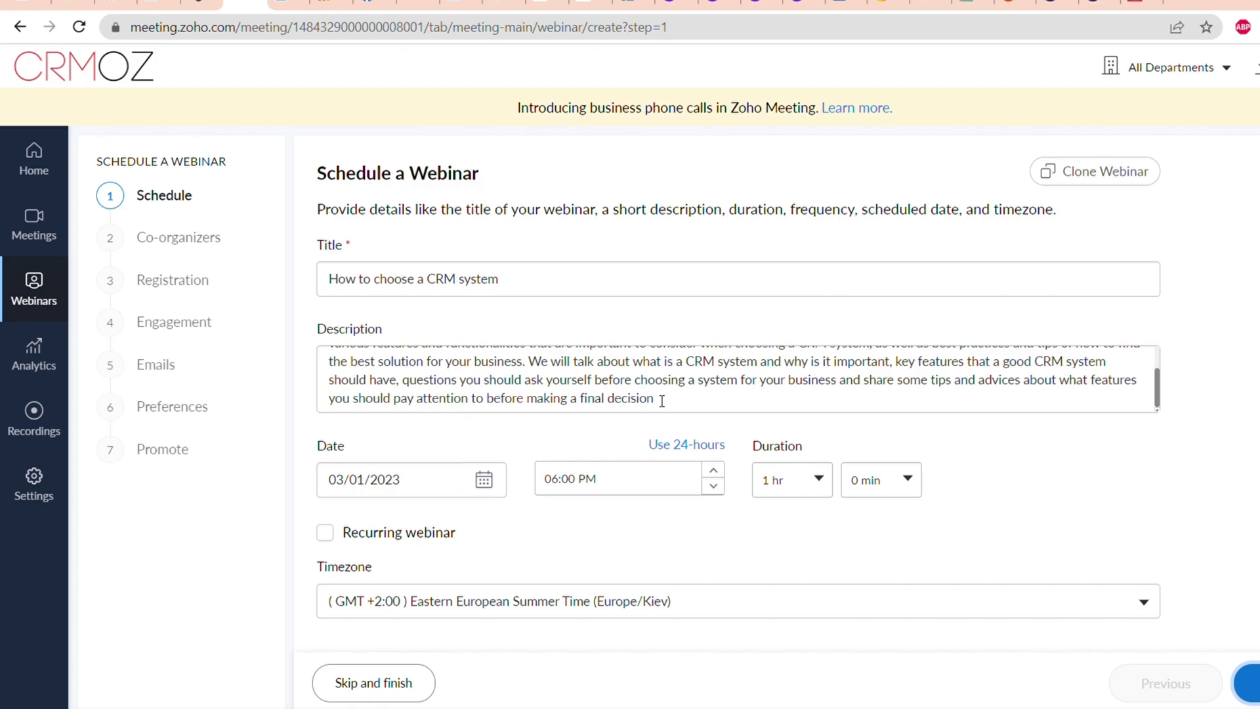
mouse_move(403, 499)
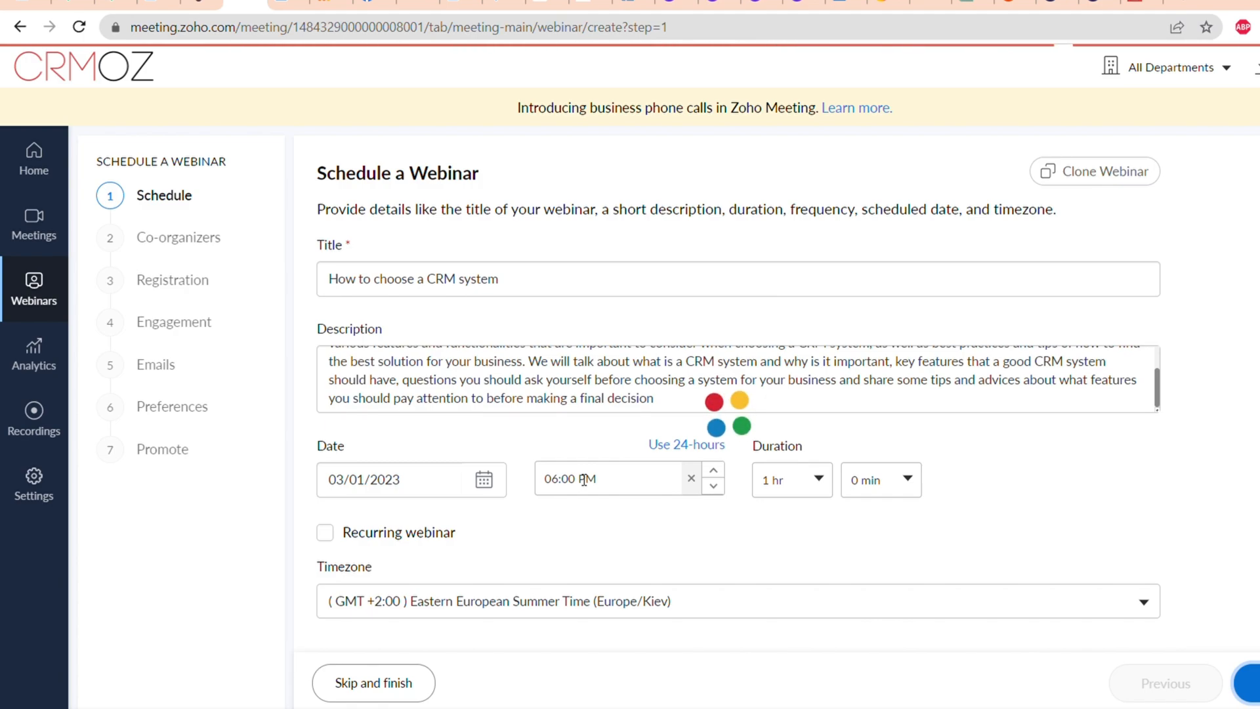
Save the schedule and add the 'crm' user as a co-organizer of the webinar.
click(1250, 686)
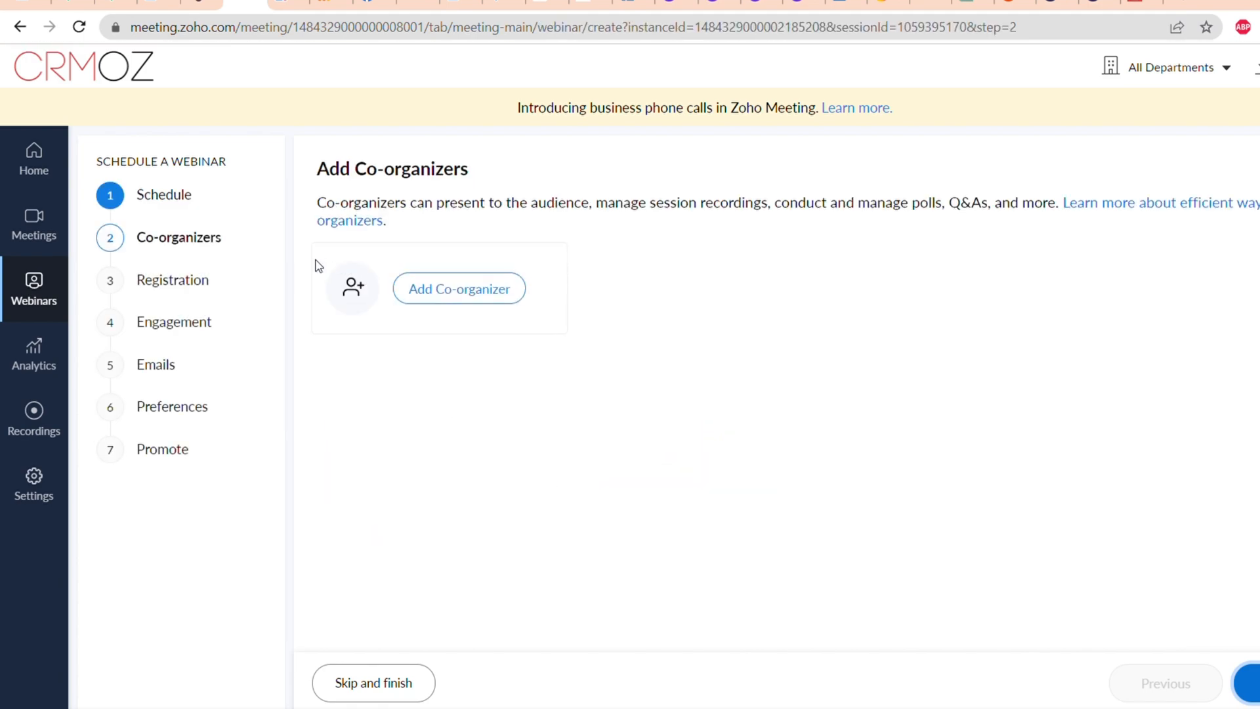
click(459, 287)
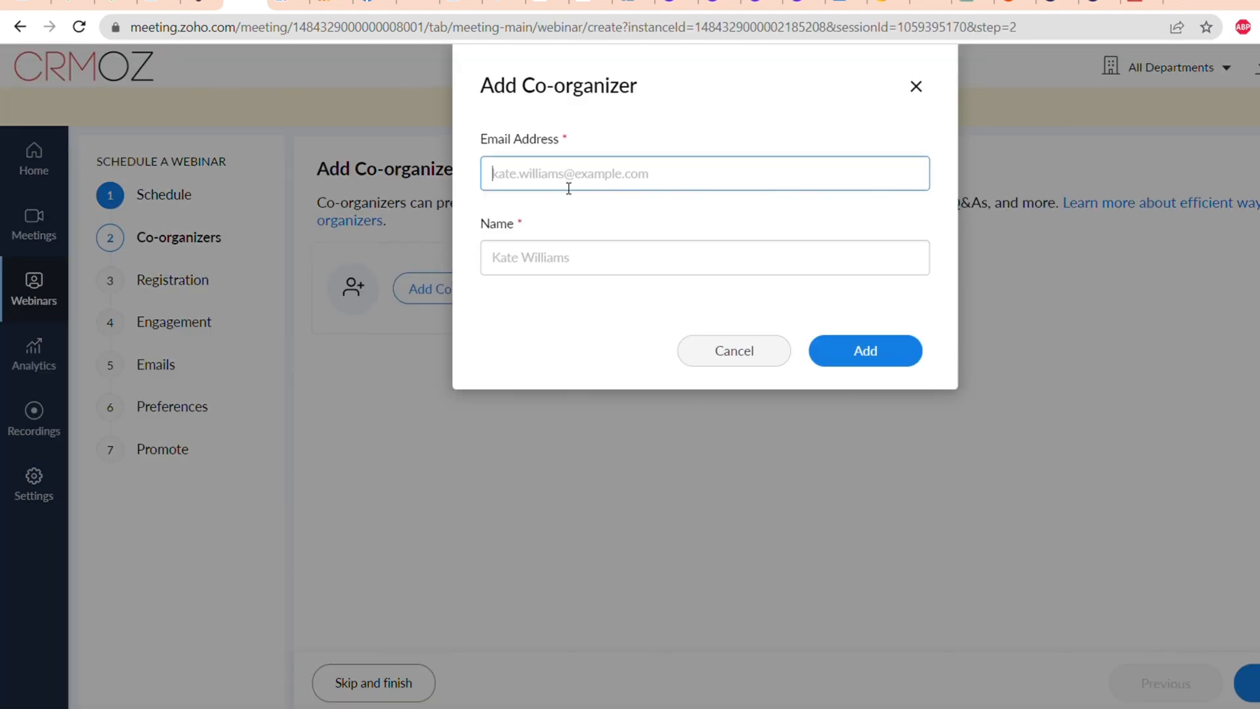
text(crm)
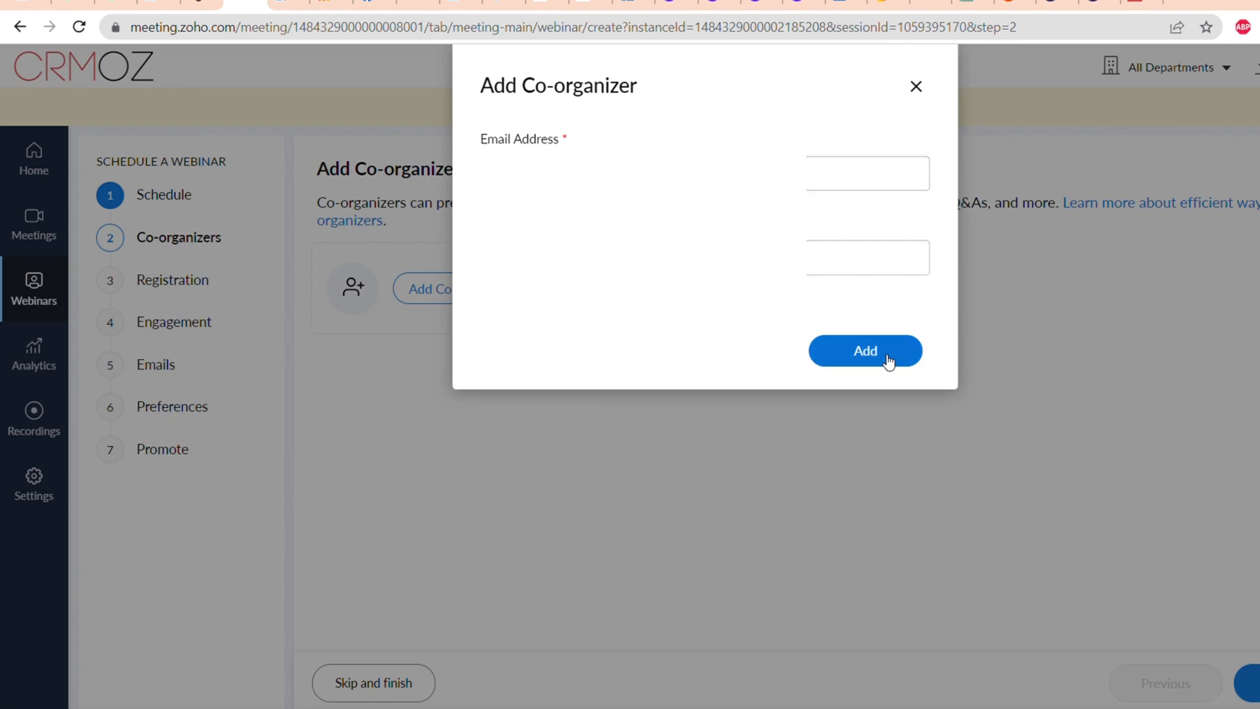
click(865, 351)
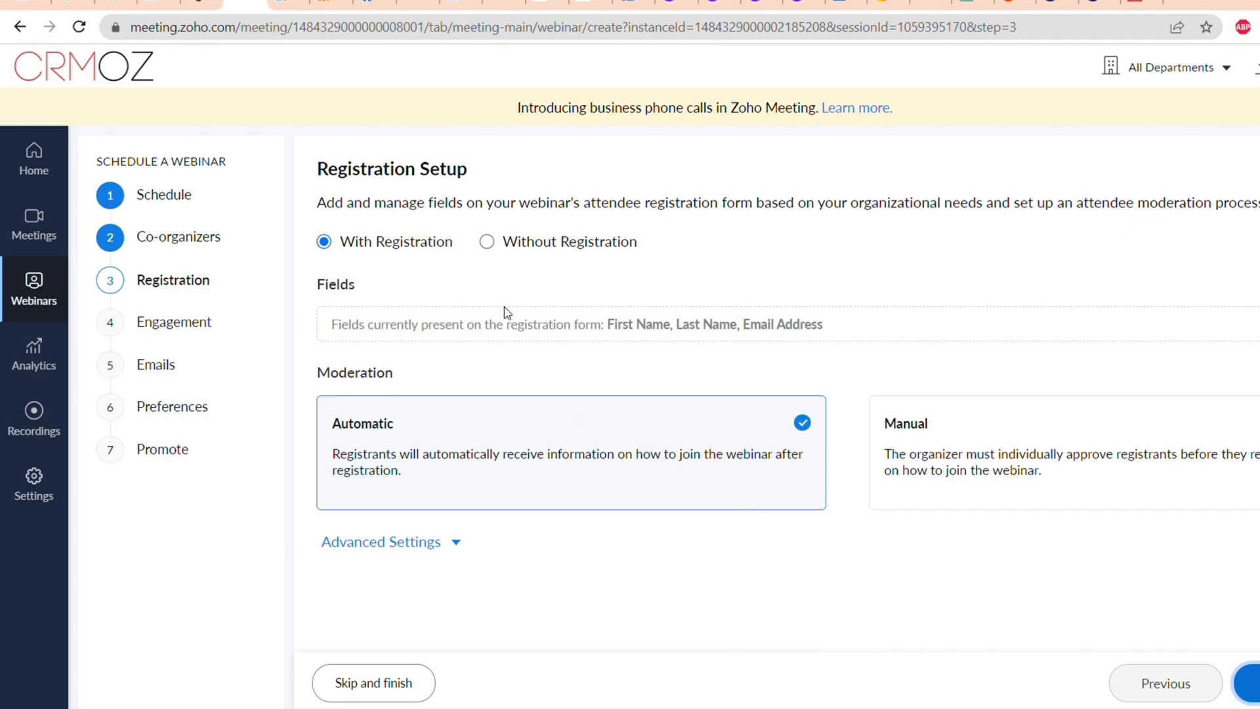
Expand the advanced registration settings showing the 10000 registrant limit and restriction options.
drag(590, 324, 825, 324)
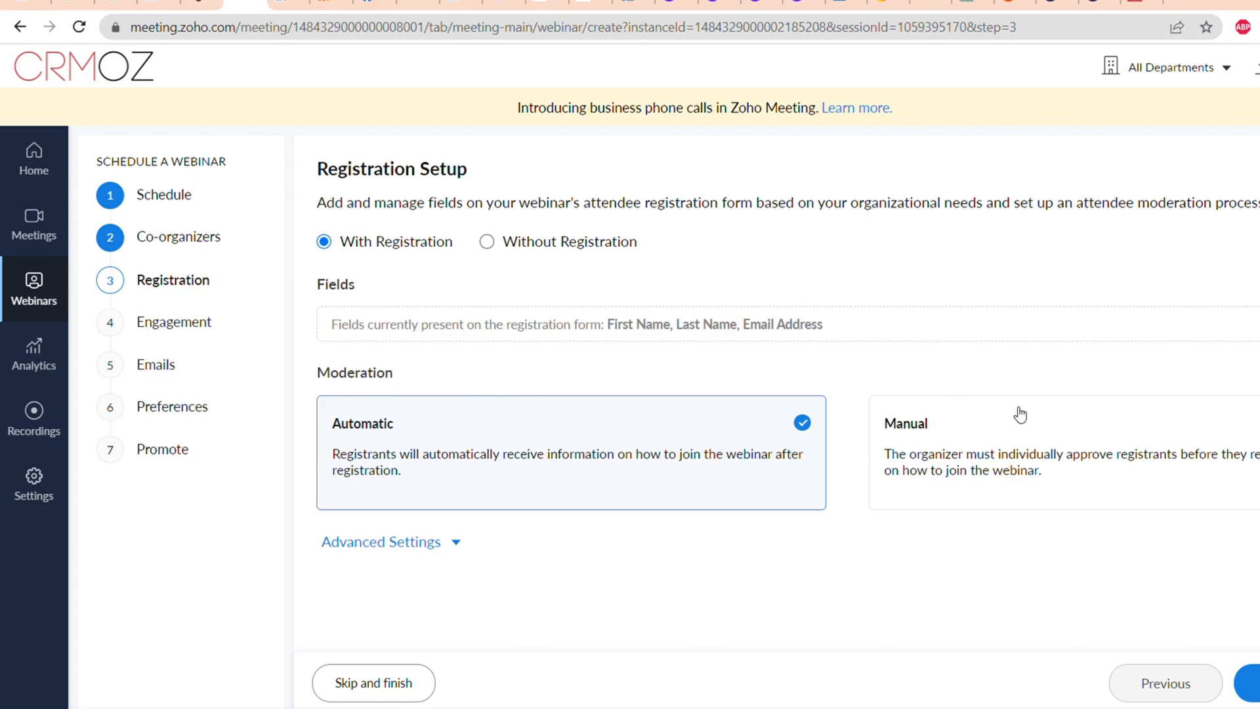
mouse_move(433, 542)
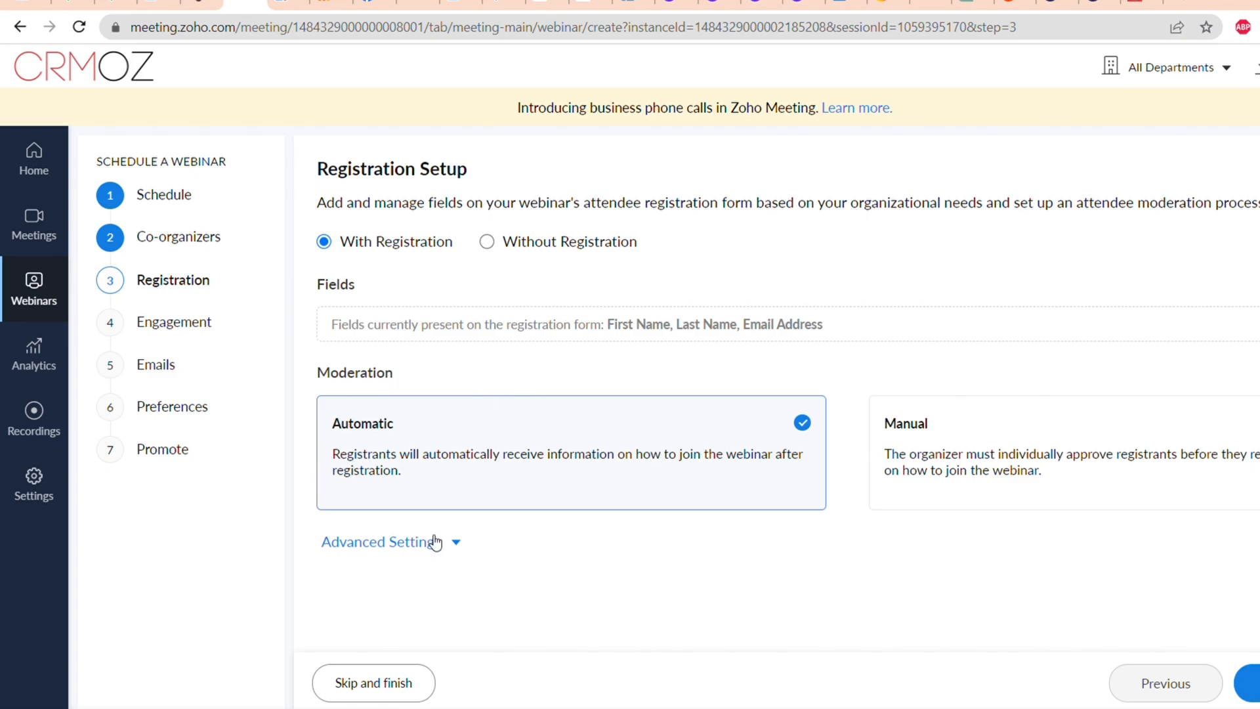
click(378, 542)
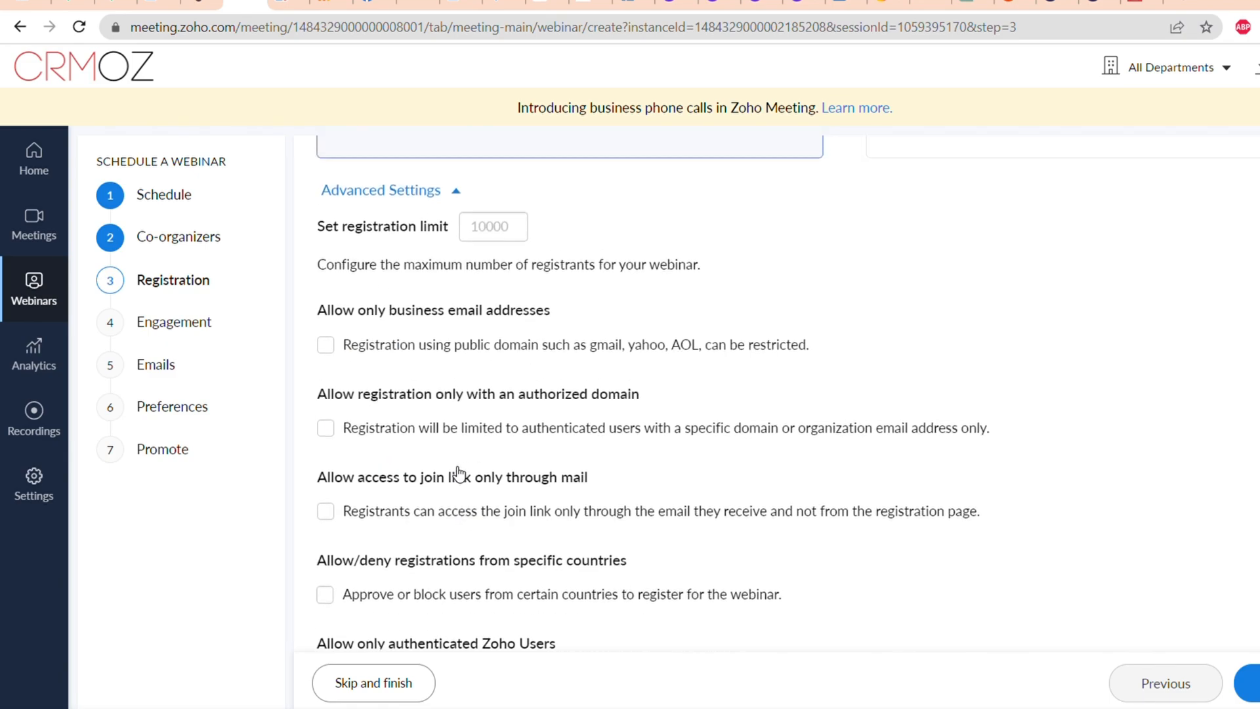
click(493, 229)
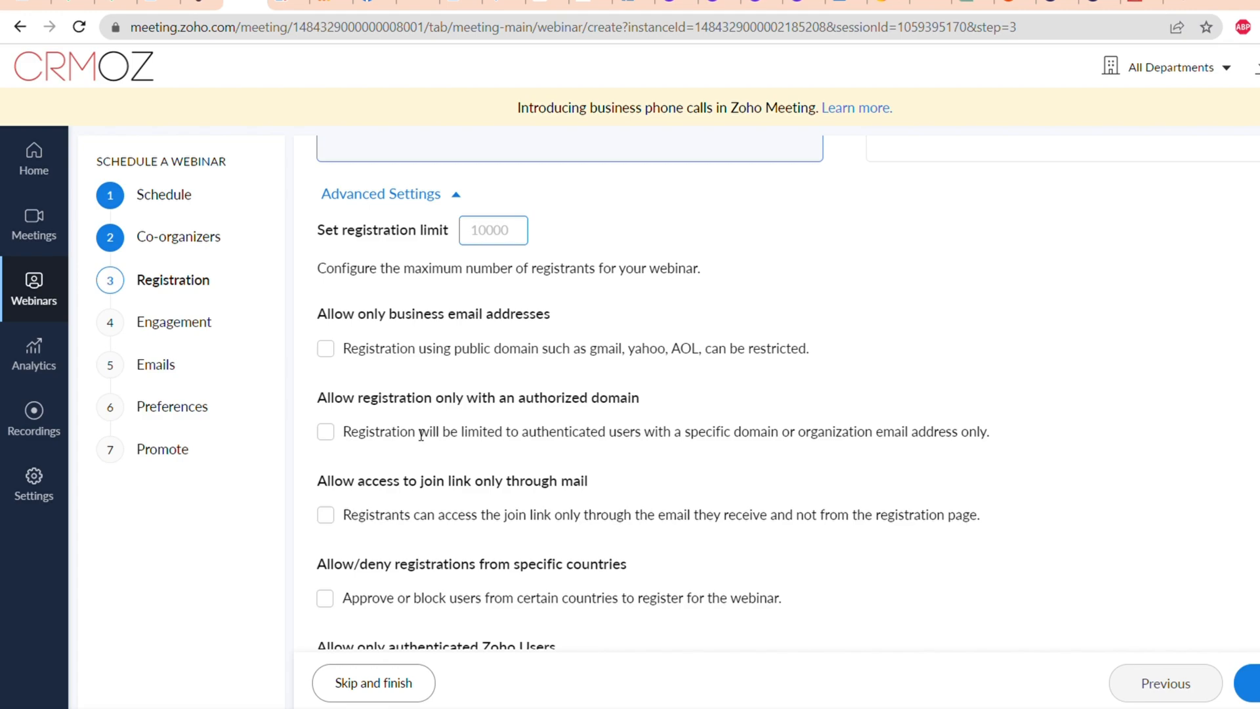
scroll(down, 3)
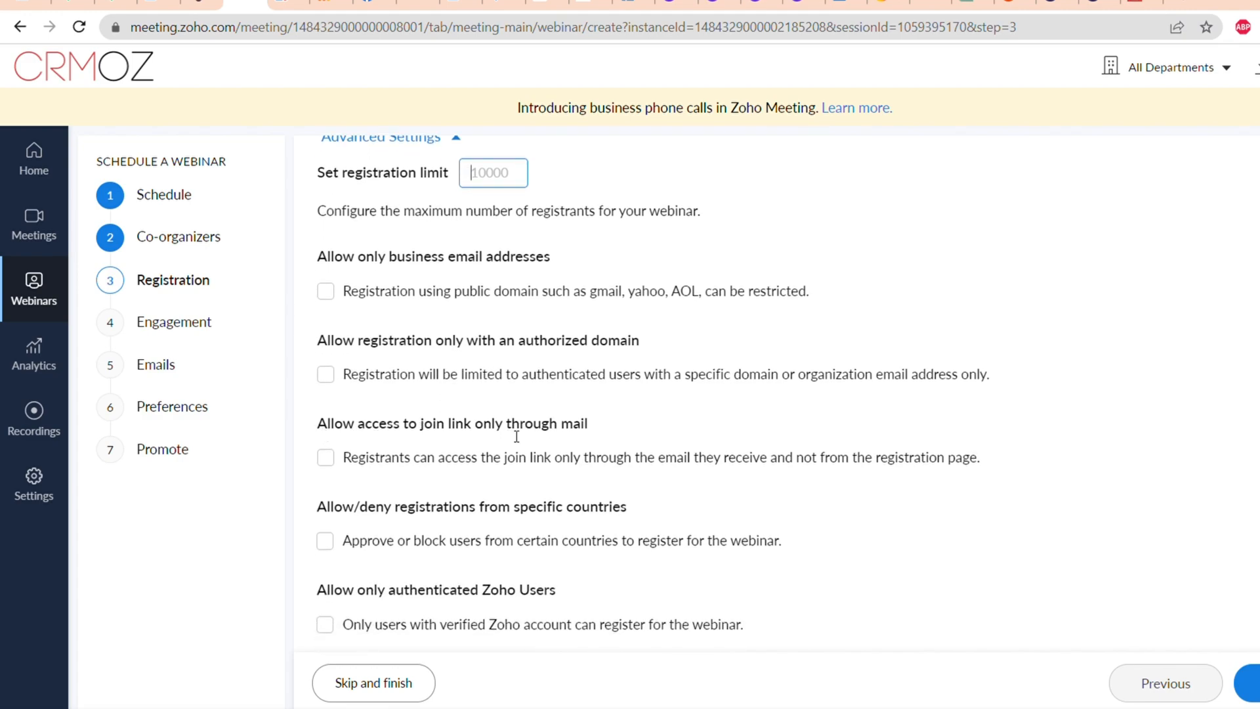
mouse_move(335, 472)
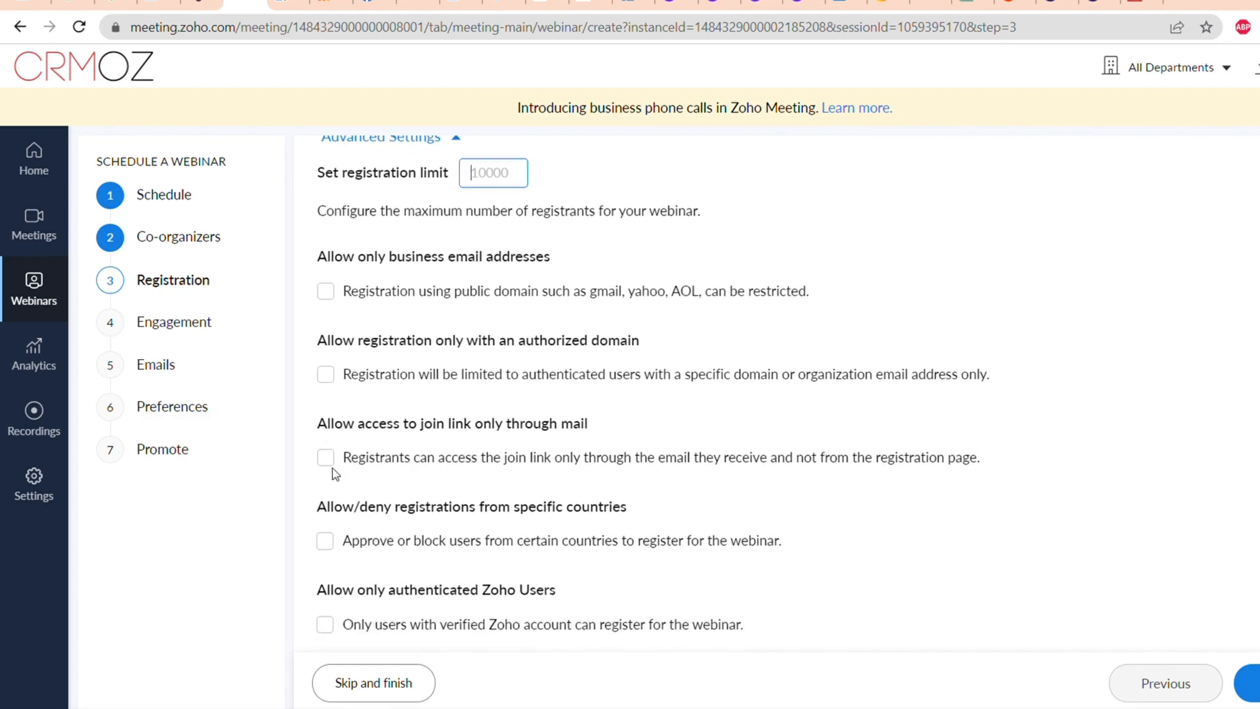
double_click(452, 422)
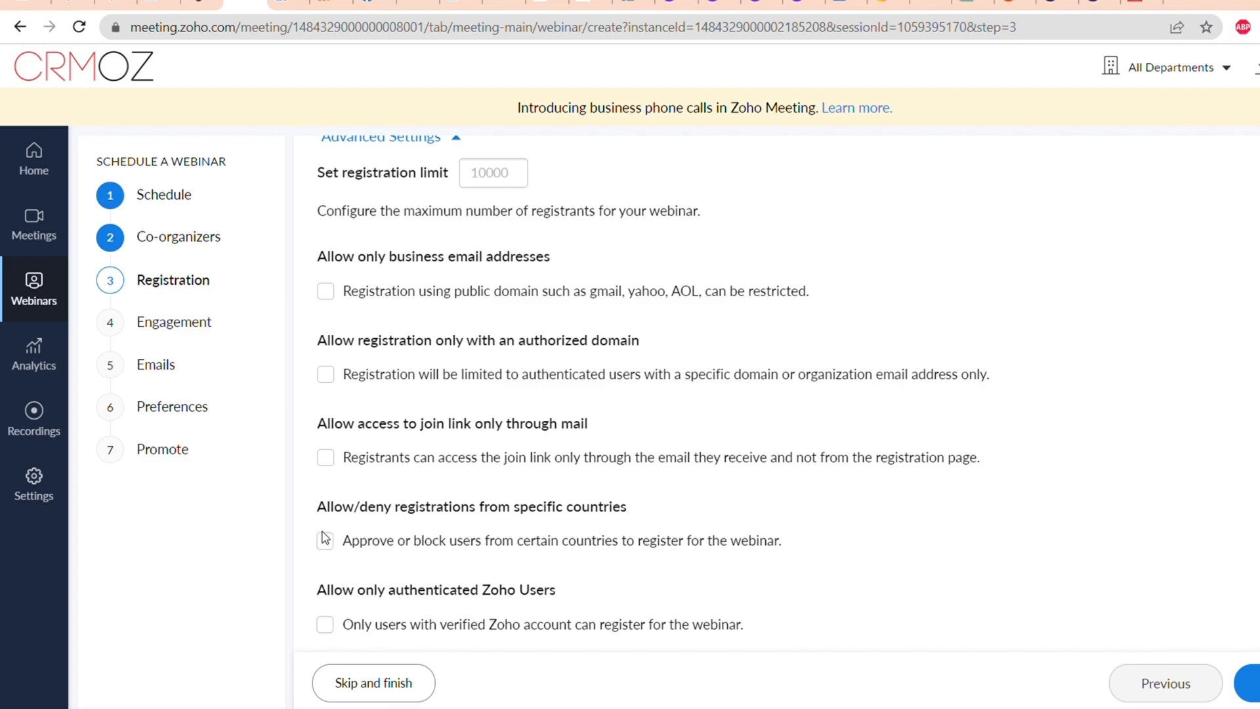
Allow registration only for countries, with Russia as the single allowed country.
click(326, 540)
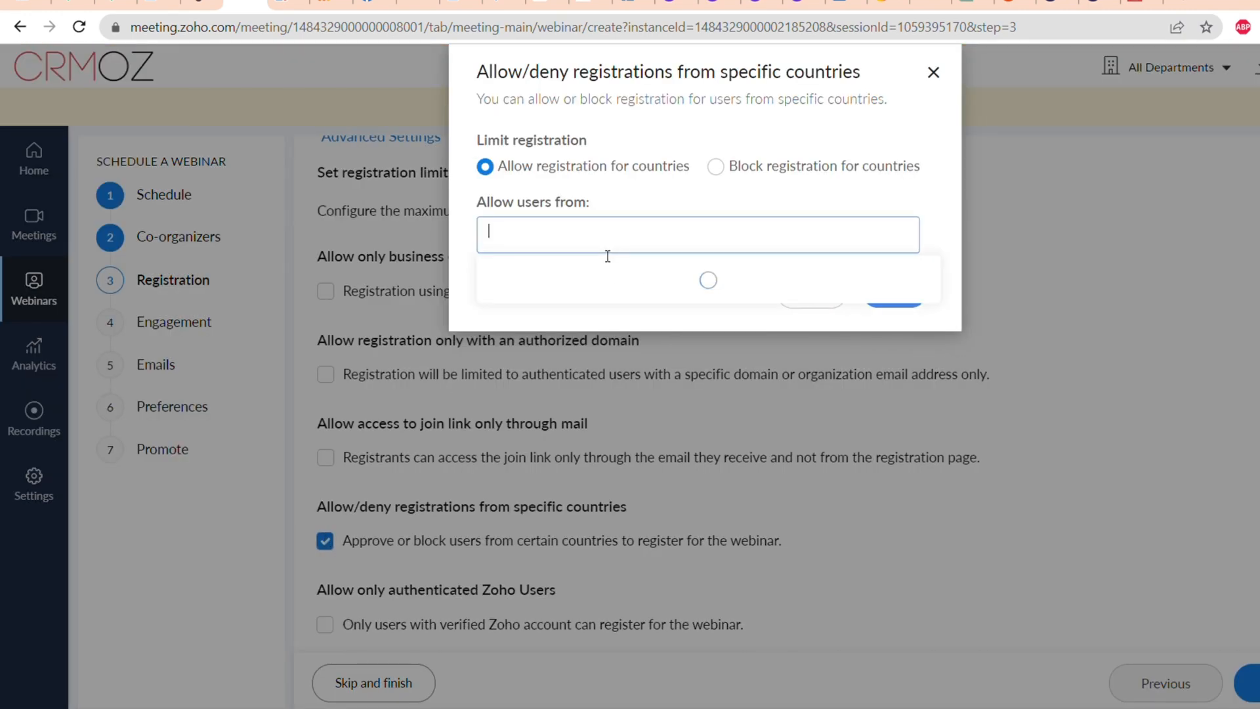
text(Russi)
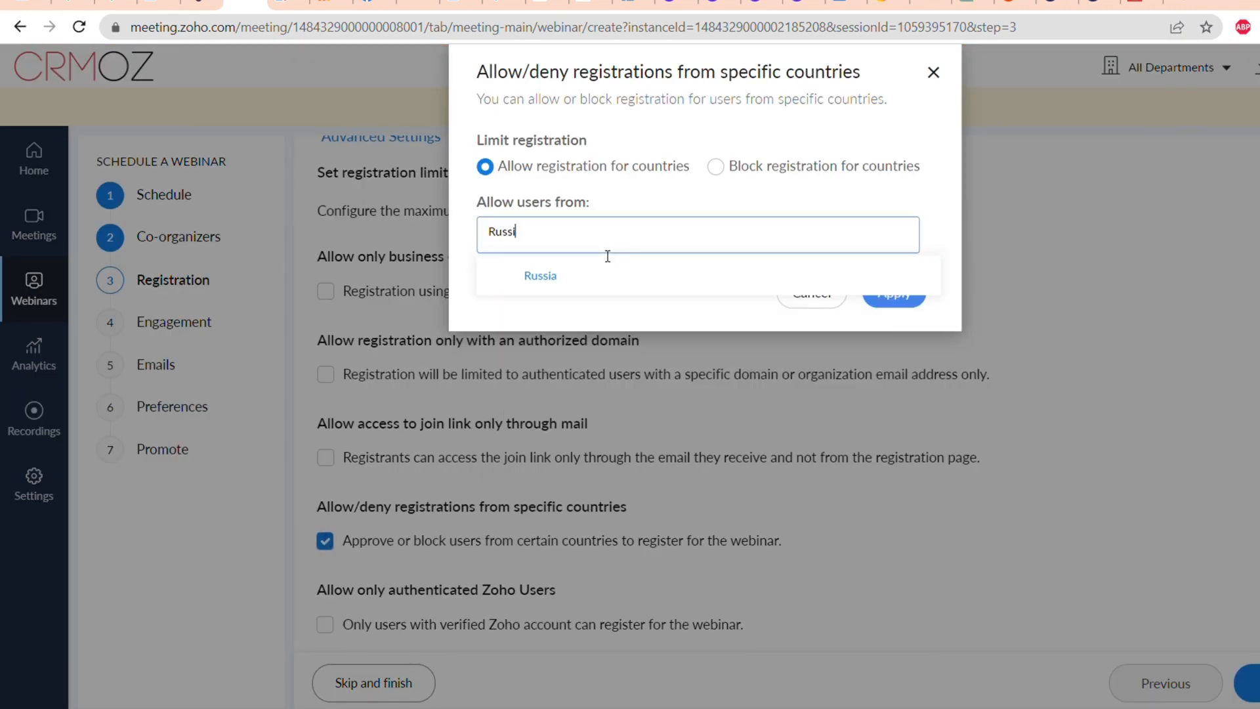
click(540, 275)
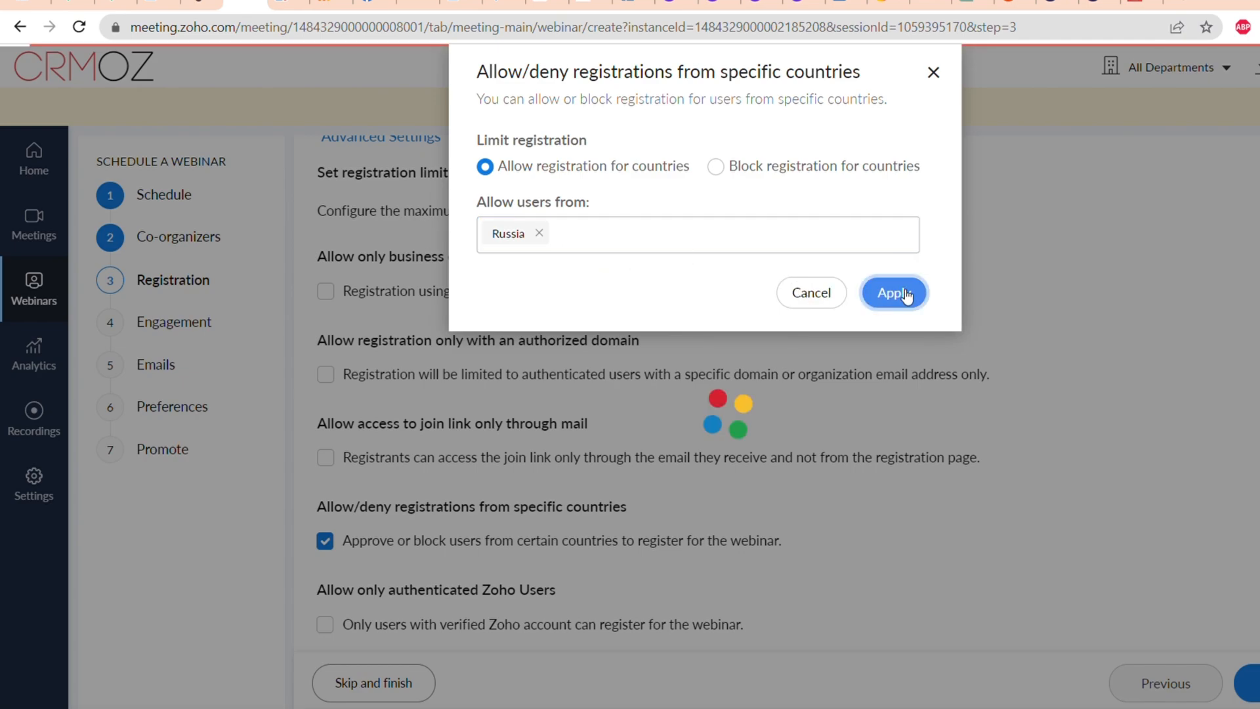
click(894, 292)
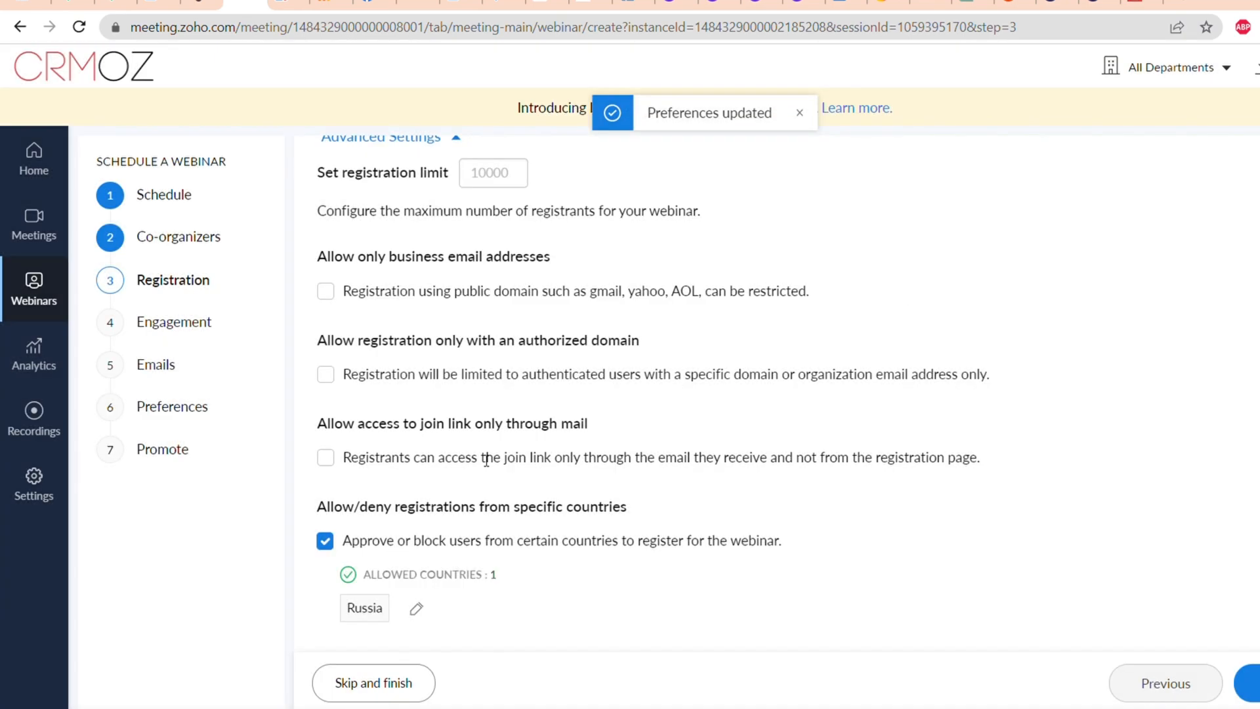
scroll(down, 3)
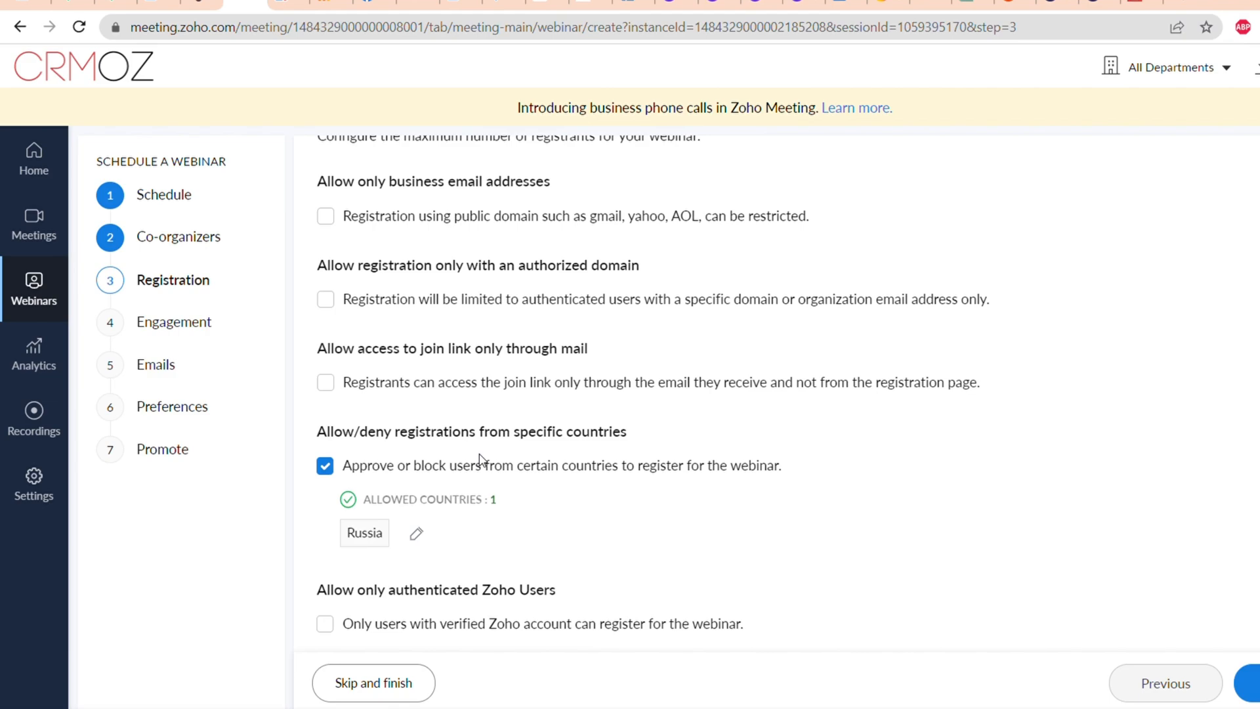
mouse_move(1133, 648)
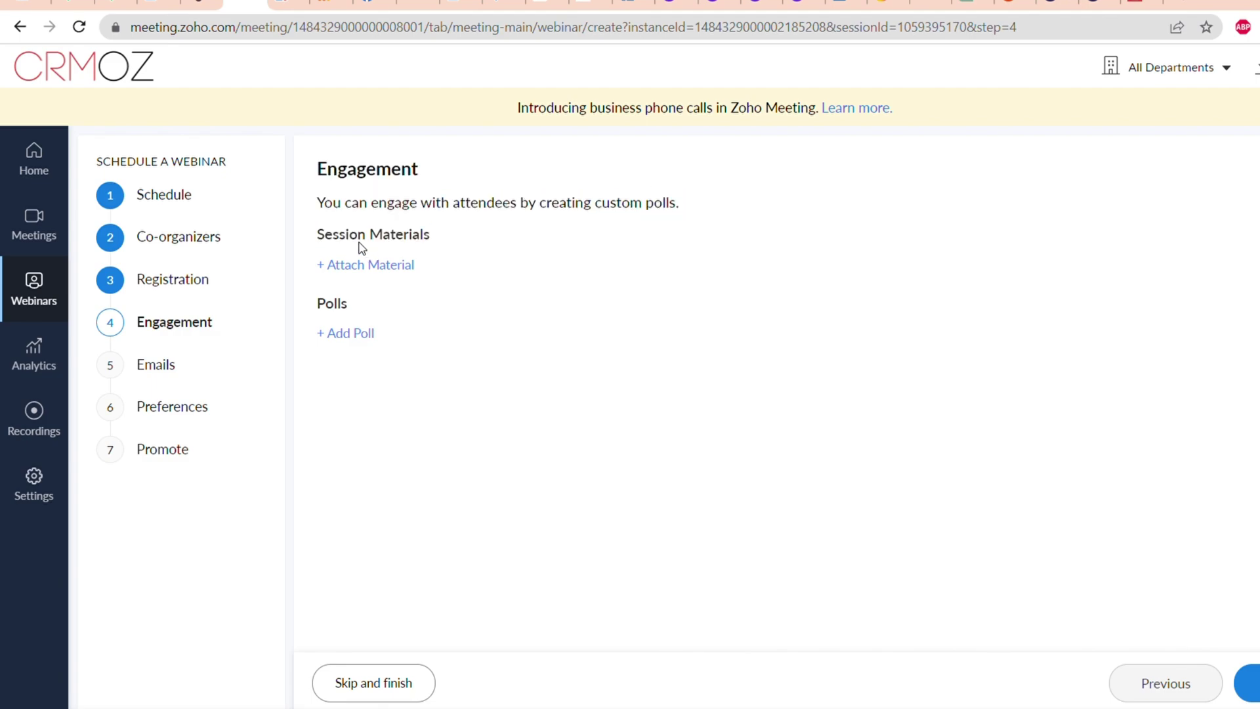
mouse_move(368, 310)
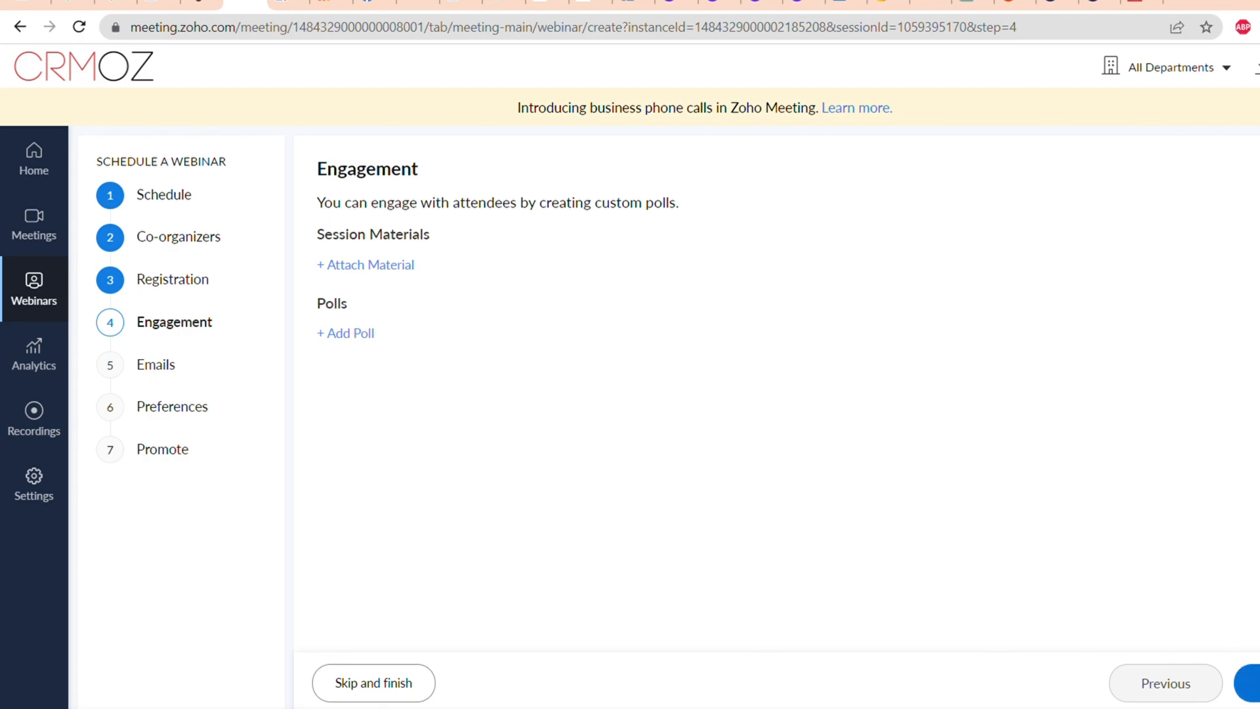
click(1248, 683)
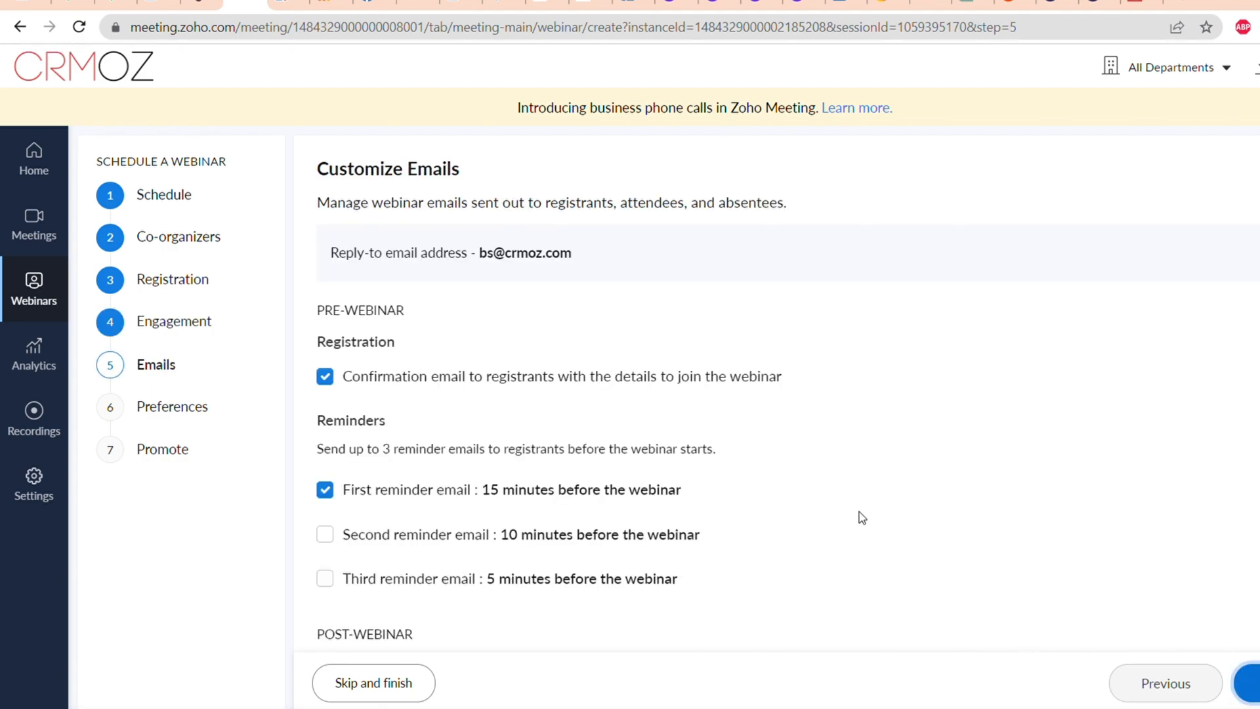
mouse_move(709, 341)
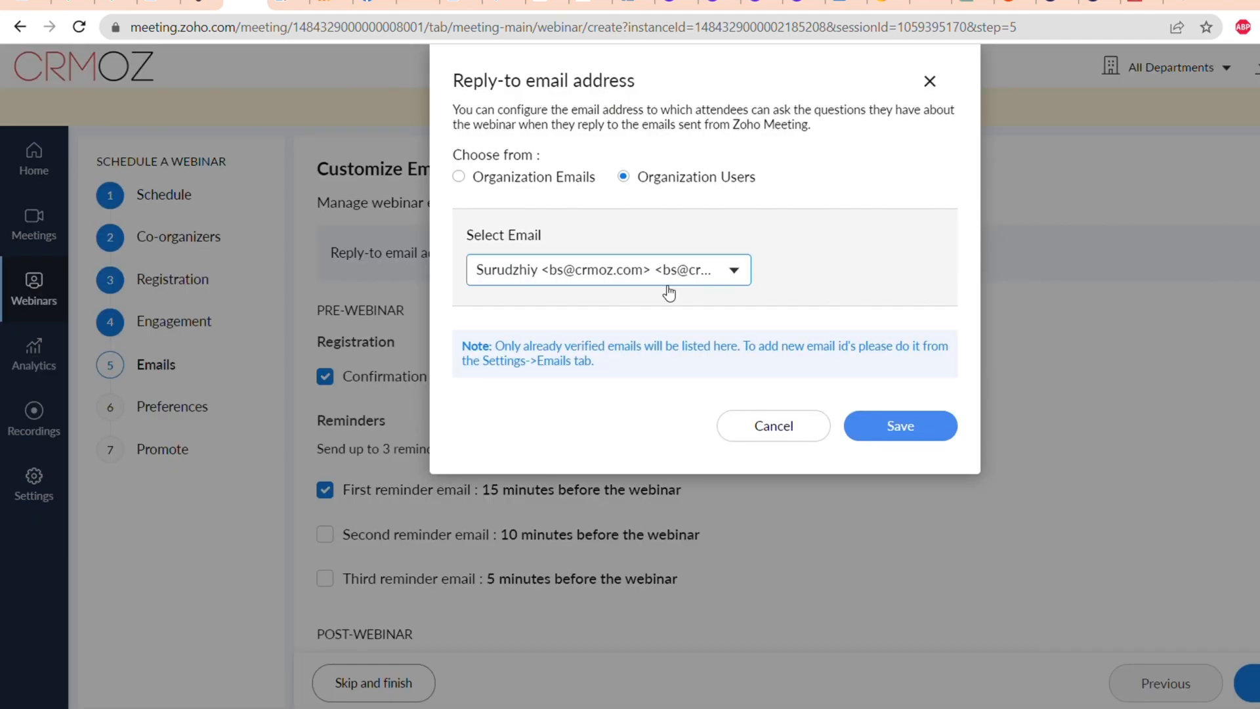
click(609, 271)
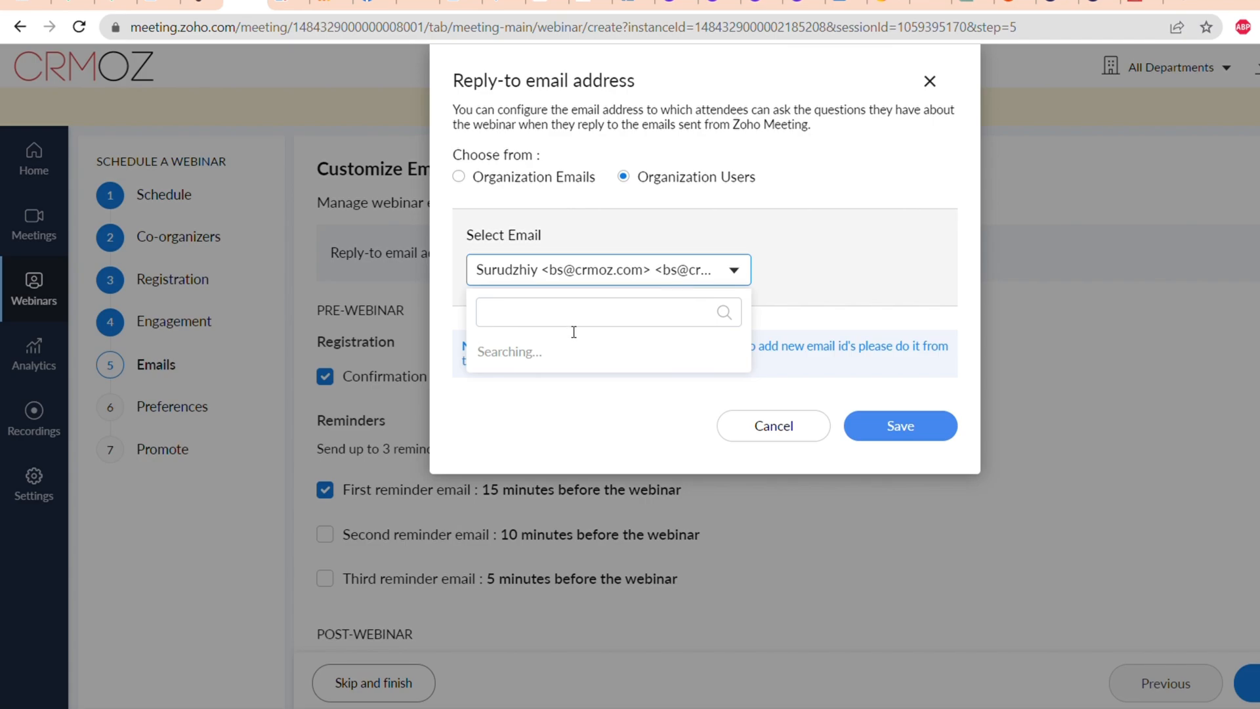
text(cmr)
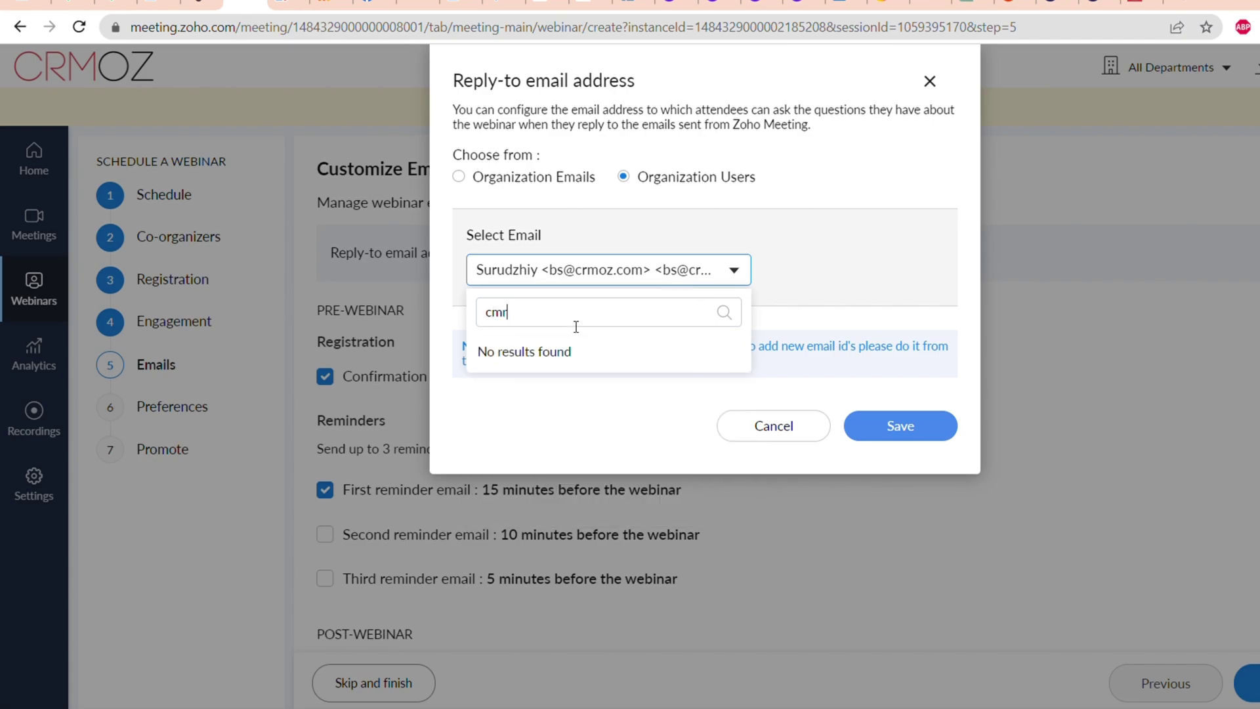
text(info)
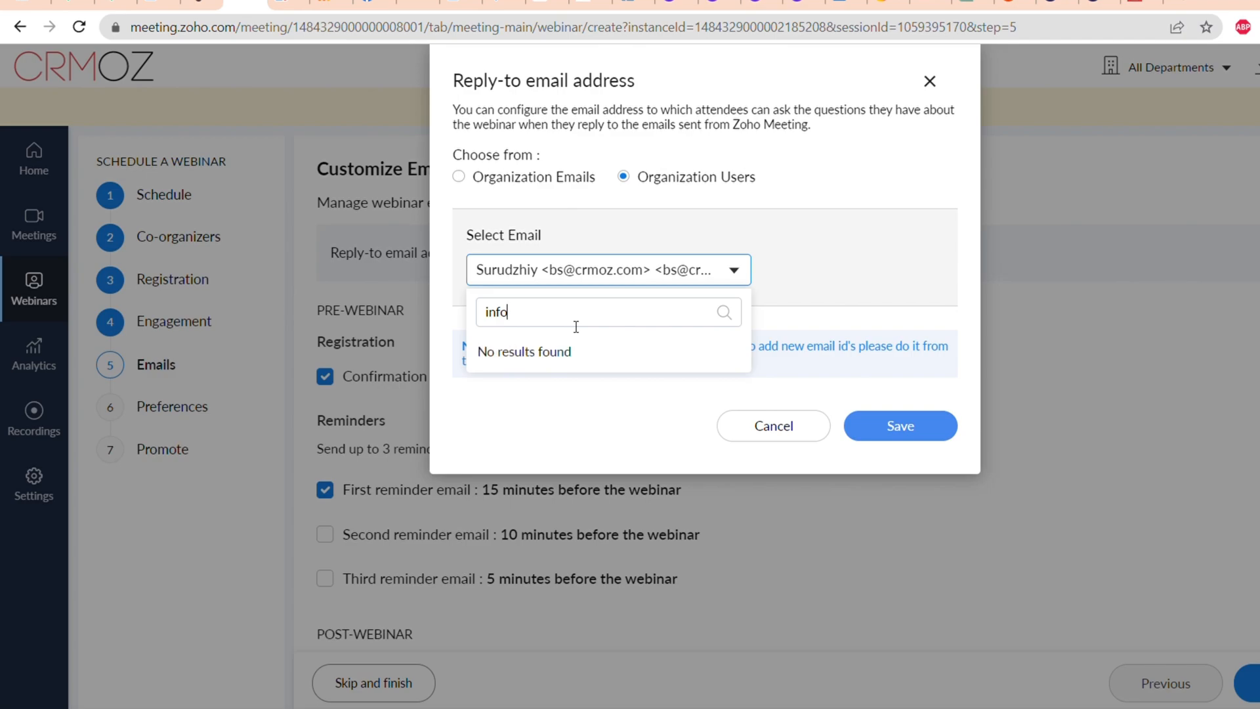
key(Backspace)
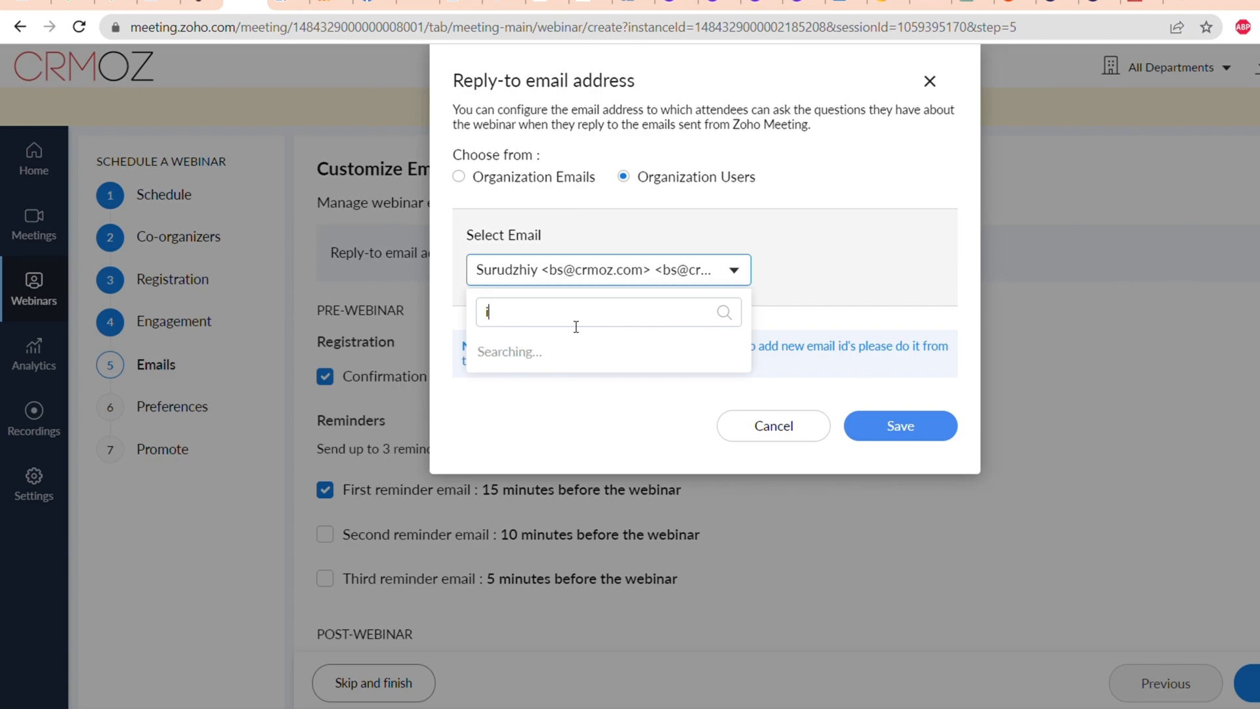
text(crm)
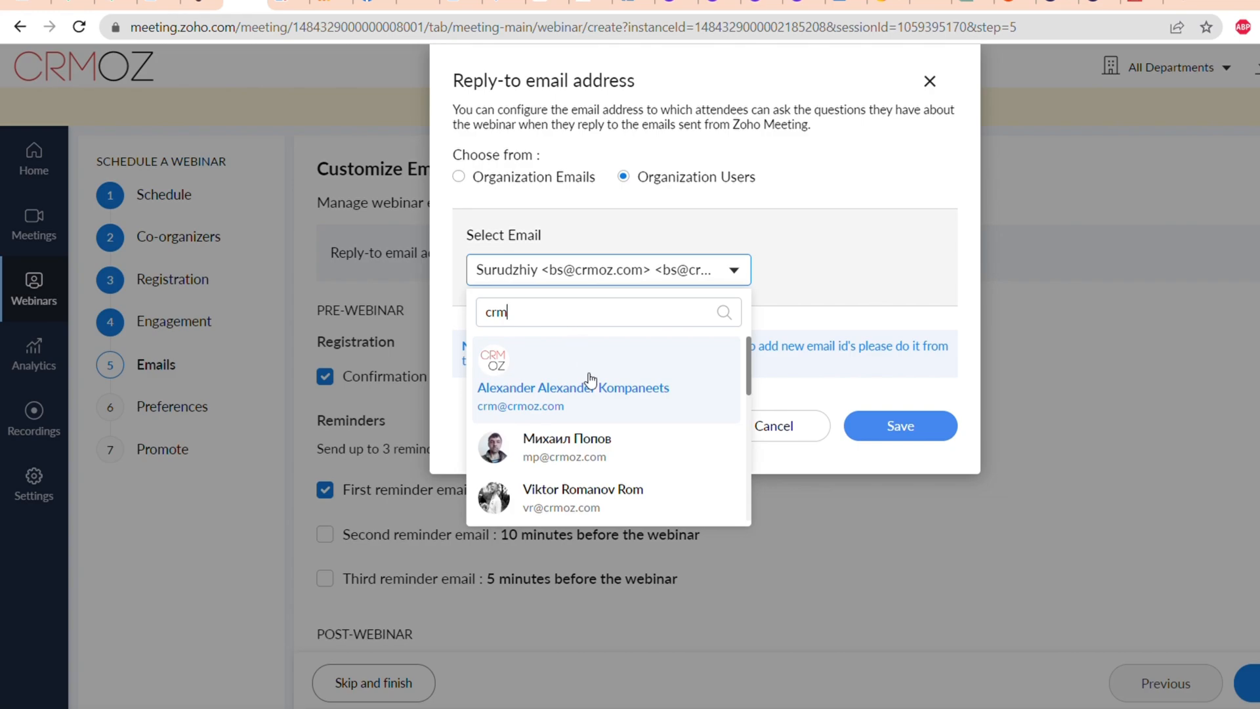
click(572, 387)
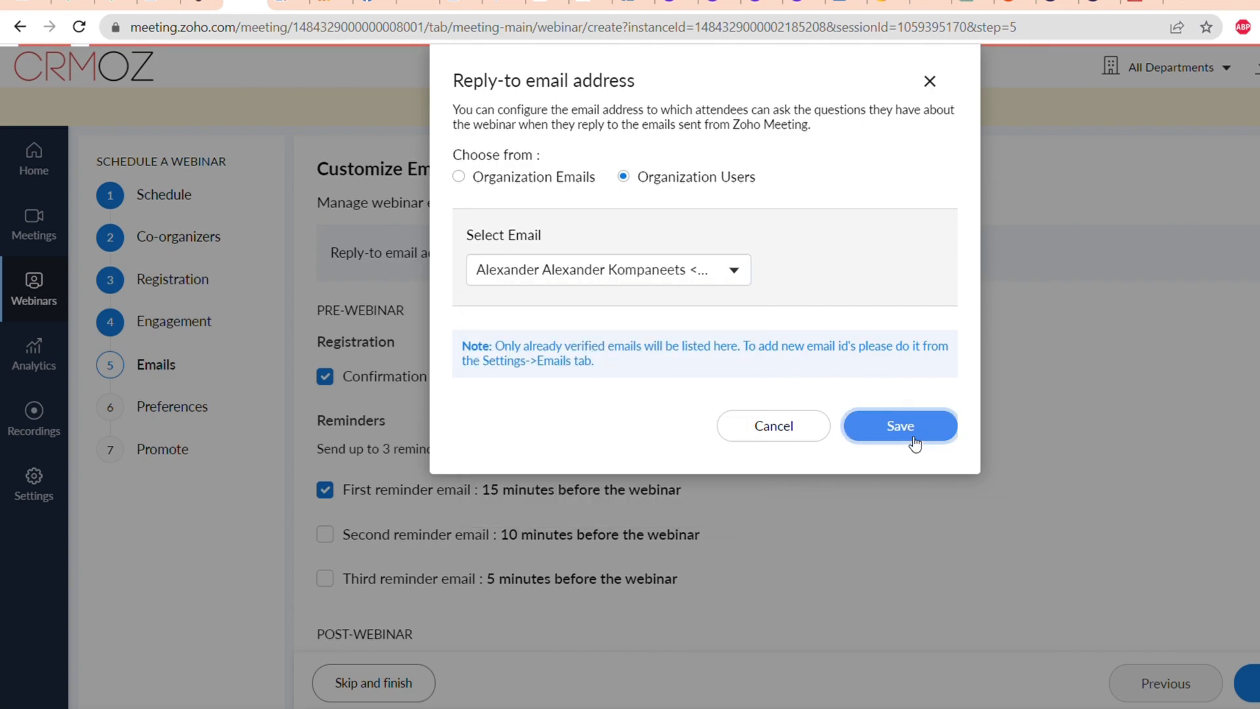
click(899, 425)
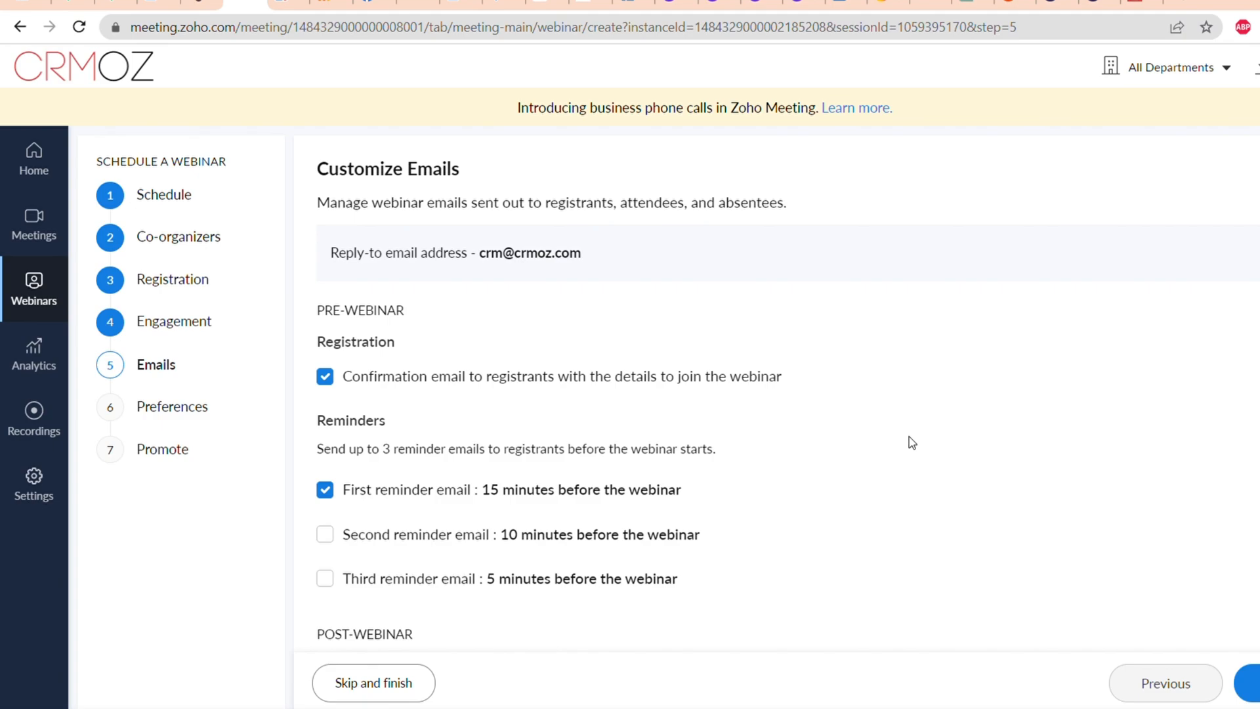
Enable the third reminder email 5 minutes before the webinar and continue to Preferences.
scroll(down, 3)
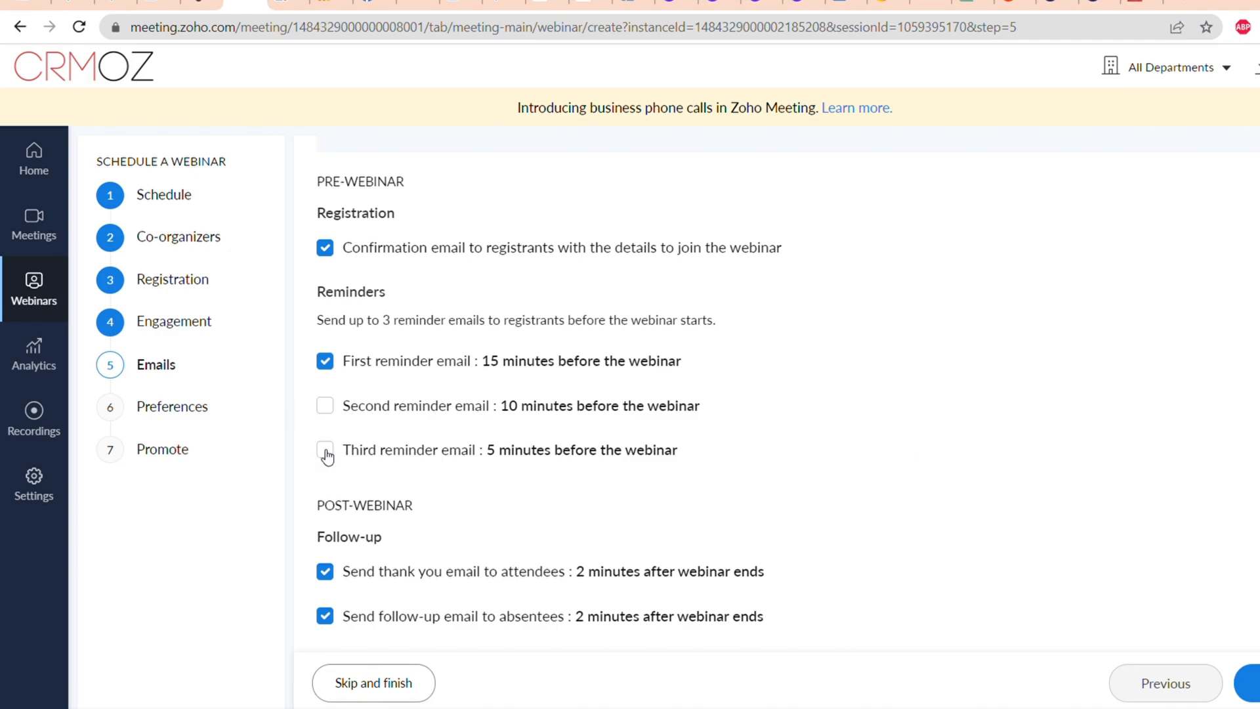
click(326, 449)
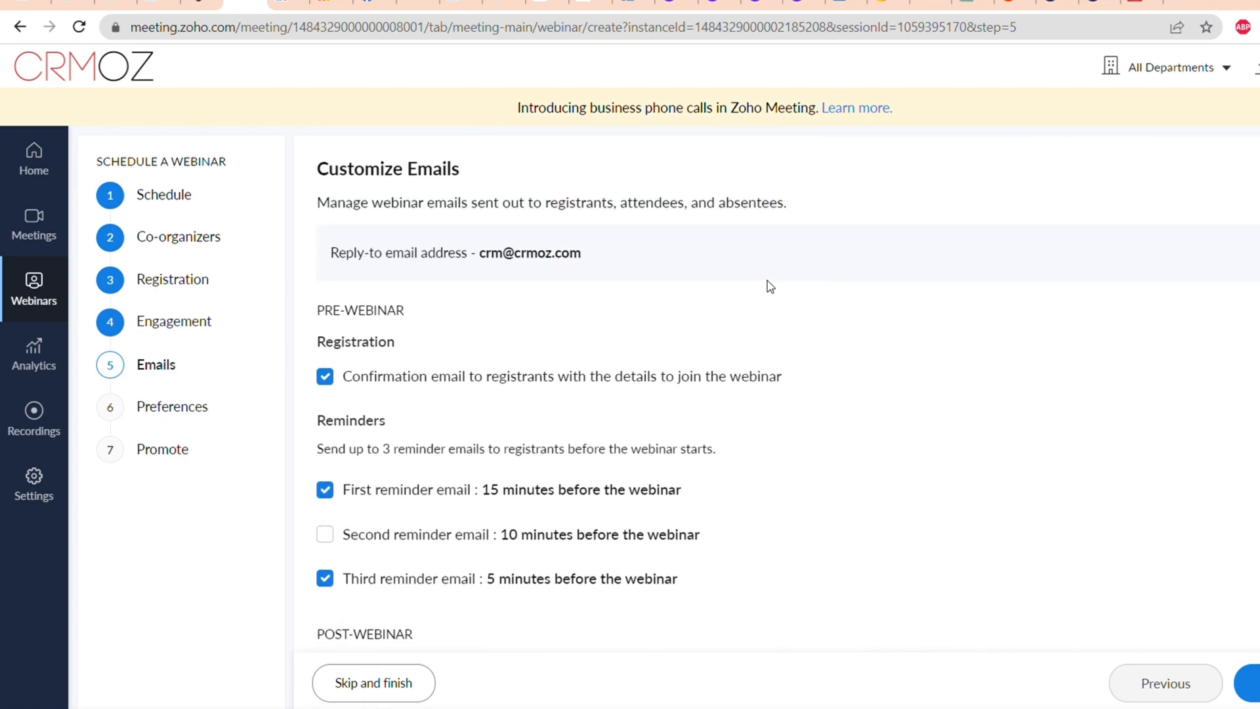
scroll(down, 3)
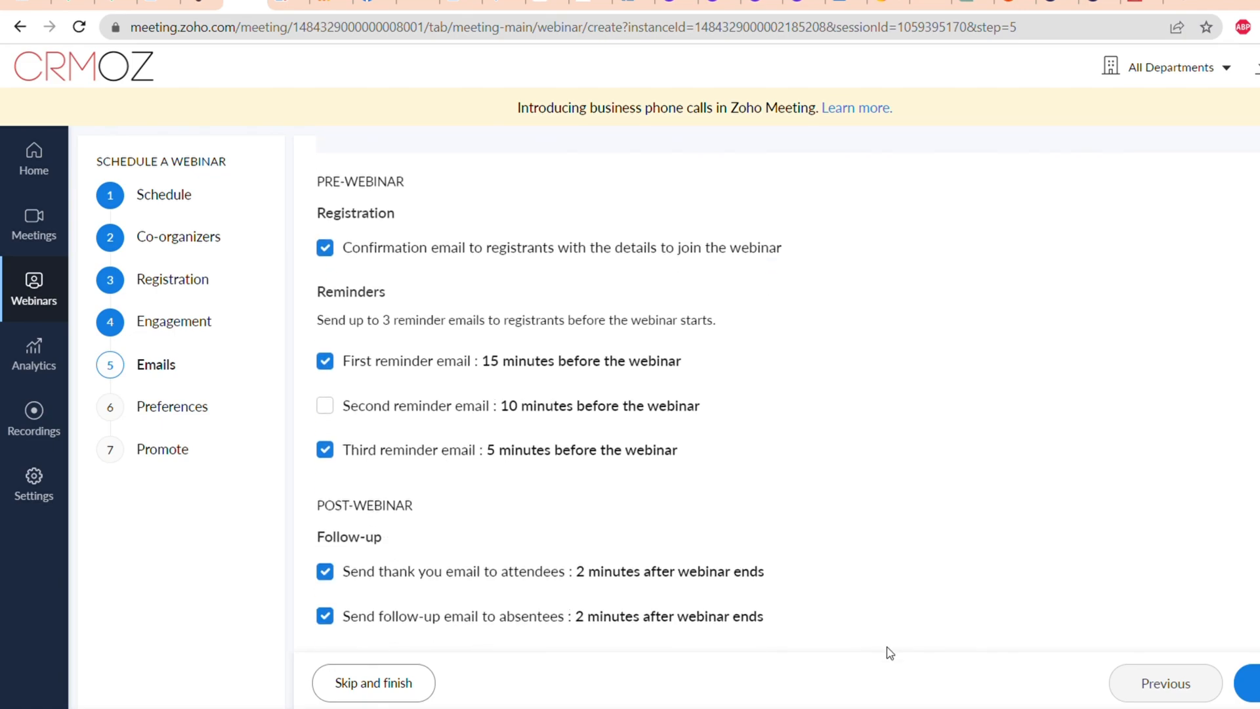
click(1250, 684)
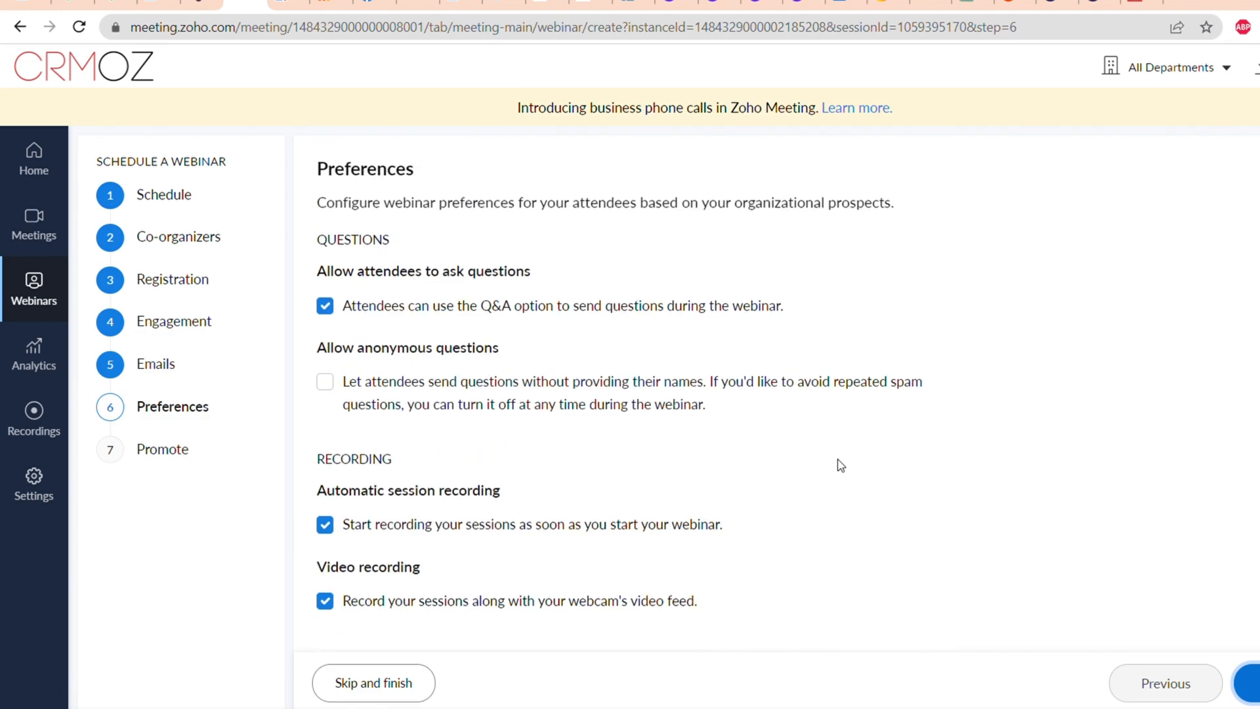
scroll(down, 3)
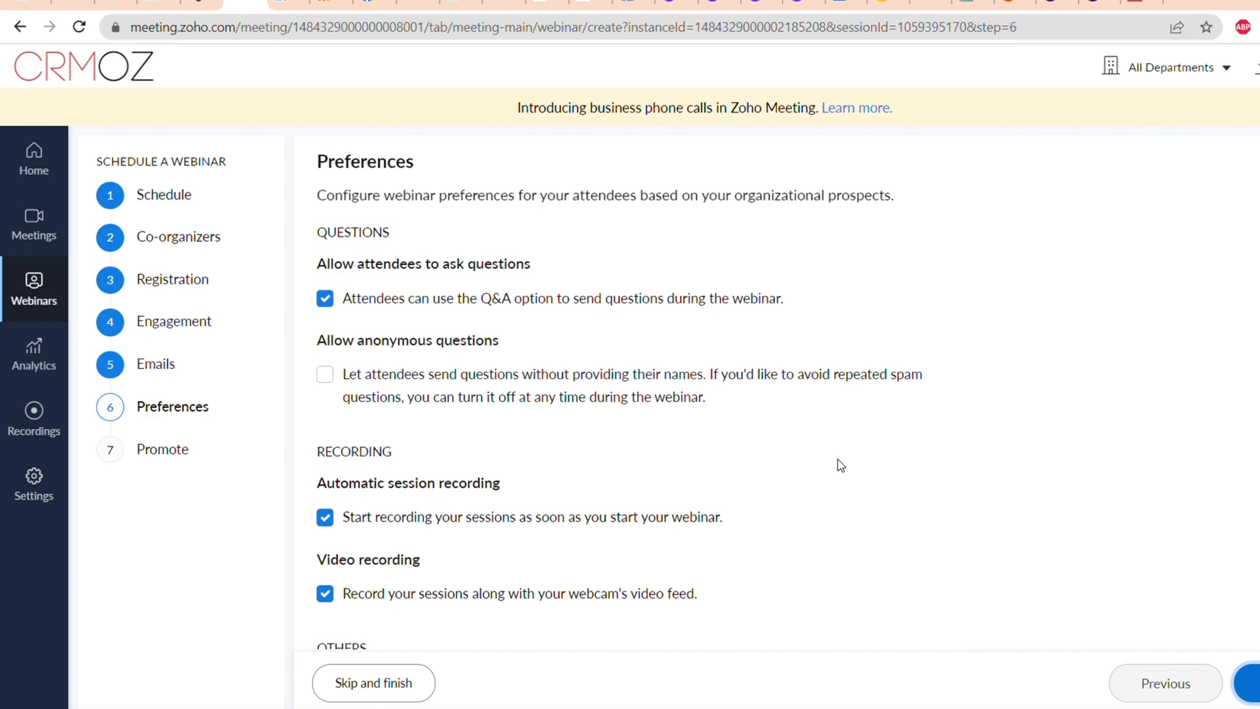
scroll(down, 3)
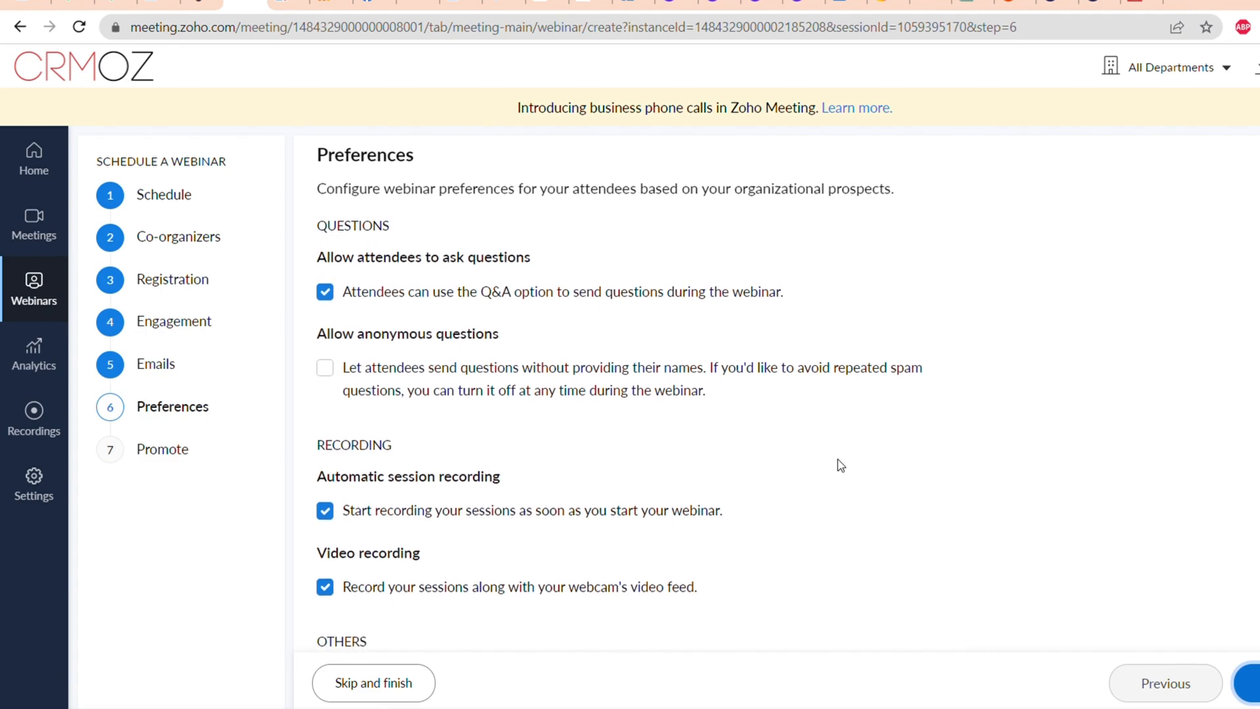
scroll(down, 3)
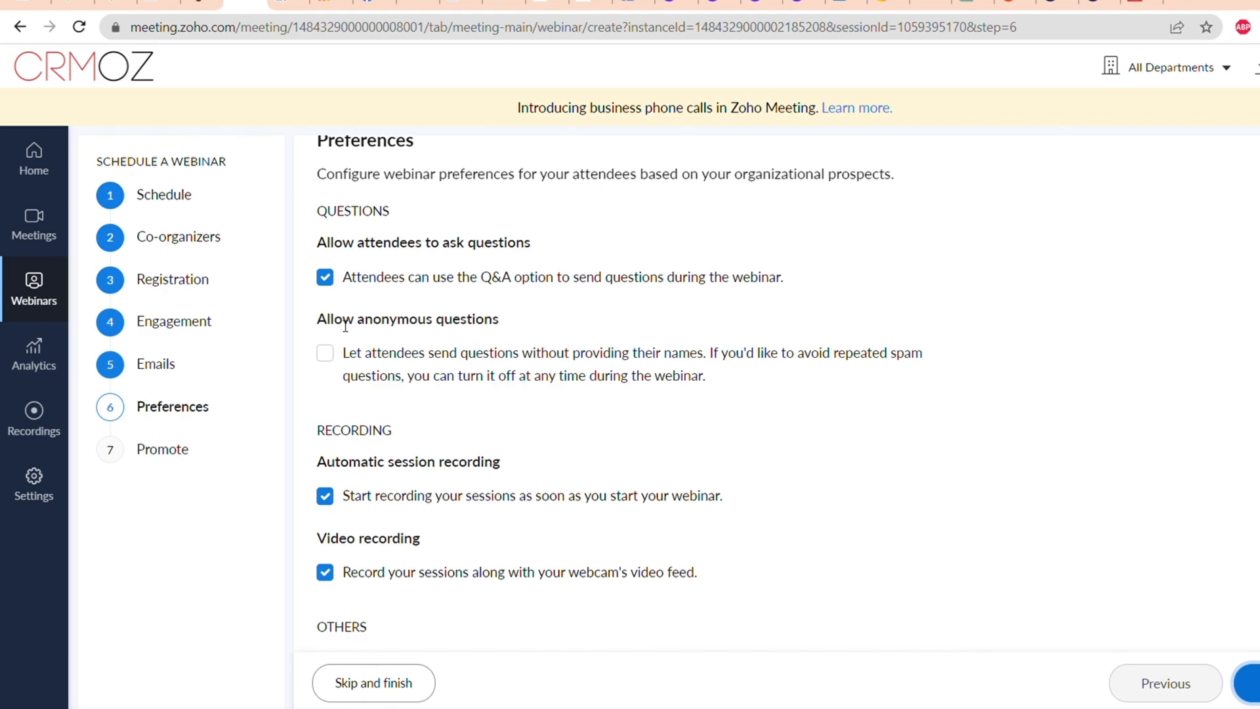
mouse_move(483, 387)
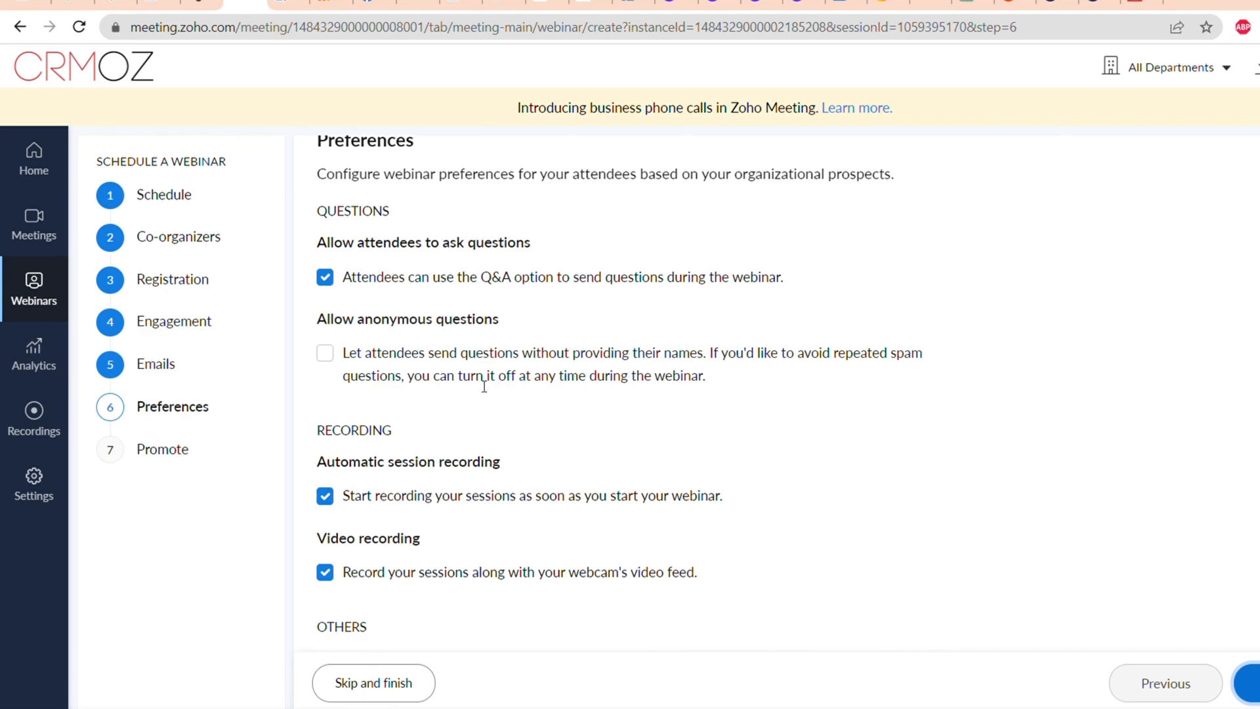
scroll(down, 3)
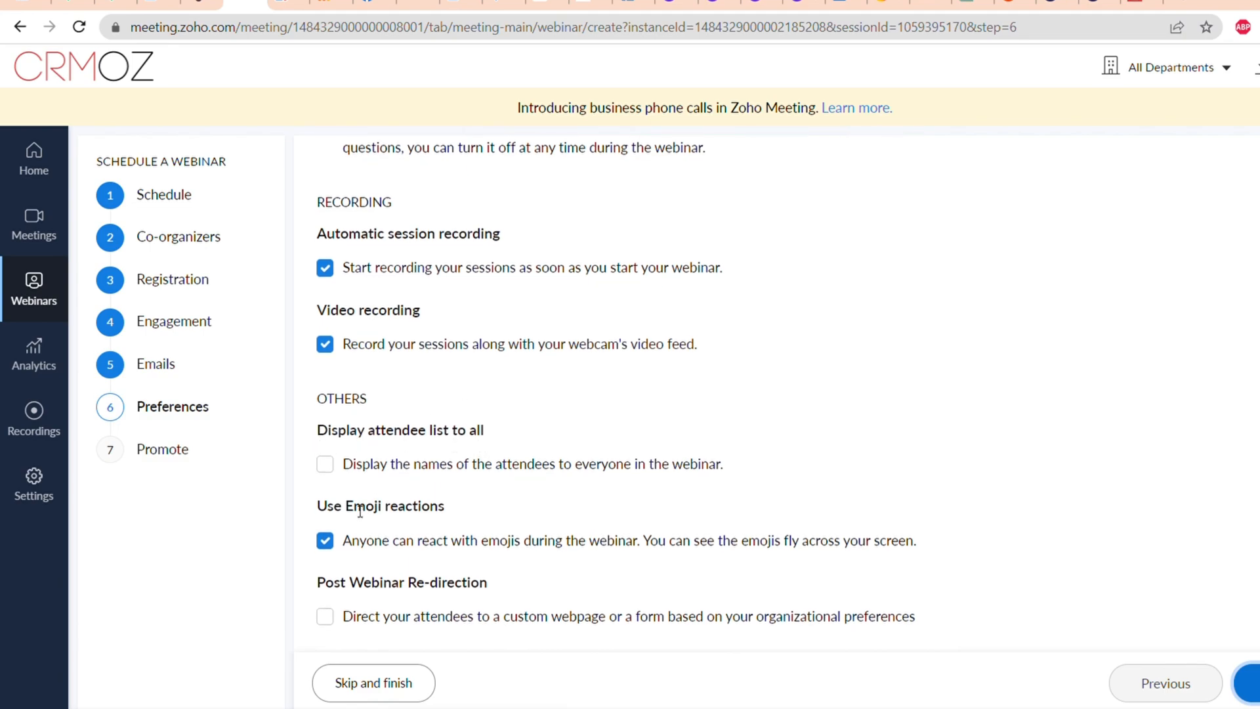
mouse_move(499, 588)
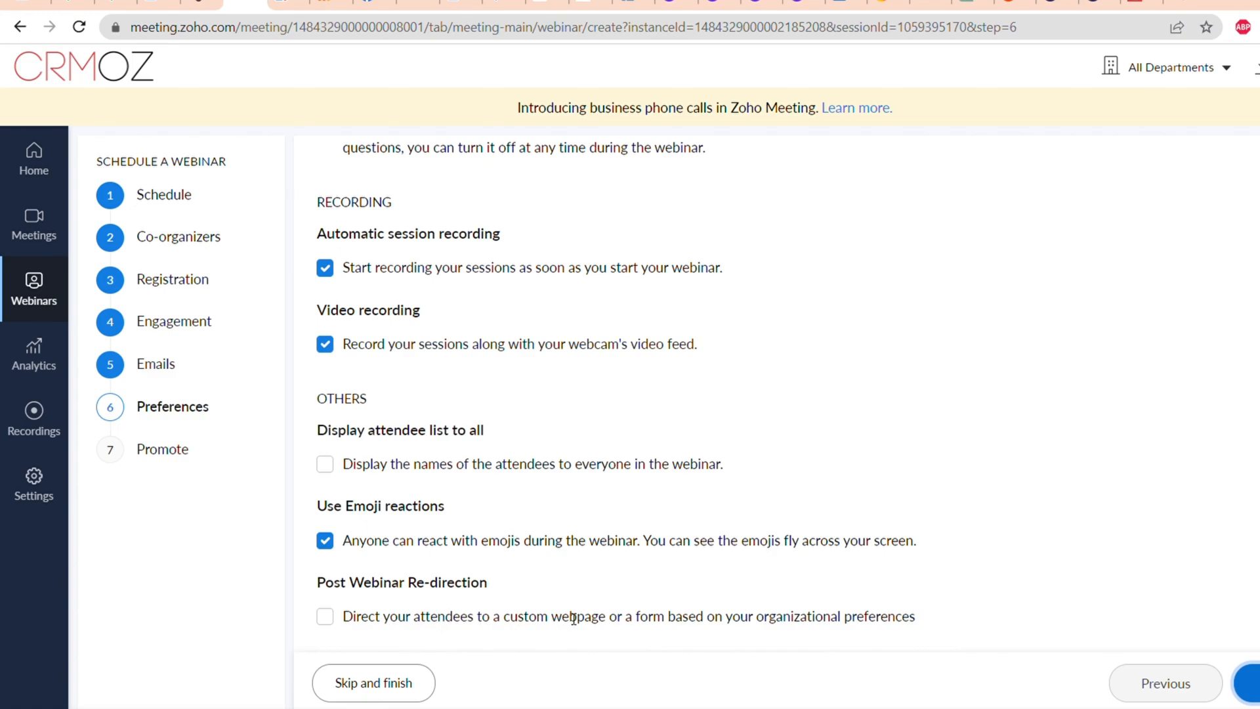
mouse_move(935, 619)
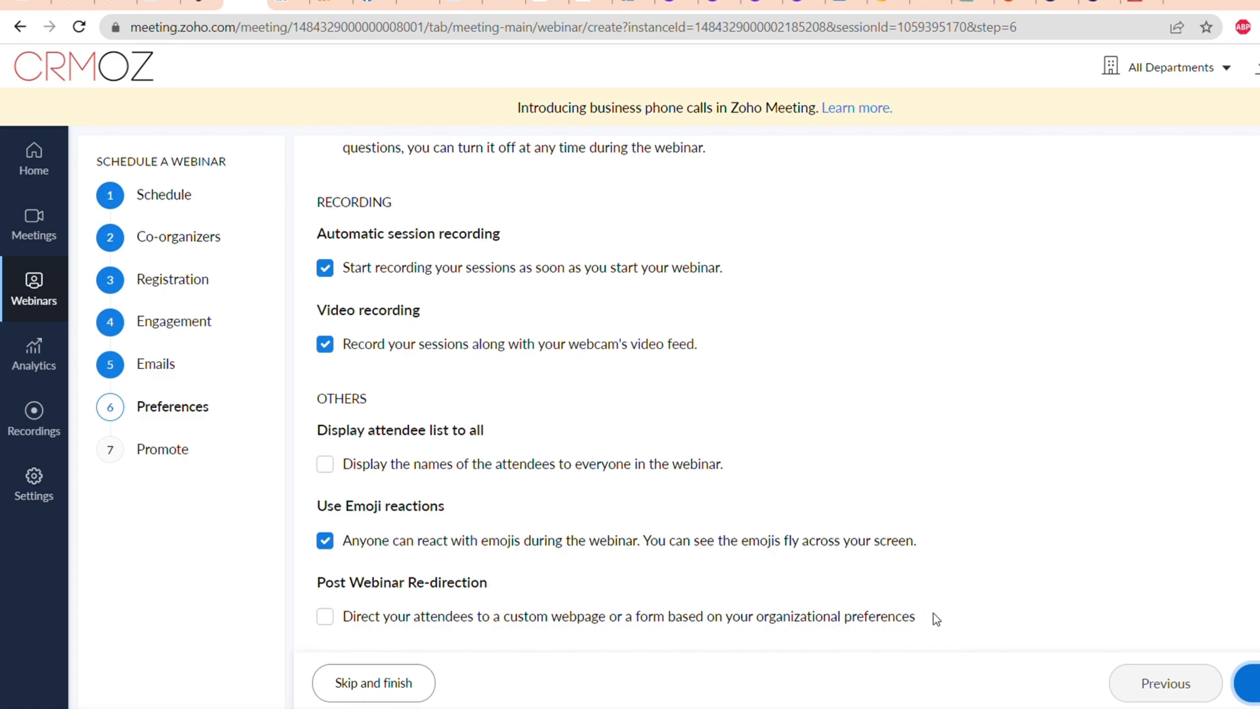
mouse_move(302, 685)
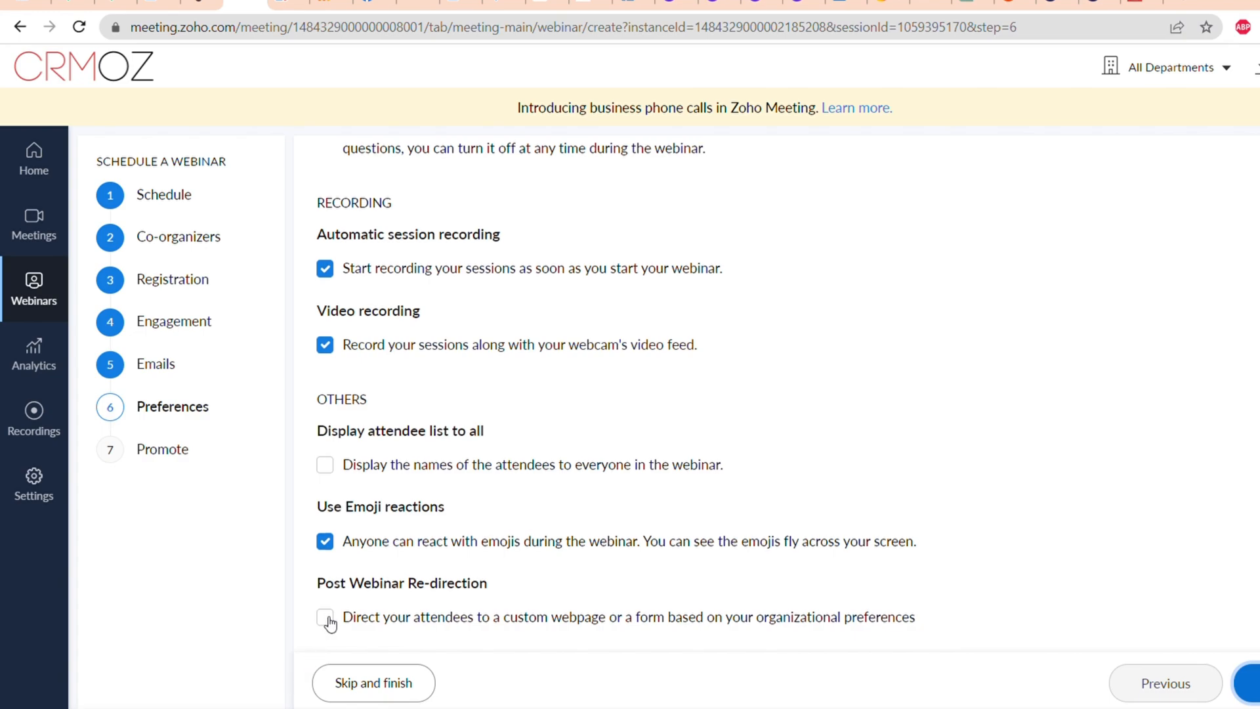
click(326, 617)
text(https://en.crmoz.com/zoho-support)
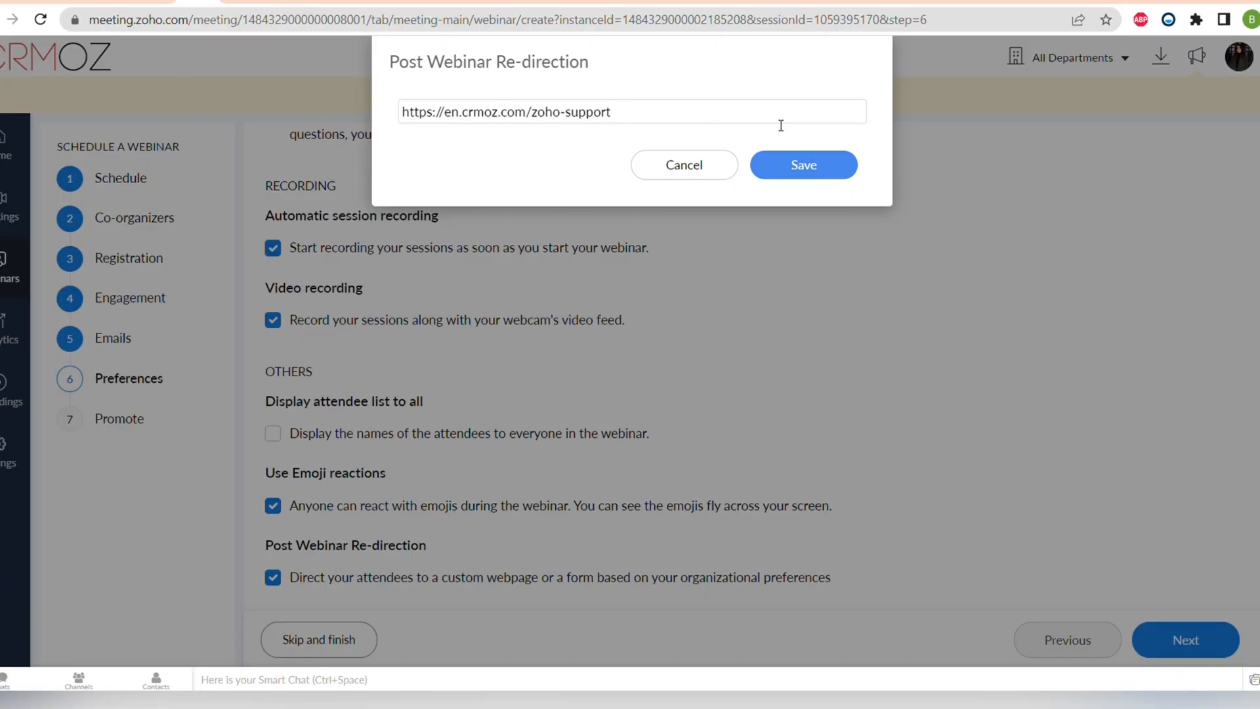
click(803, 165)
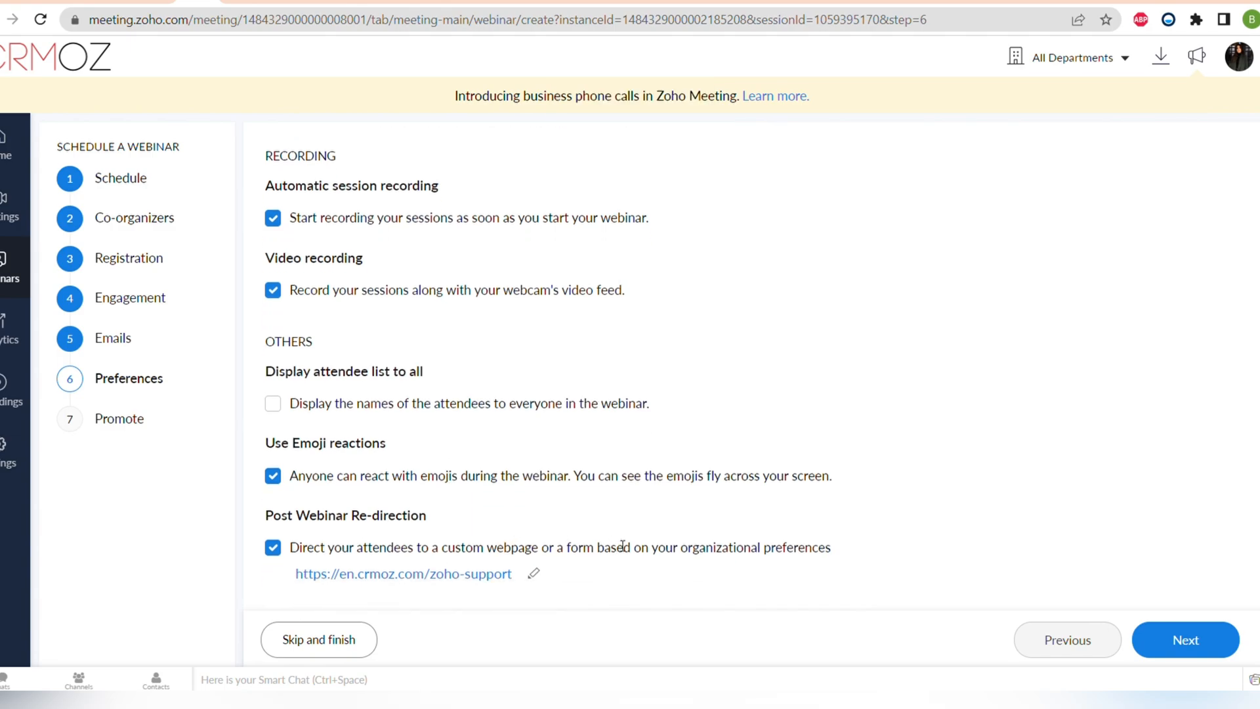
click(1185, 639)
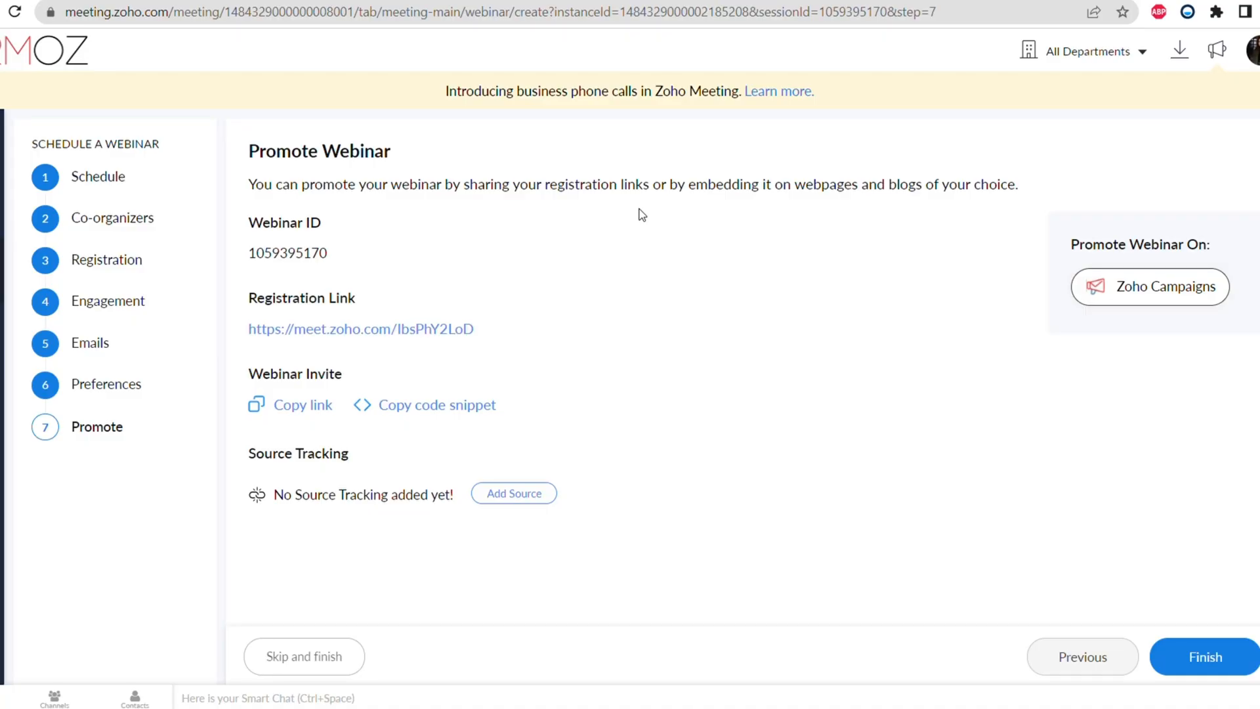
mouse_move(302, 404)
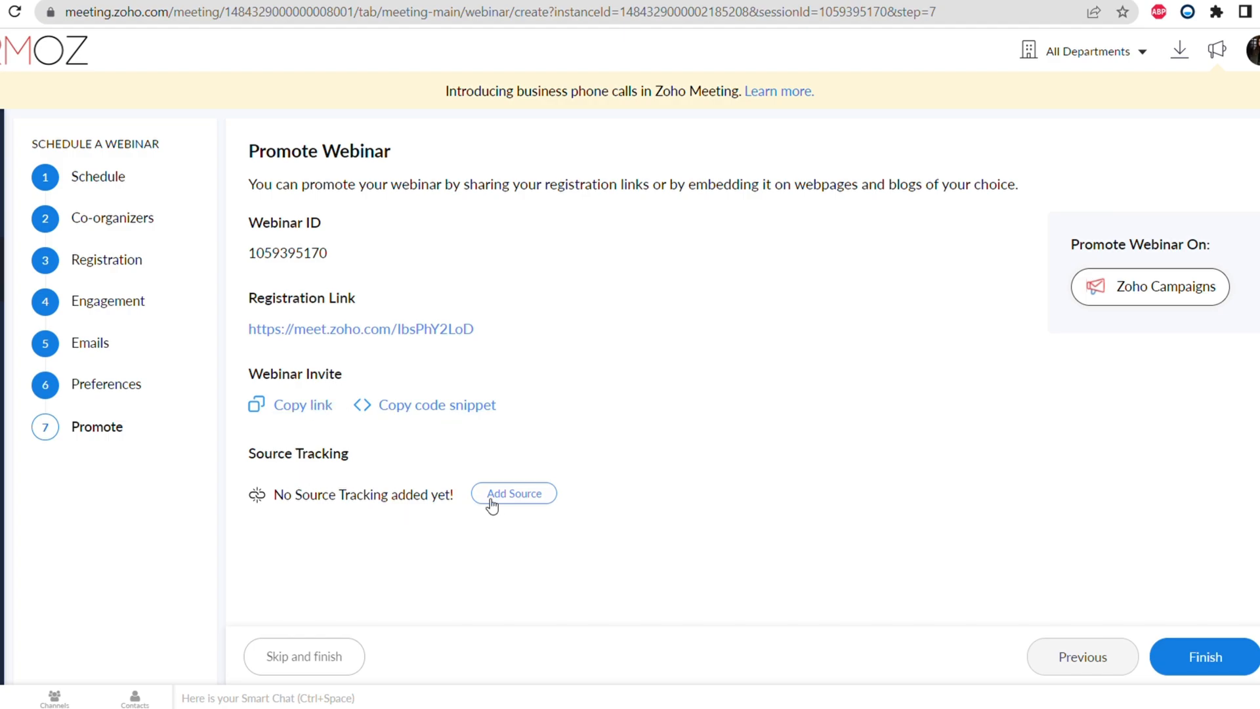
Add LinkedIn as a source tracking entry for webinar registrations.
click(513, 492)
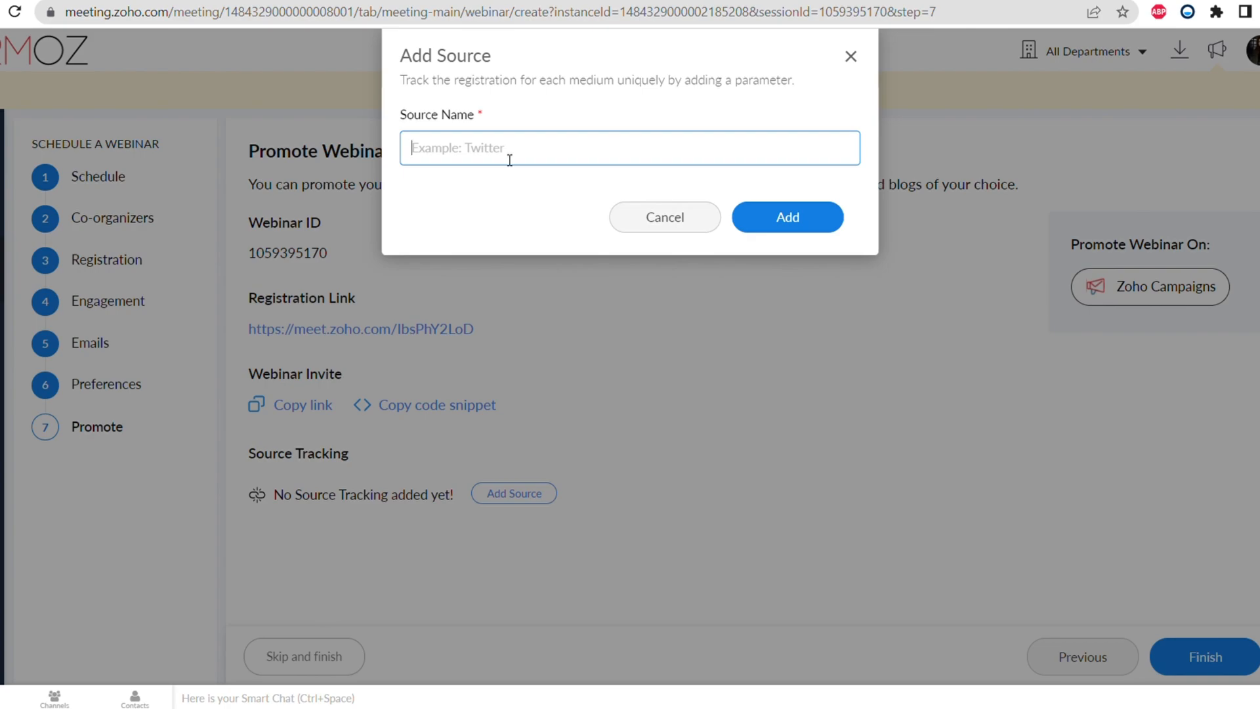
text(LinkedIn)
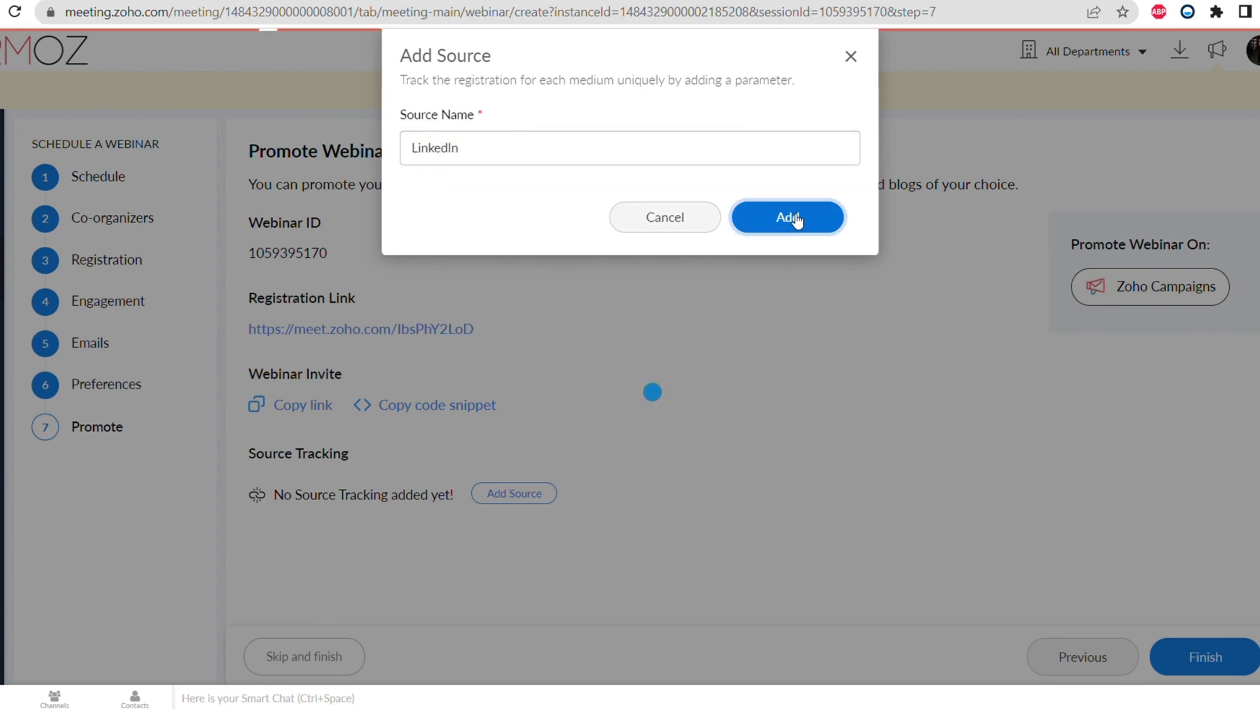
click(787, 217)
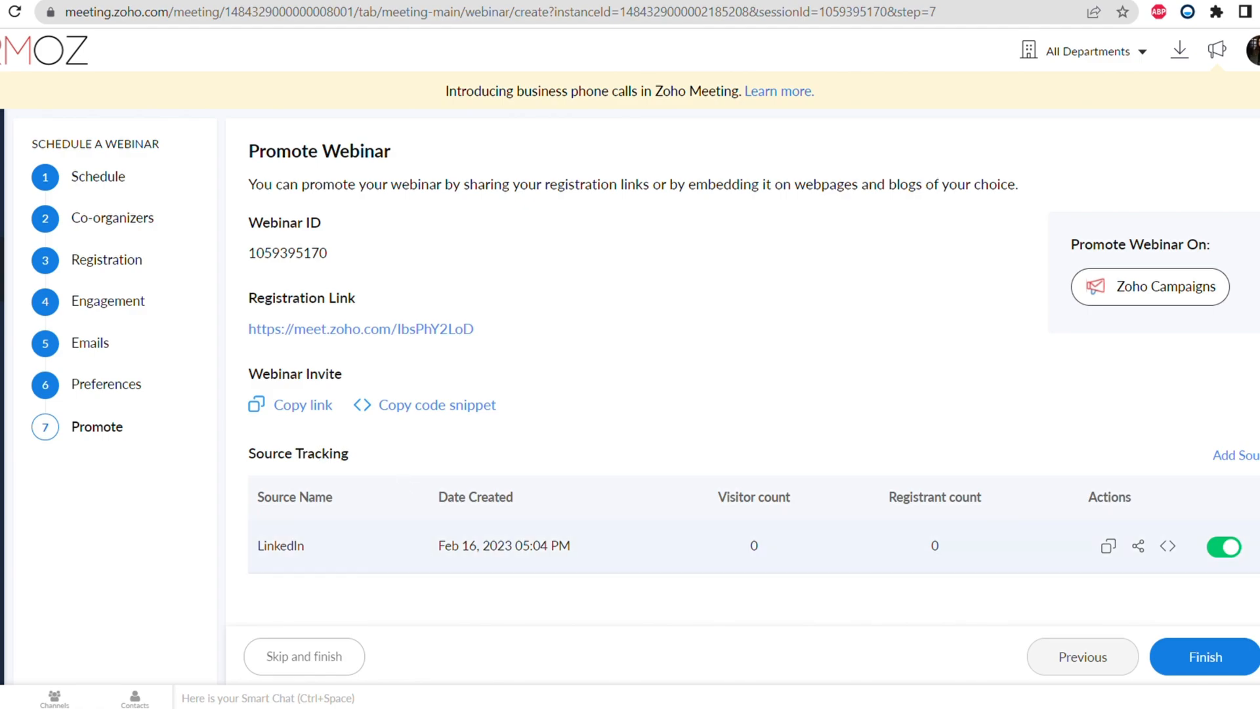
Add Facebook and Reddit as registration source trackers.
click(1232, 455)
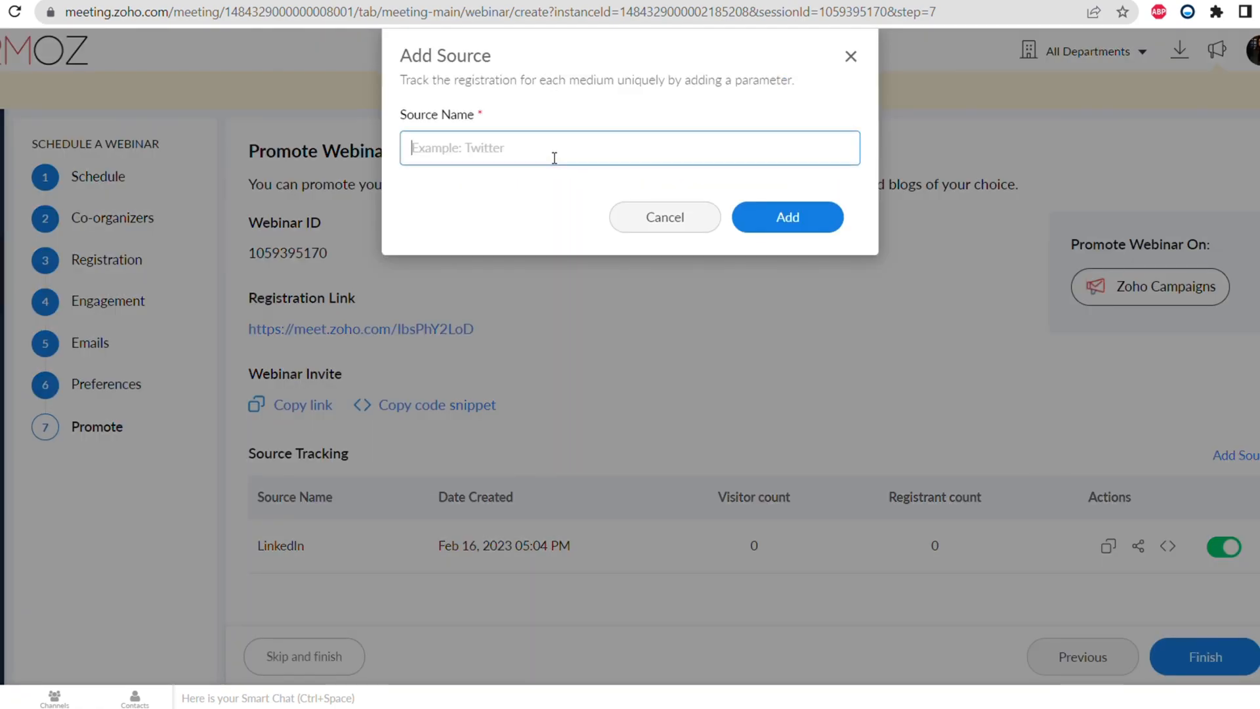
text(Faceb)
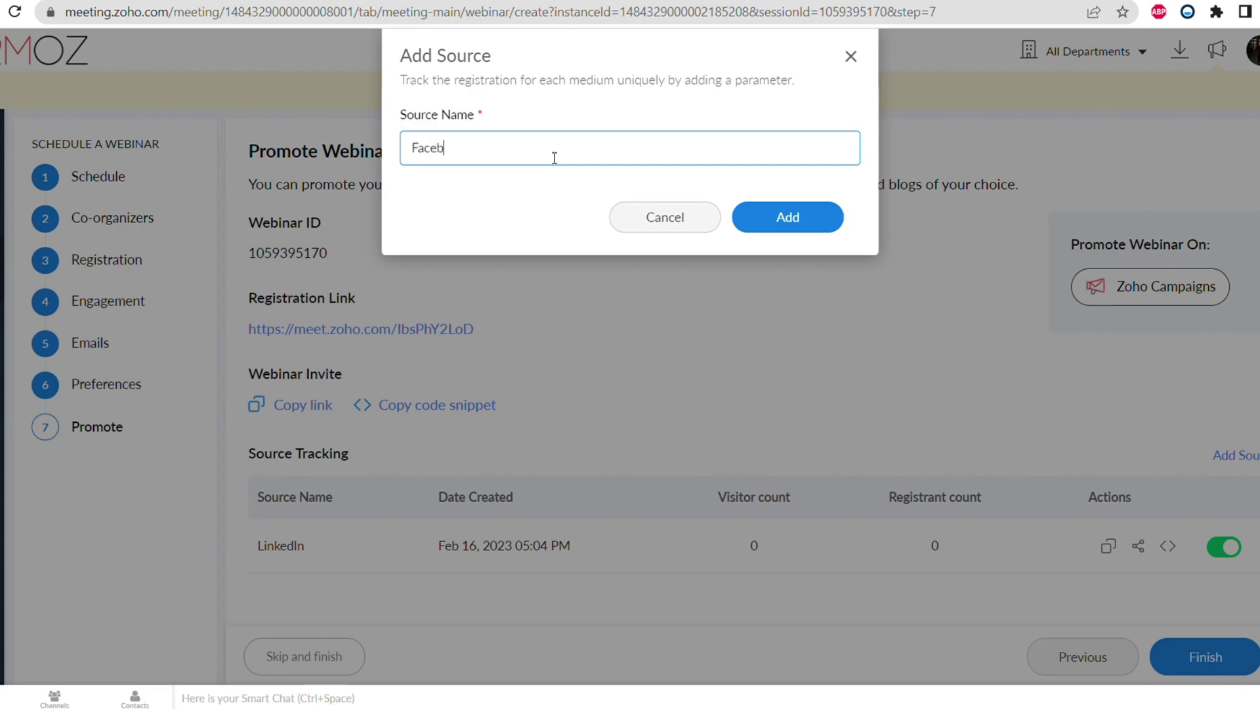
click(787, 216)
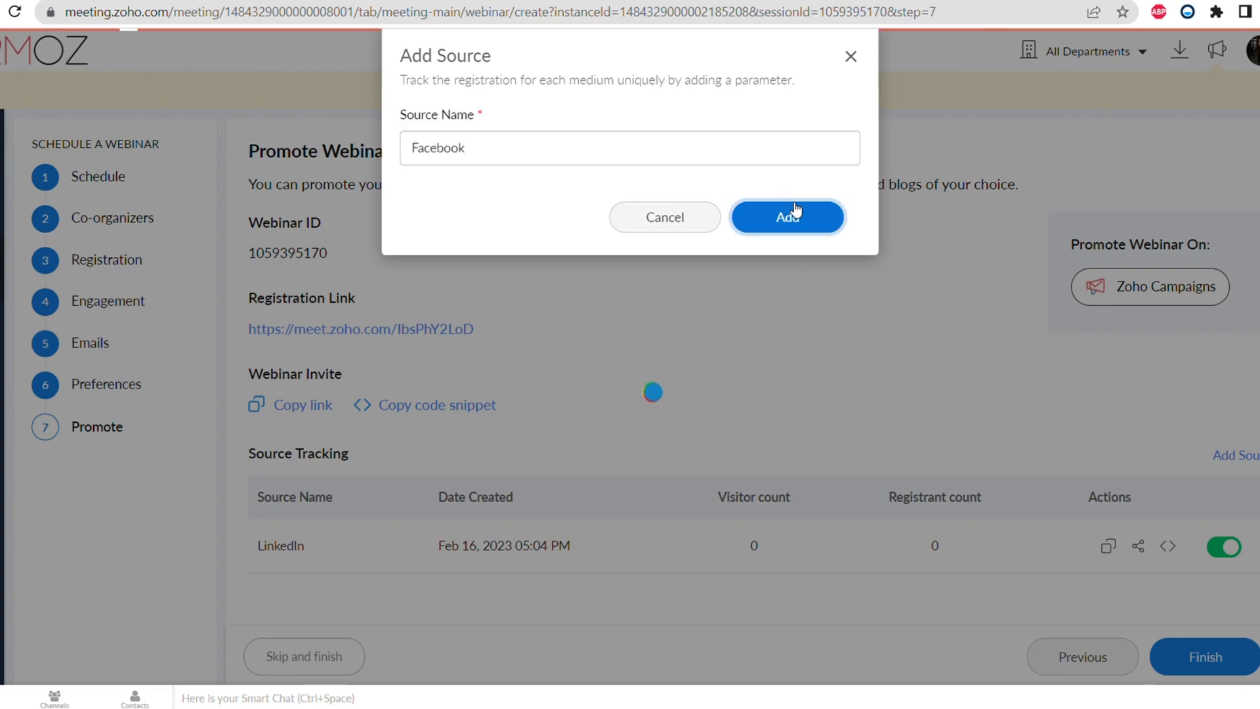
click(787, 216)
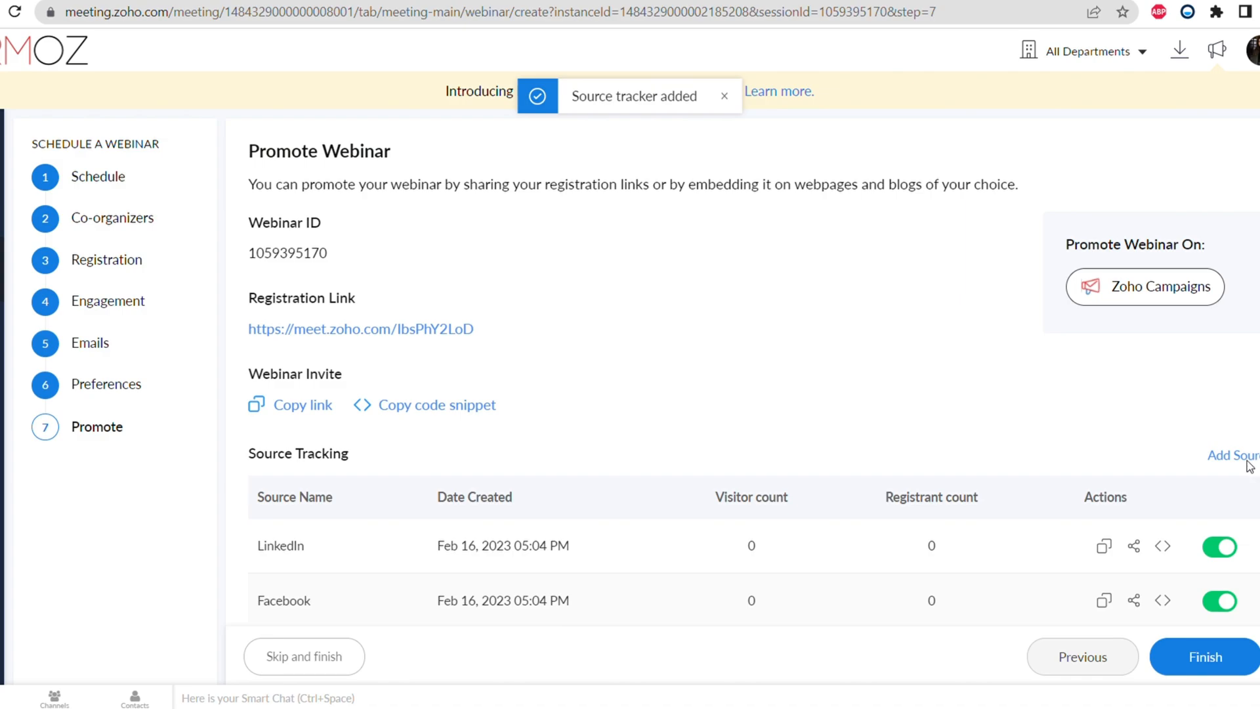
click(1234, 454)
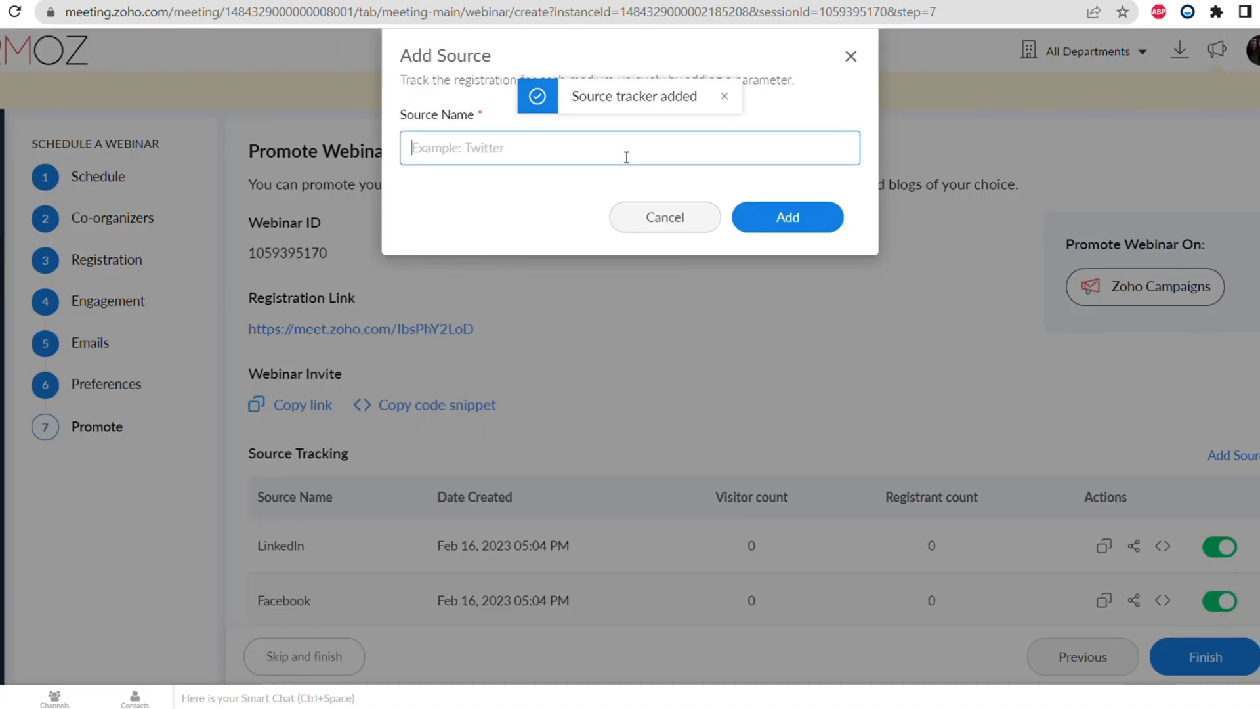
text(Reddit)
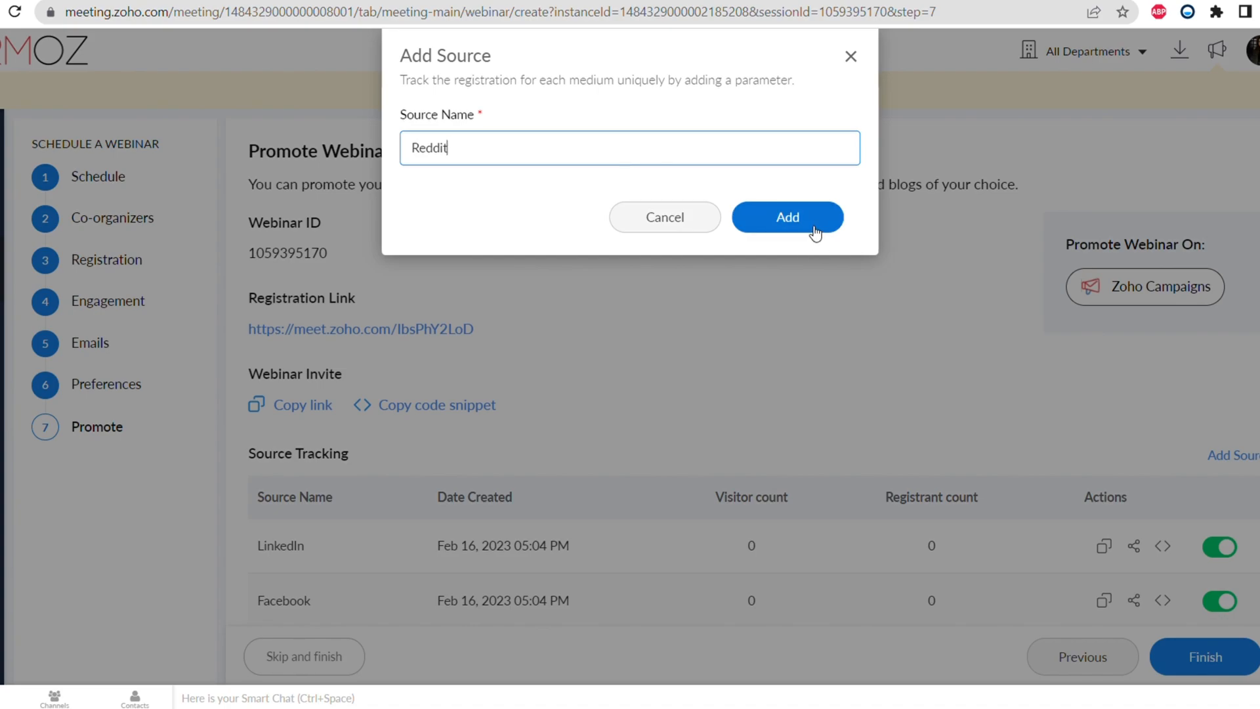
click(788, 217)
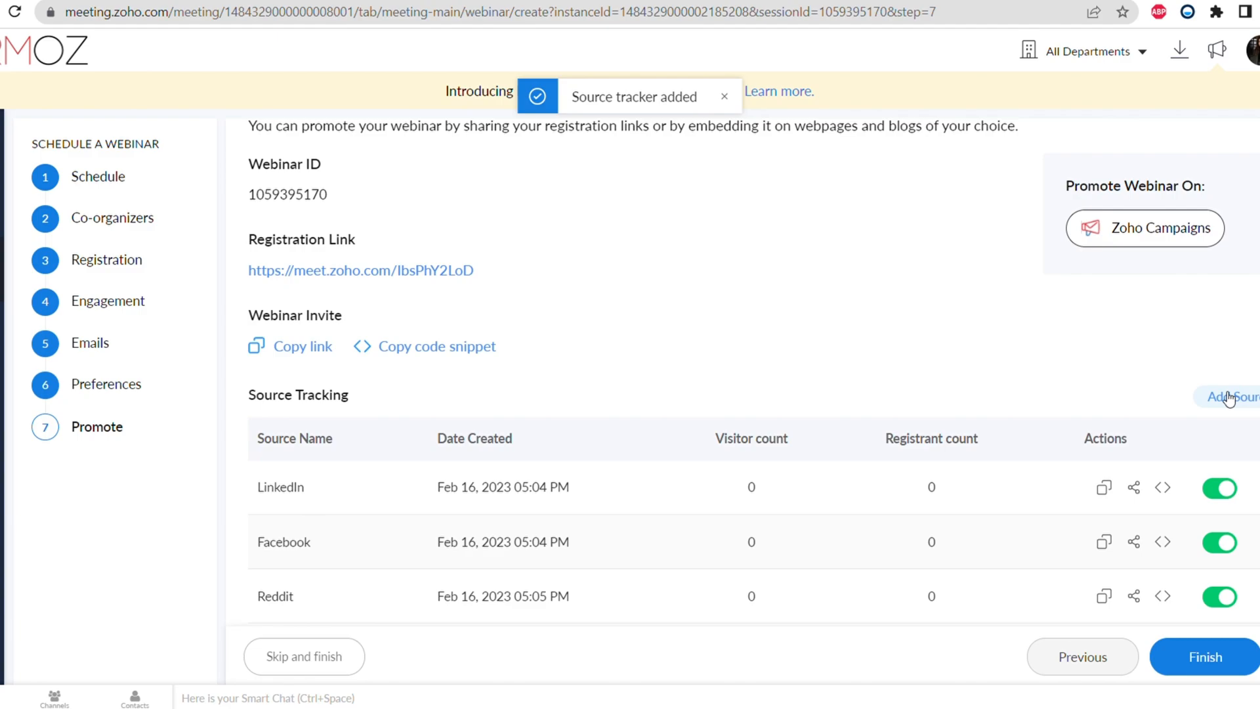
Add Twitter and Website as registration source trackers, all starting at zero visitors.
click(1229, 396)
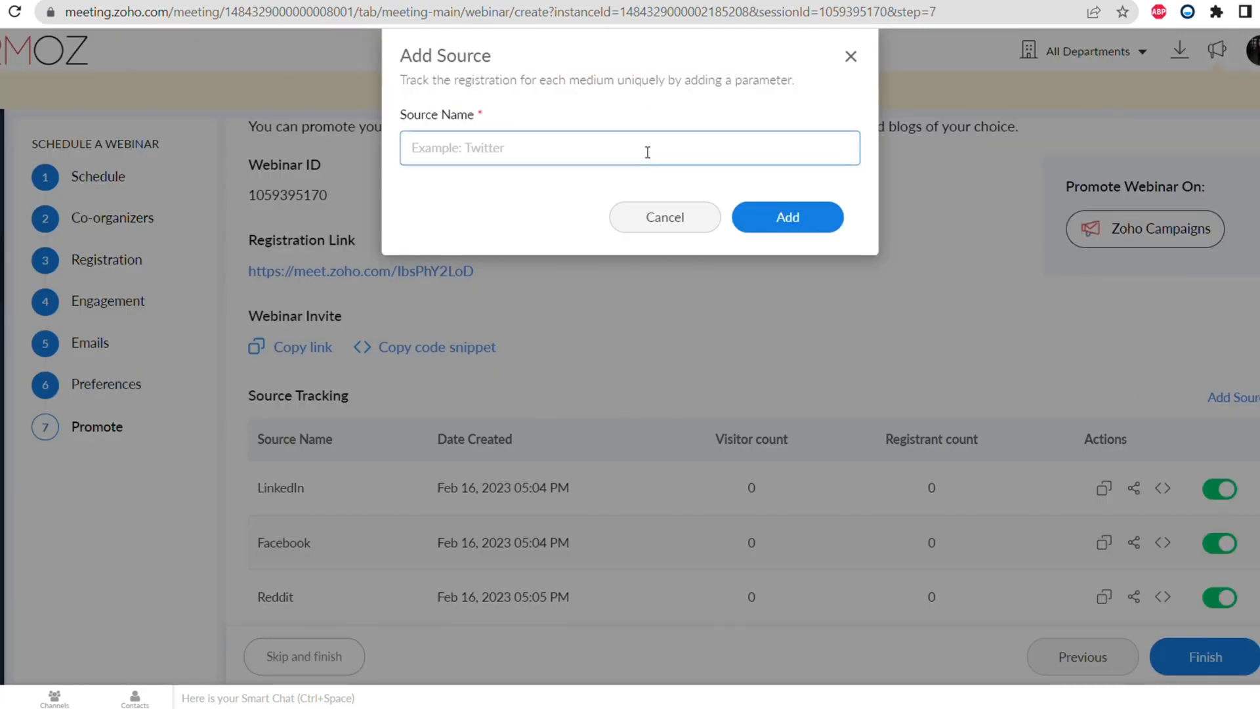
text(Twitte)
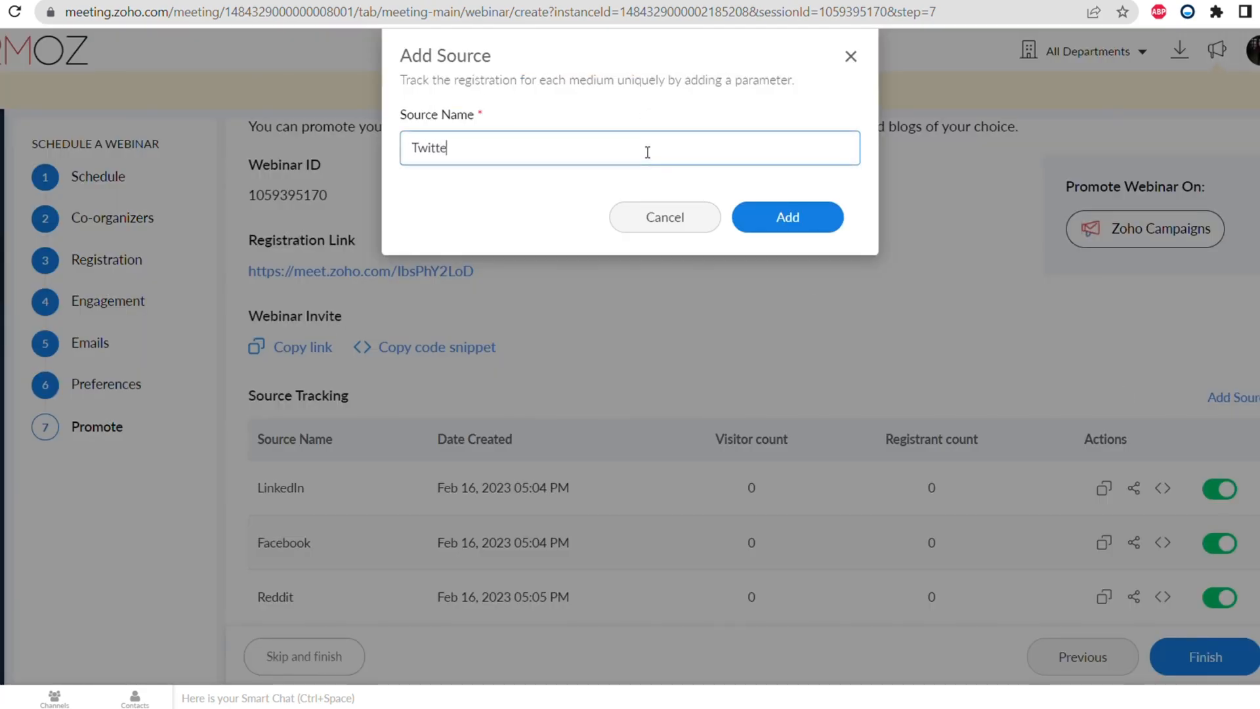
click(787, 216)
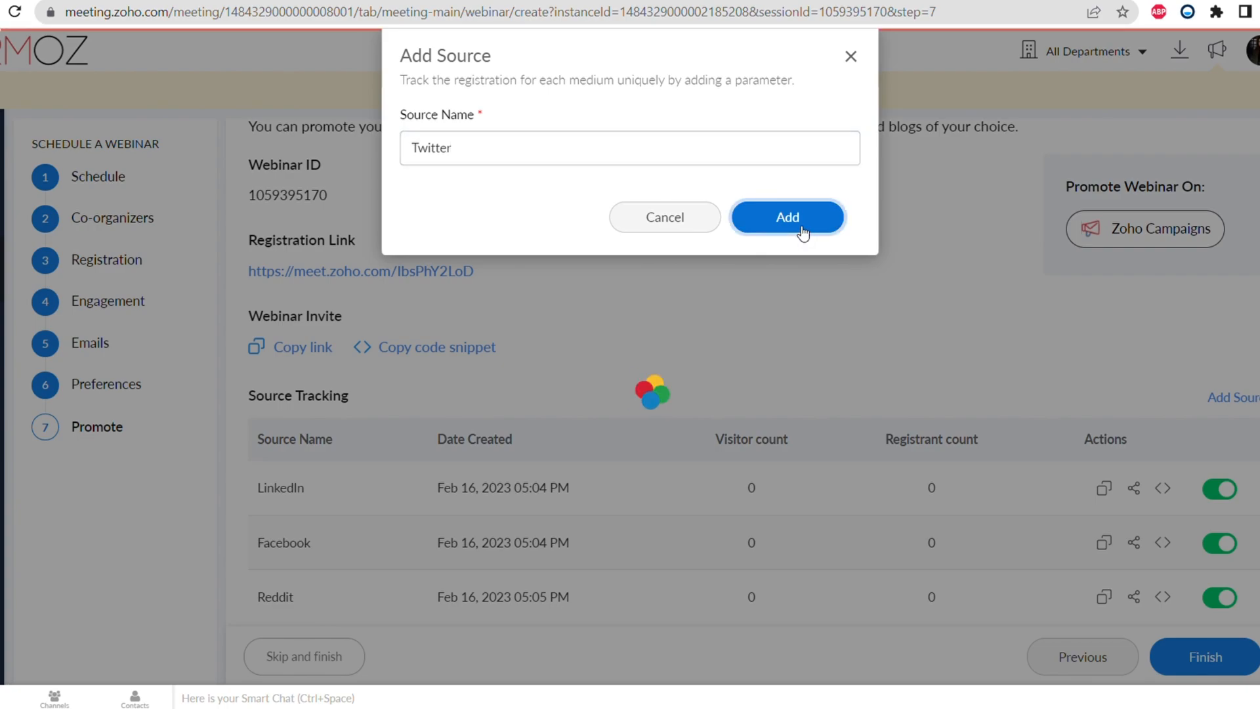
click(787, 218)
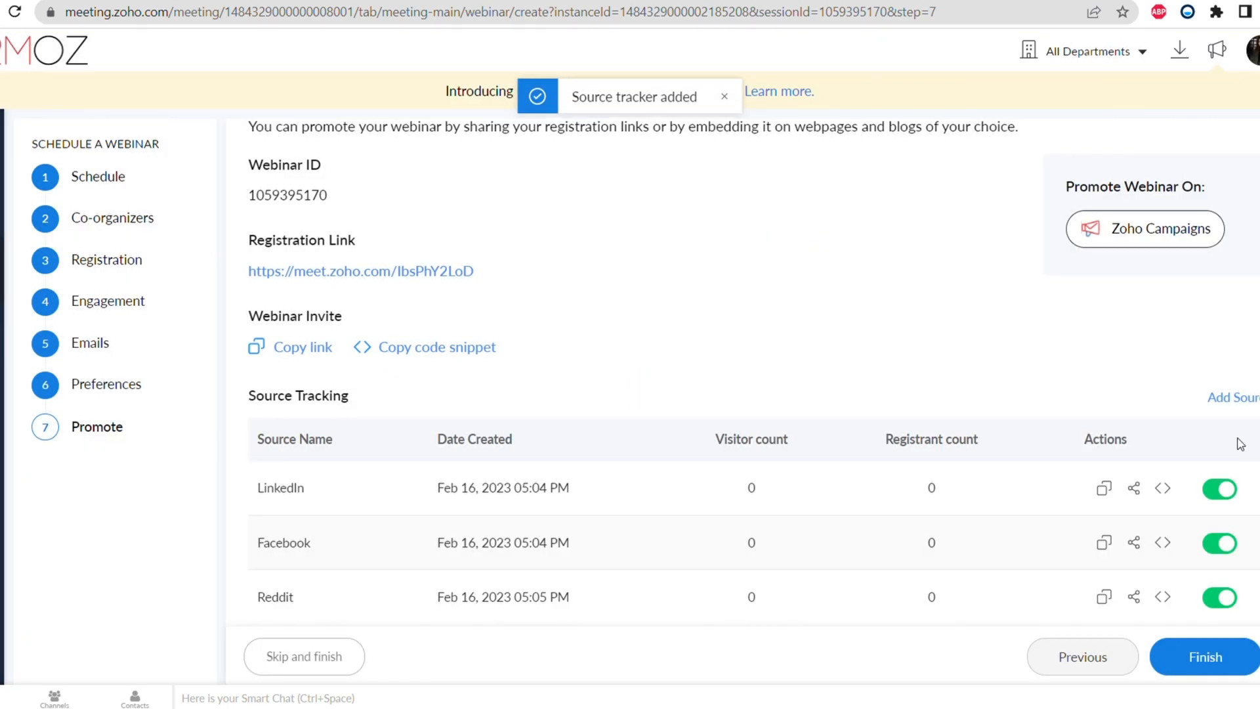
click(1232, 396)
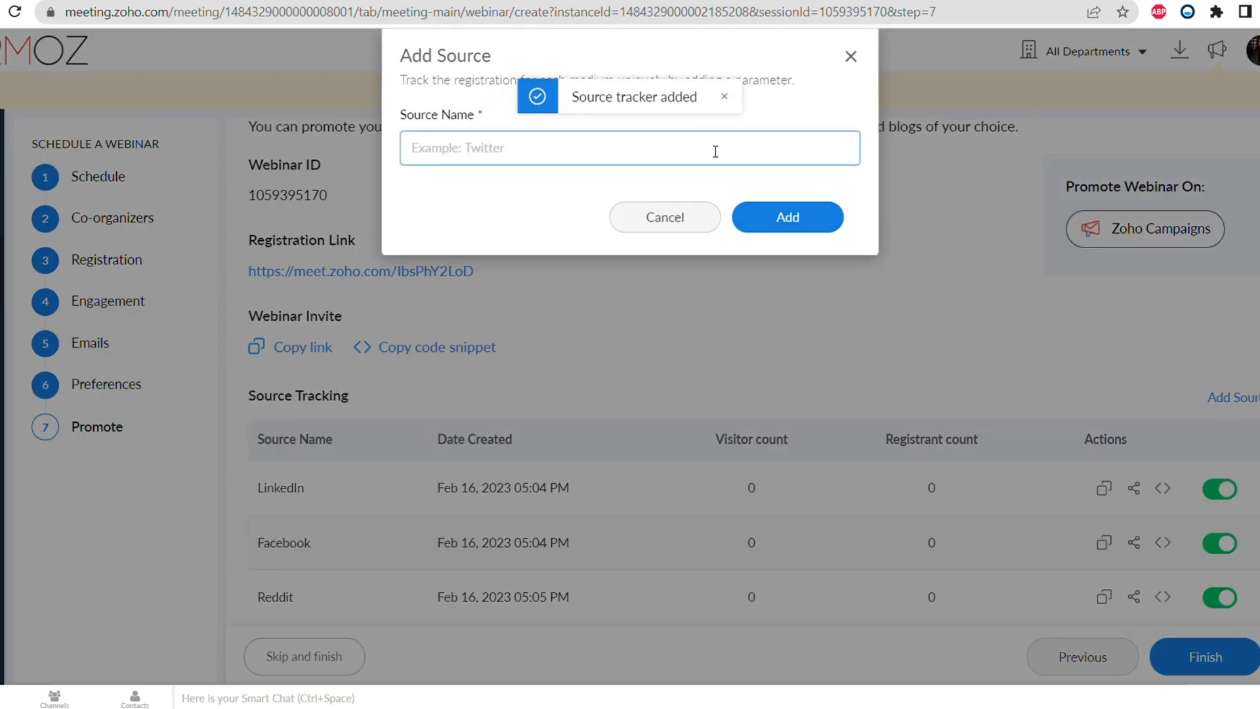
text(Website)
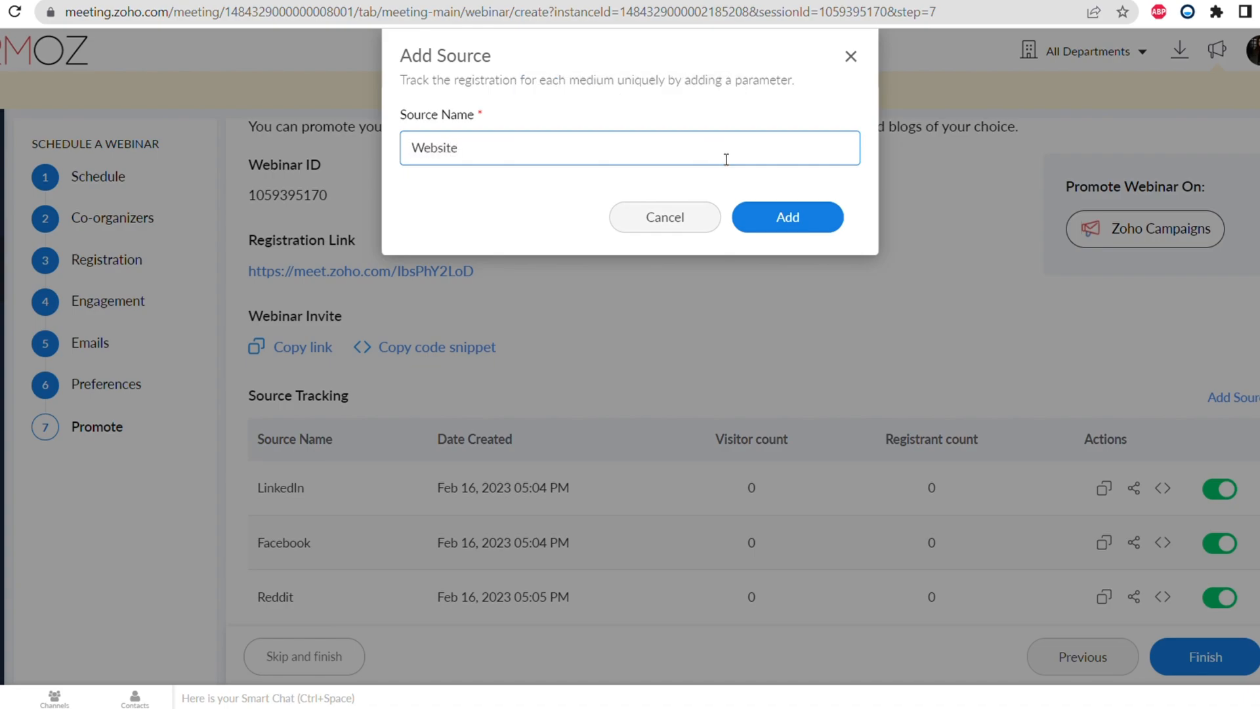
click(787, 217)
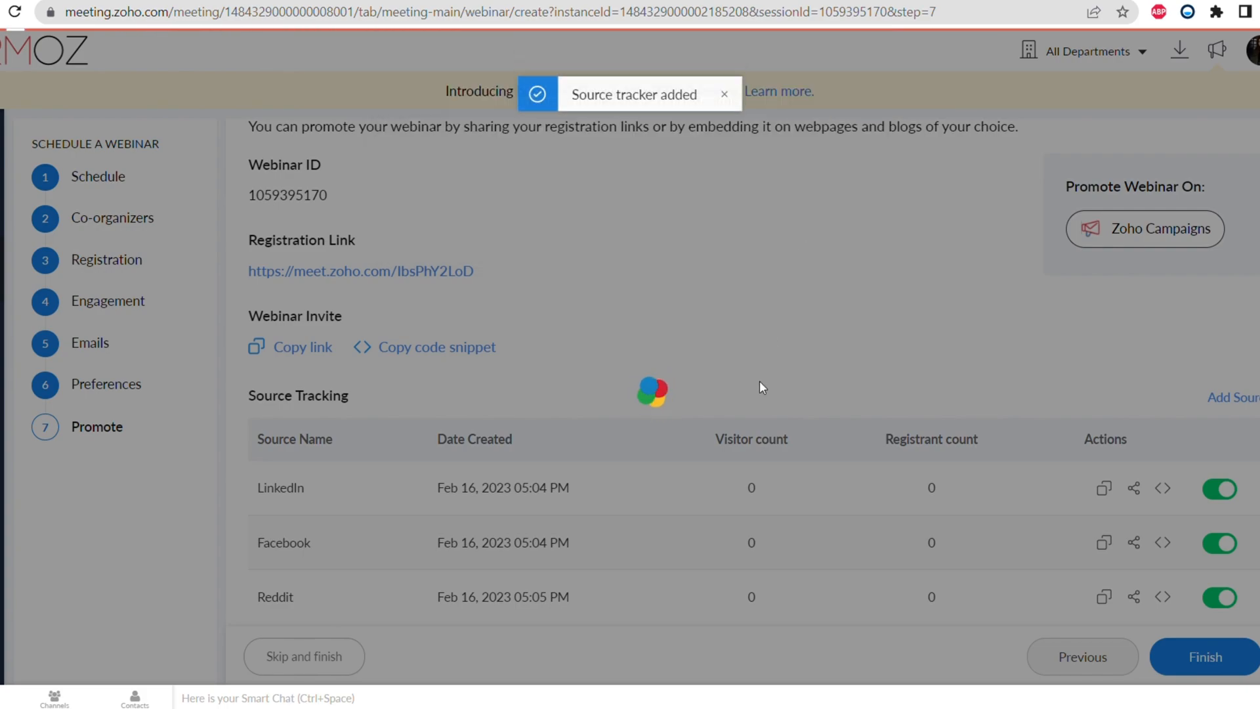
scroll(down, 3)
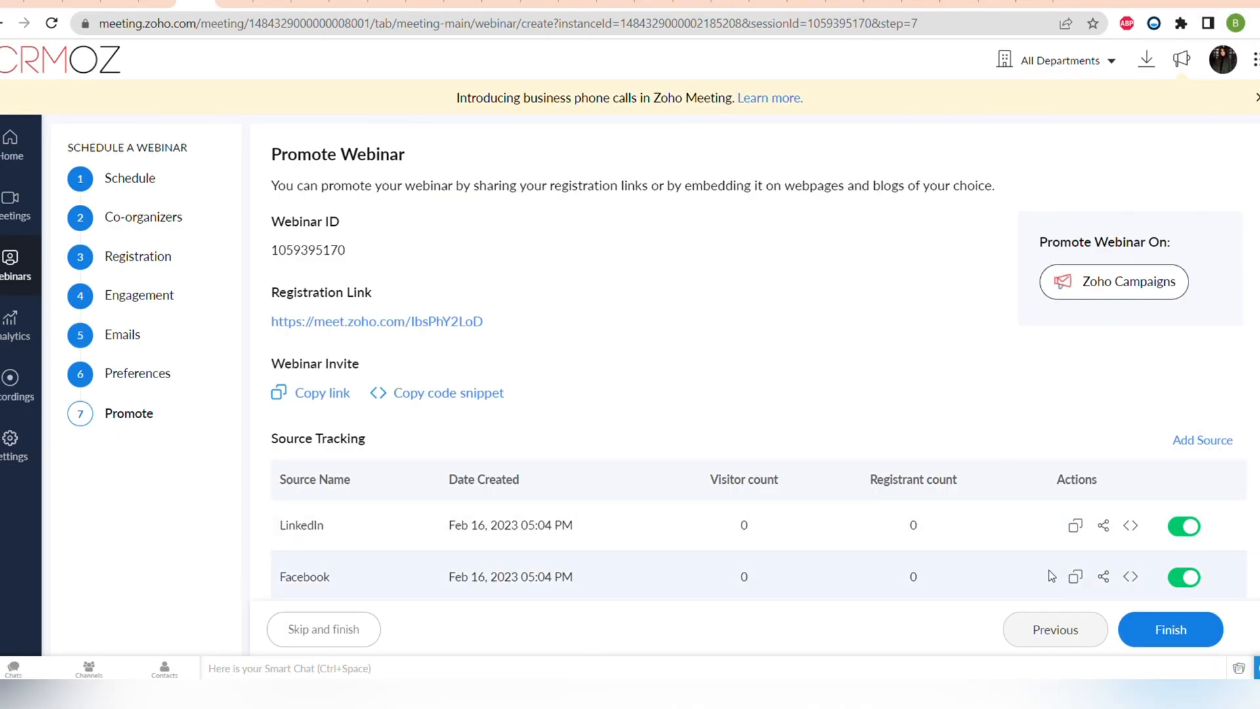
Finish scheduling the webinar and copy the LinkedIn tracking link from Source Tracking.
click(1170, 630)
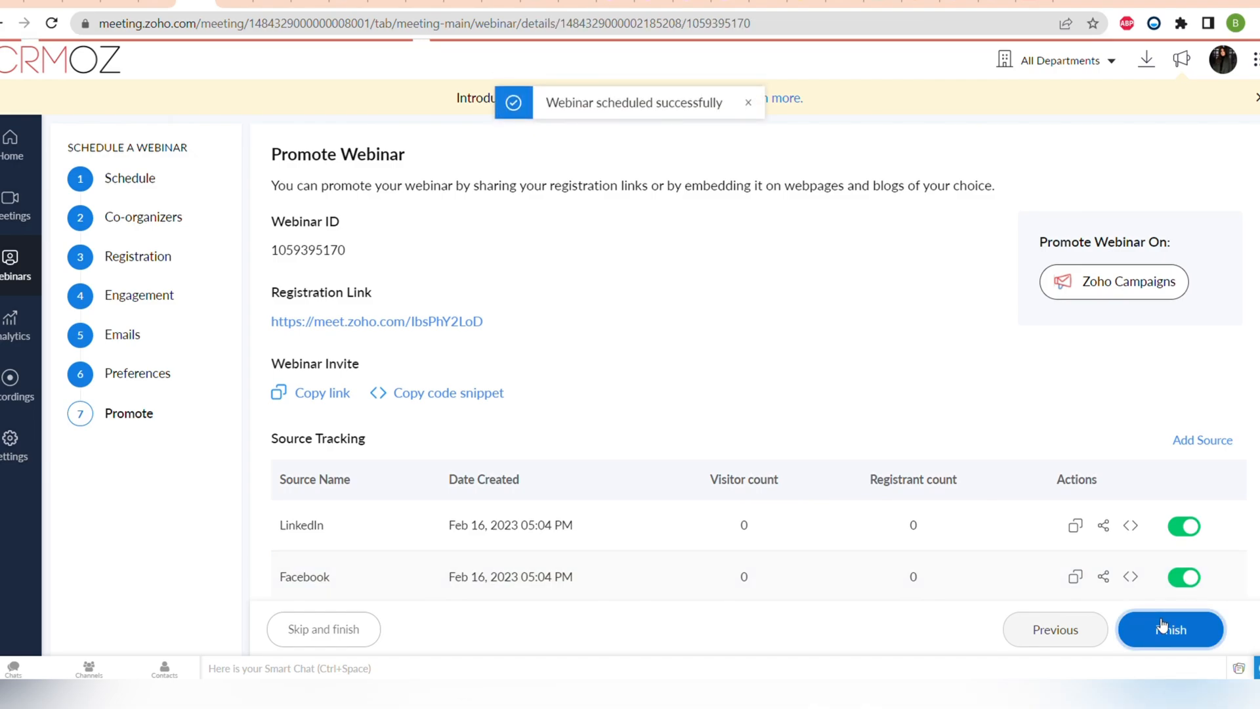
click(1169, 630)
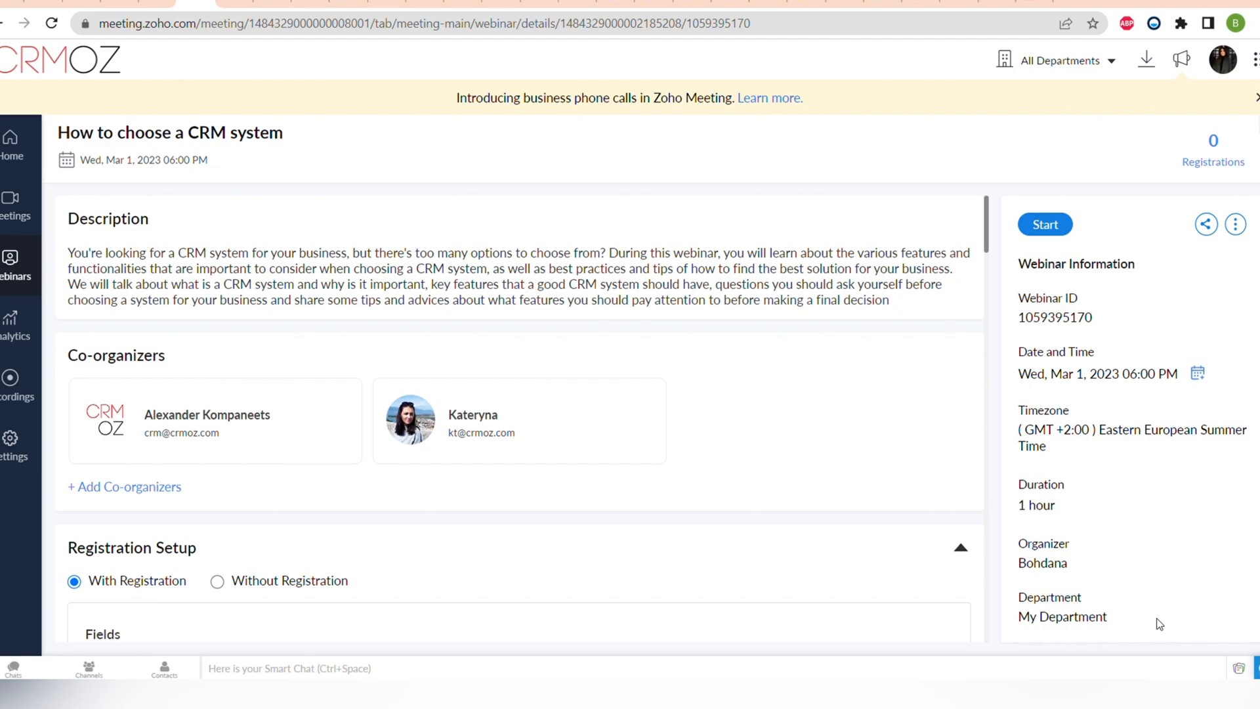
scroll(down, 3)
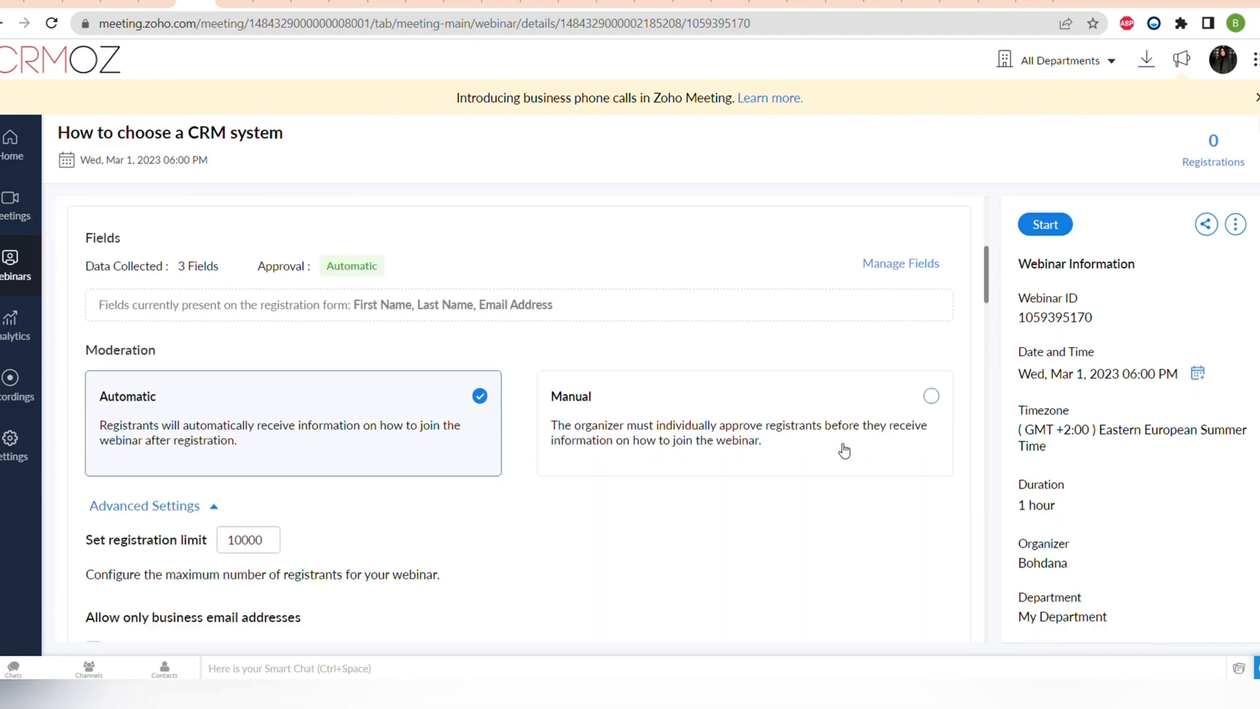
scroll(down, 3)
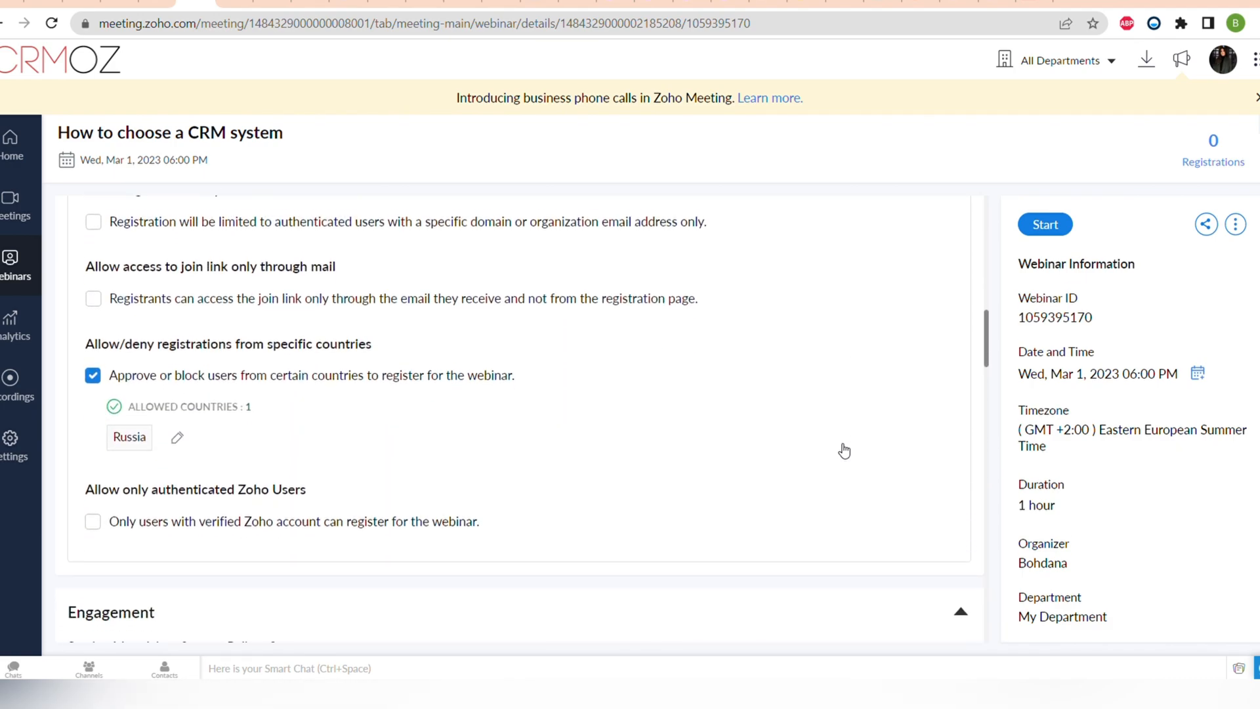
scroll(down, 3)
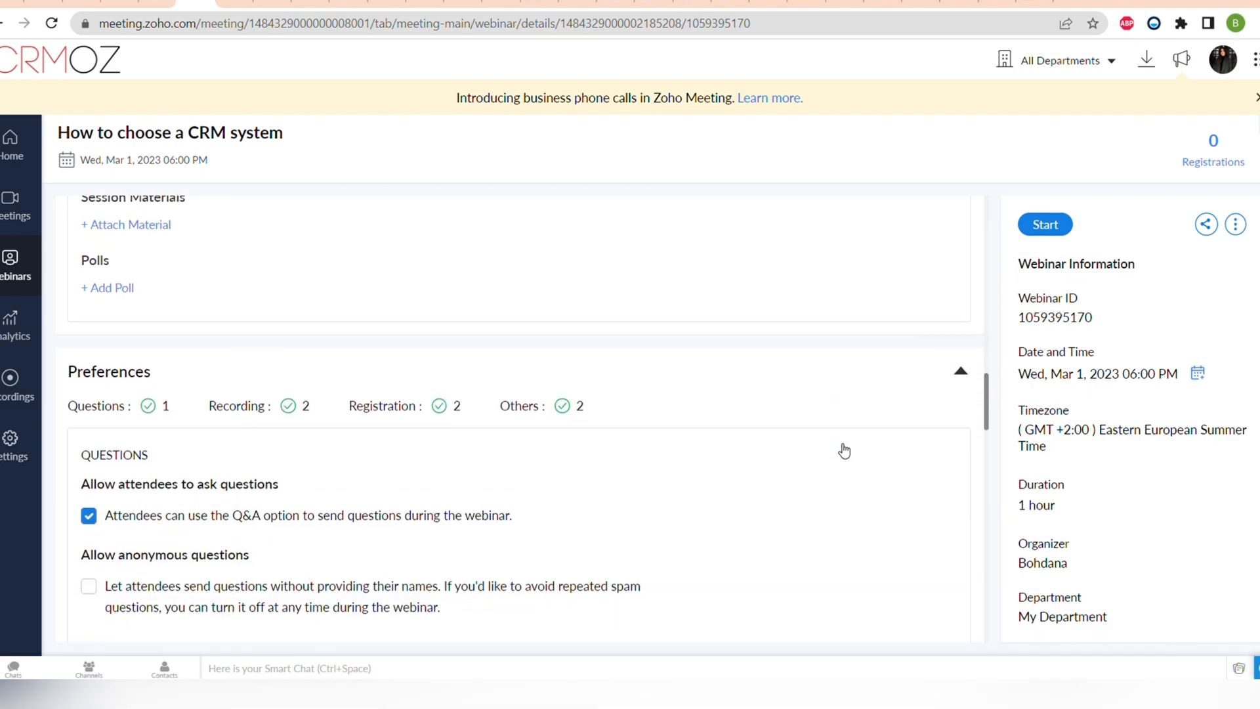
scroll(down, 3)
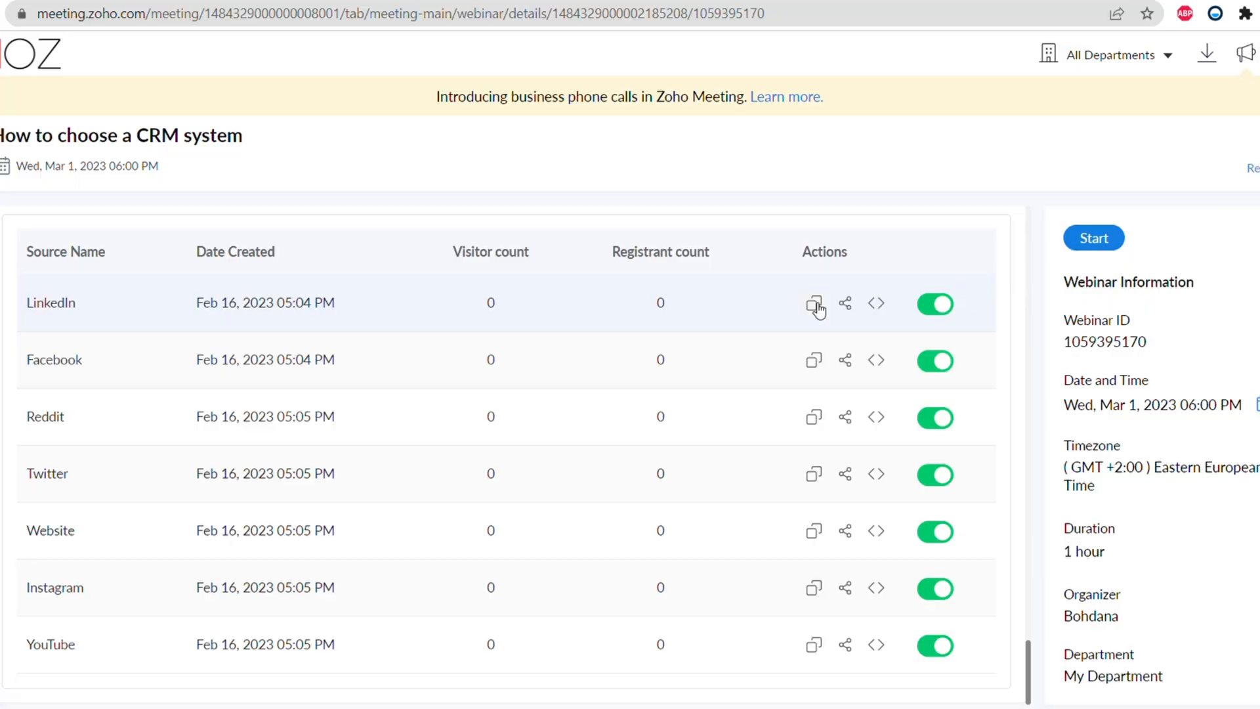
click(813, 302)
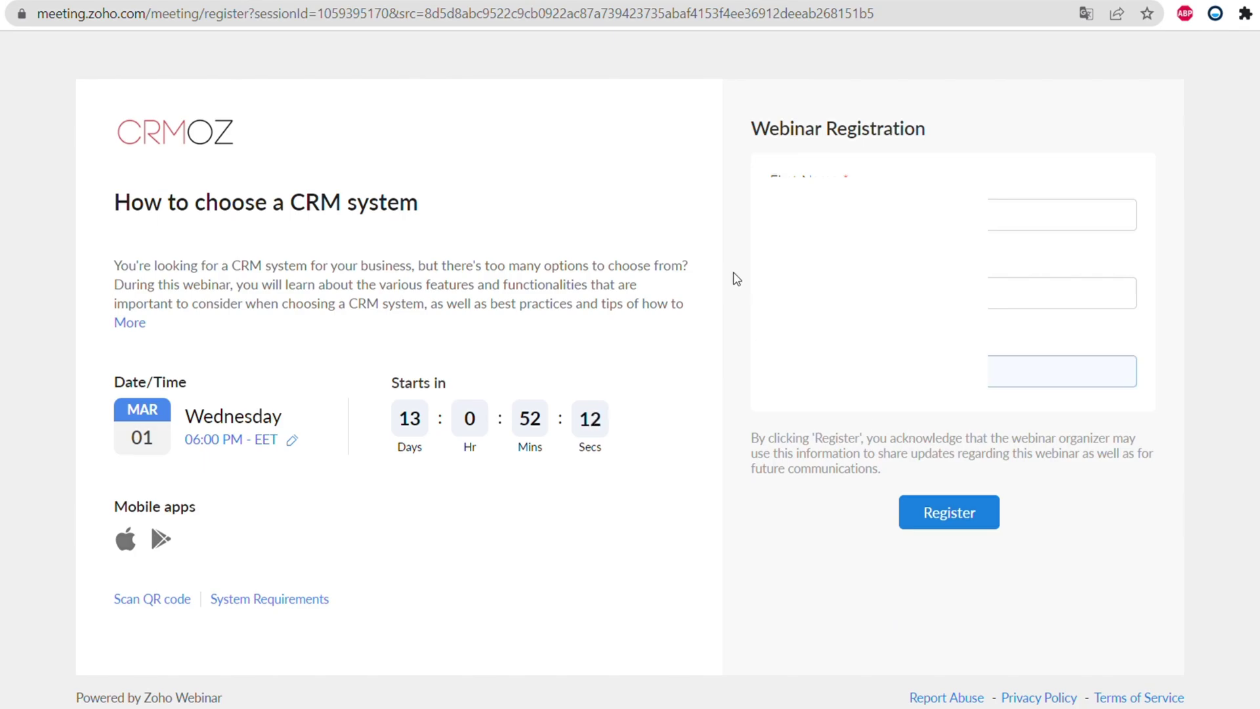
Expand the webinar description and view, then dismiss, the registration QR code.
click(128, 322)
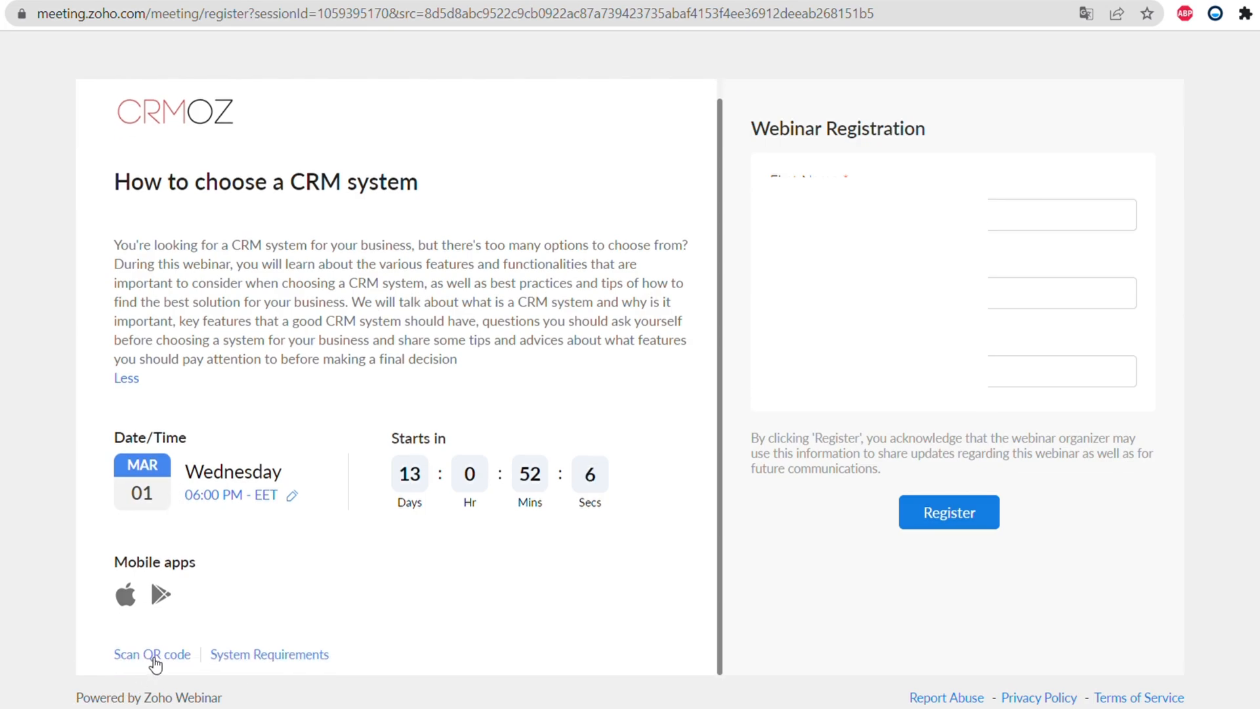
click(151, 653)
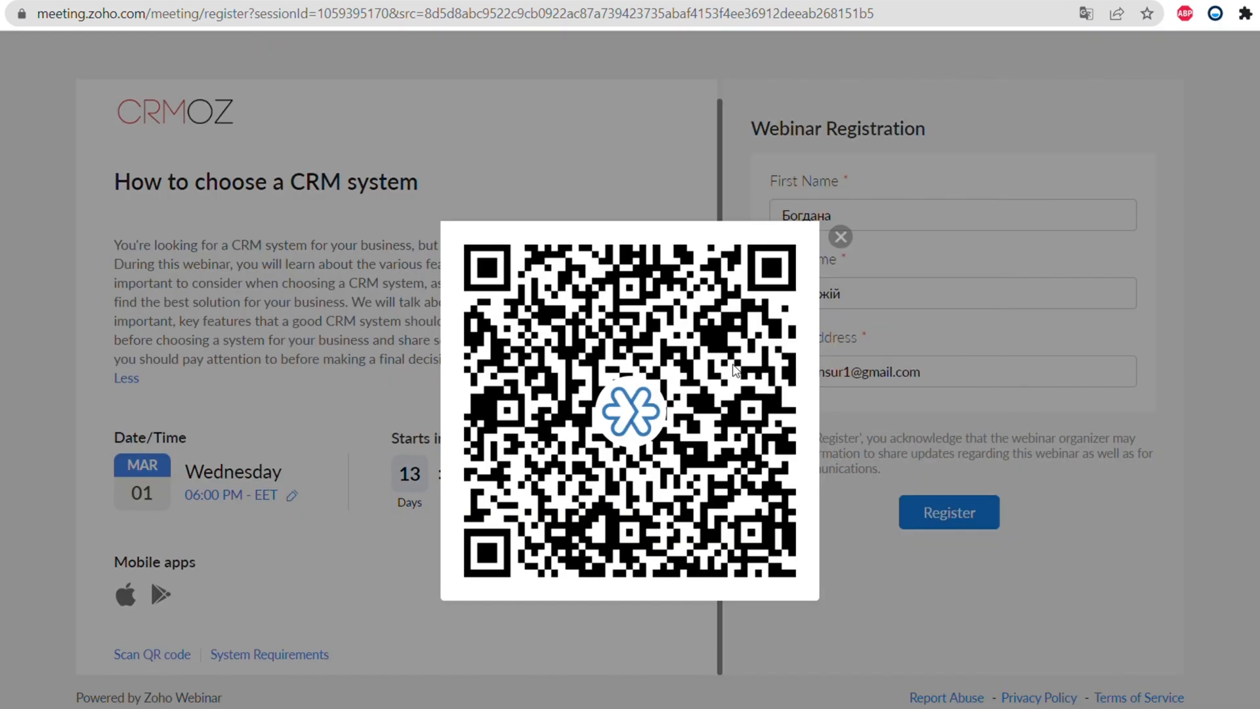
click(948, 512)
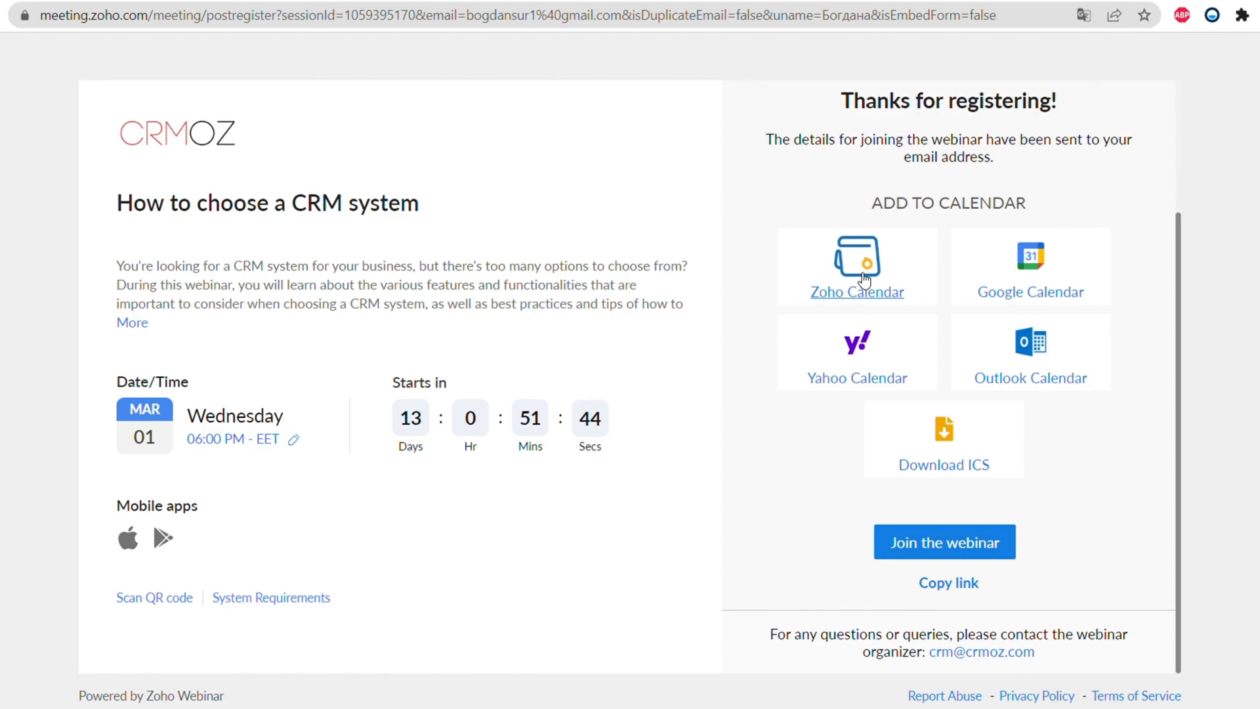
mouse_move(943, 422)
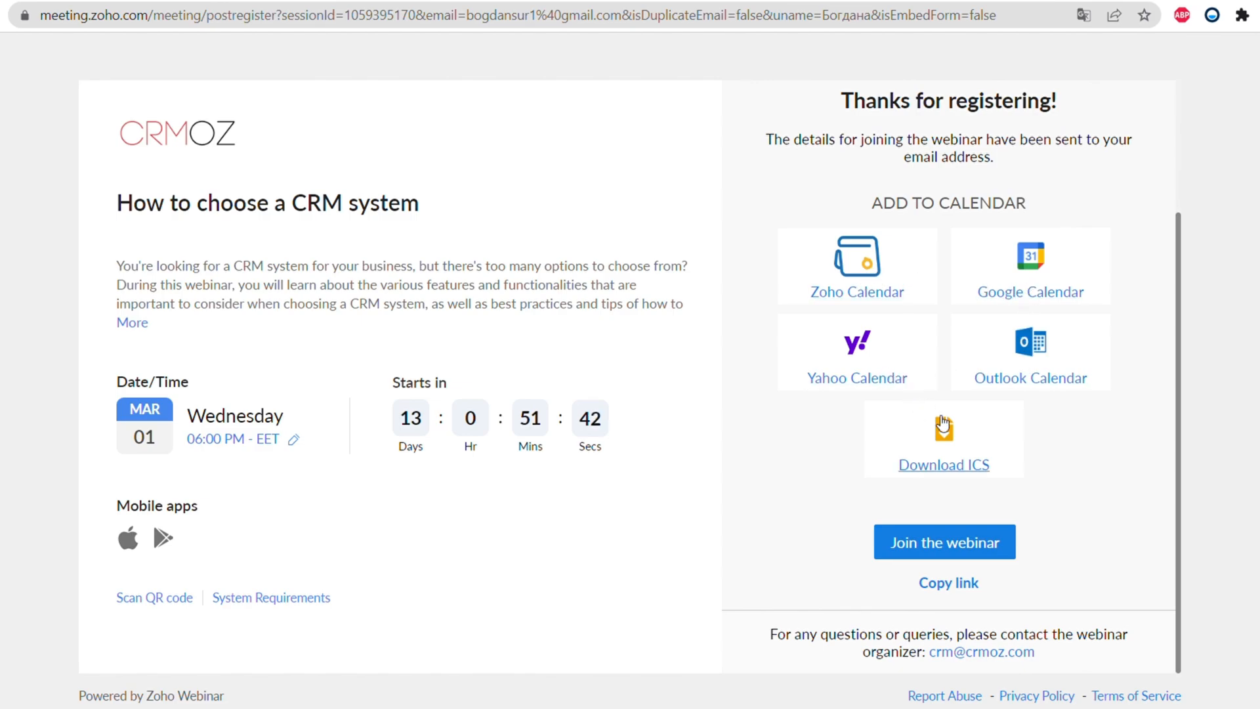
mouse_move(947, 585)
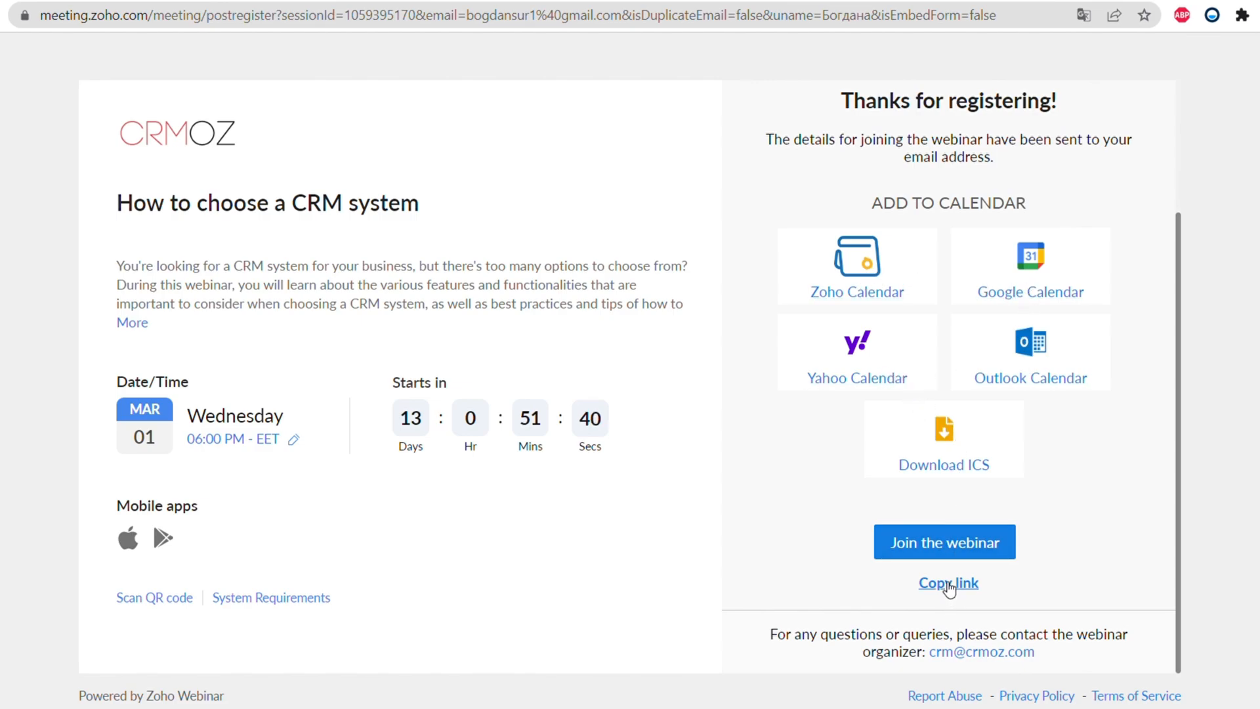
mouse_move(968, 661)
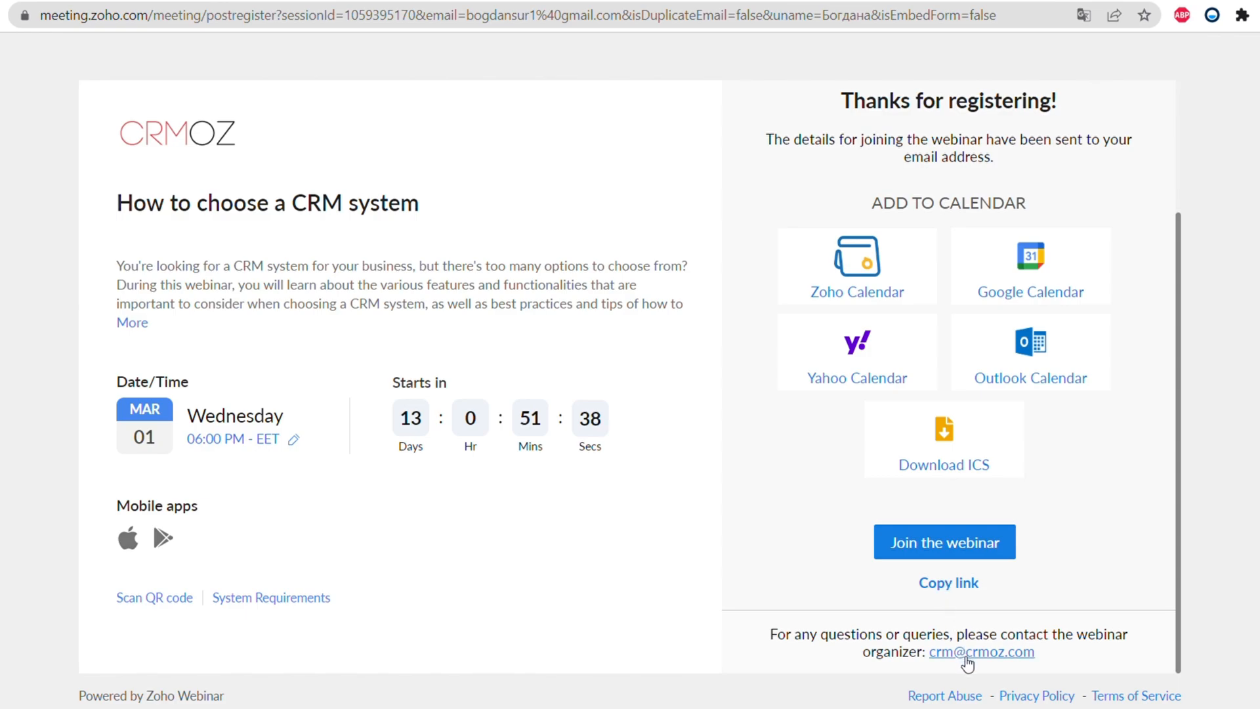
mouse_move(631, 392)
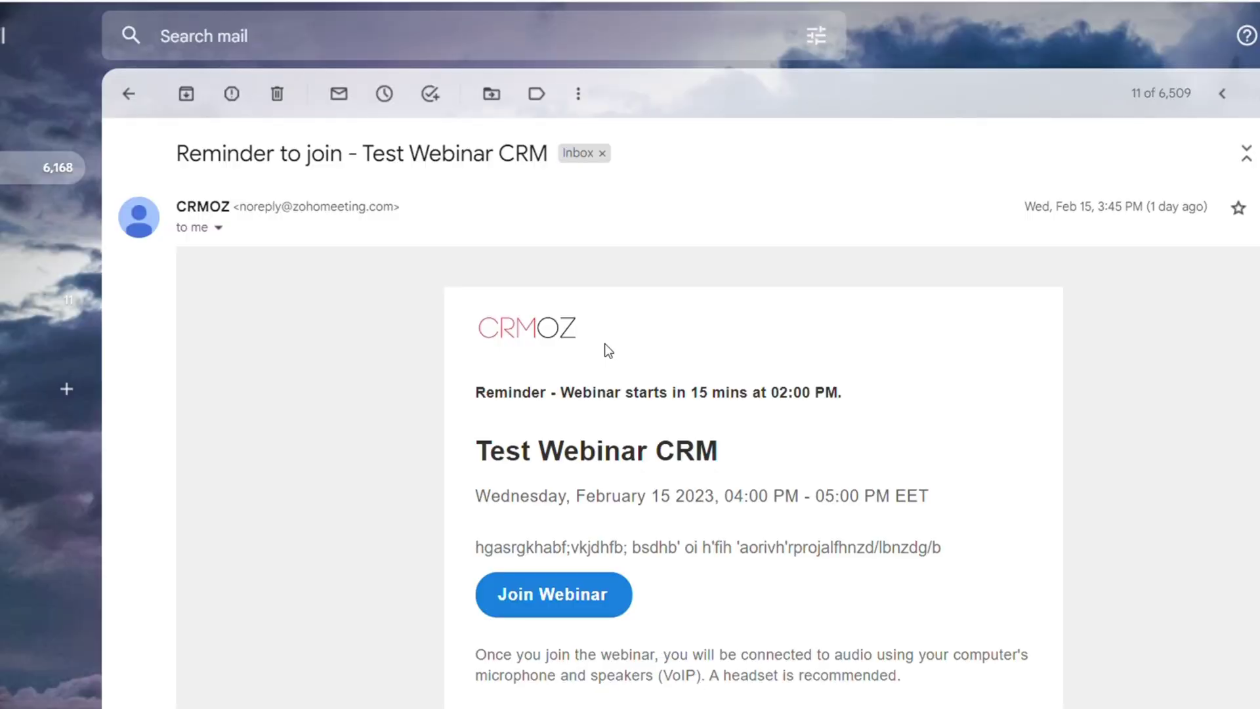
Scroll through the 'Reminder to join - Test Webinar CRM' email in Gmail.
scroll(down, 3)
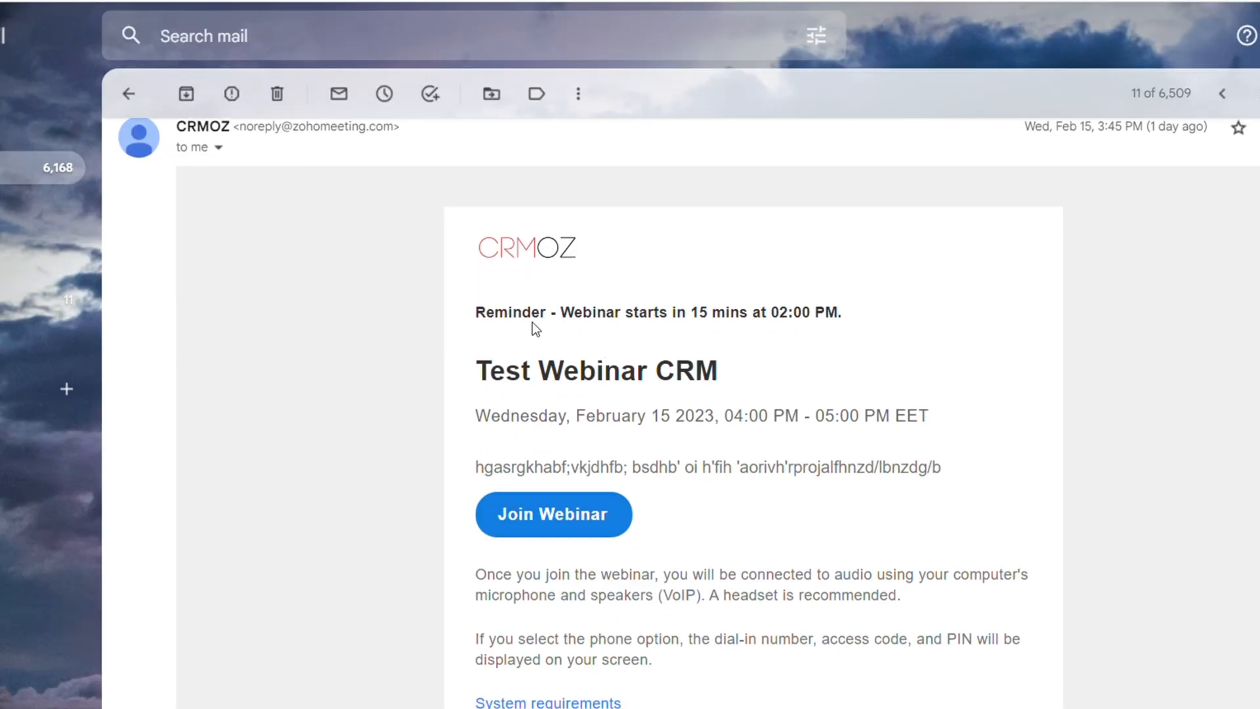
mouse_move(677, 409)
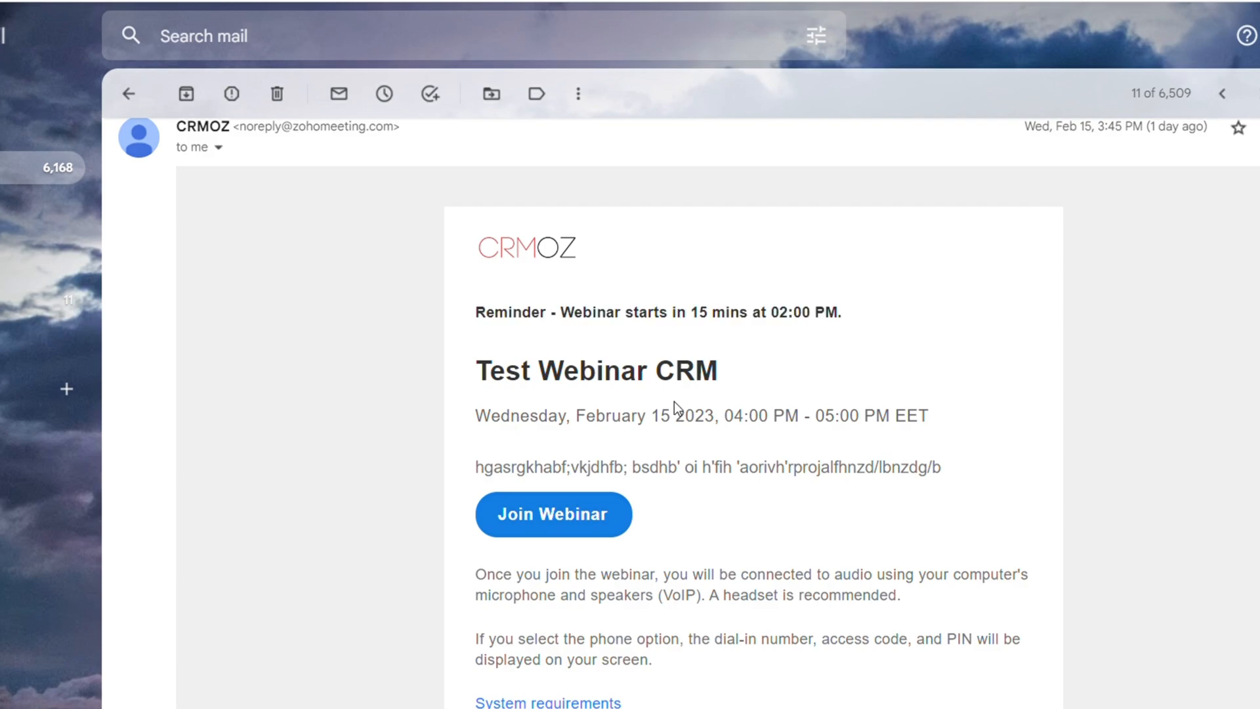
scroll(down, 3)
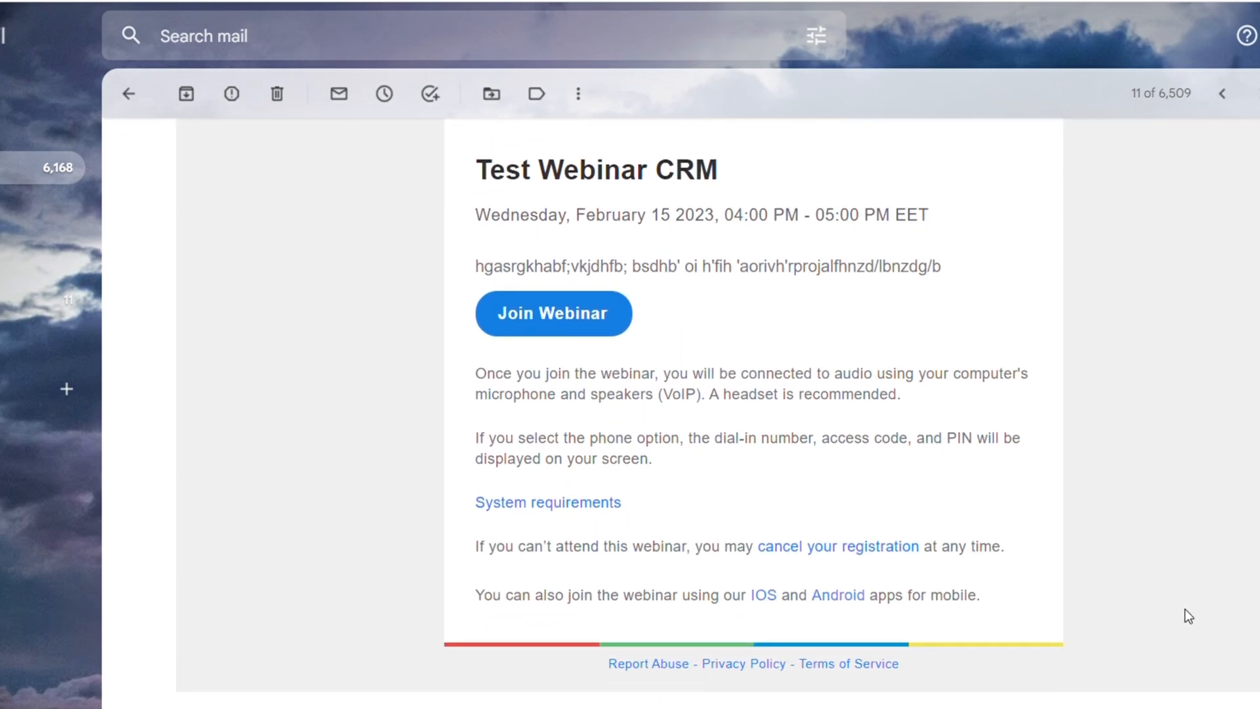
mouse_move(564, 415)
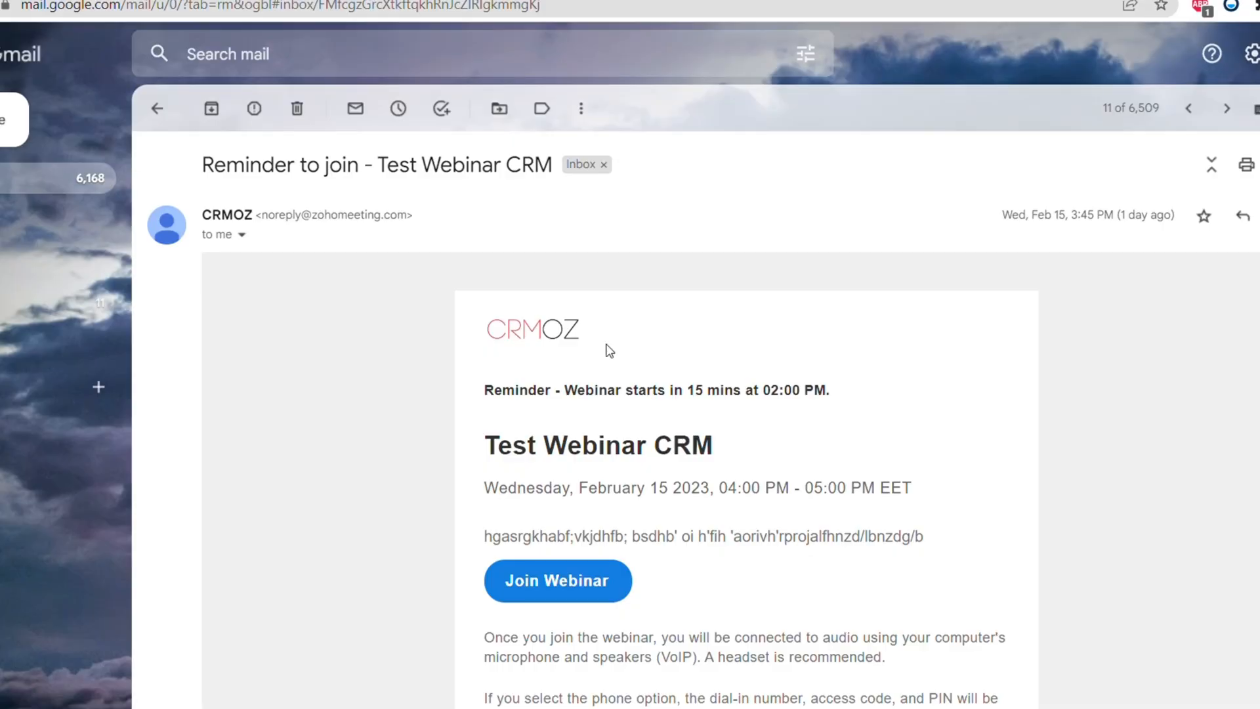
scroll(down, 3)
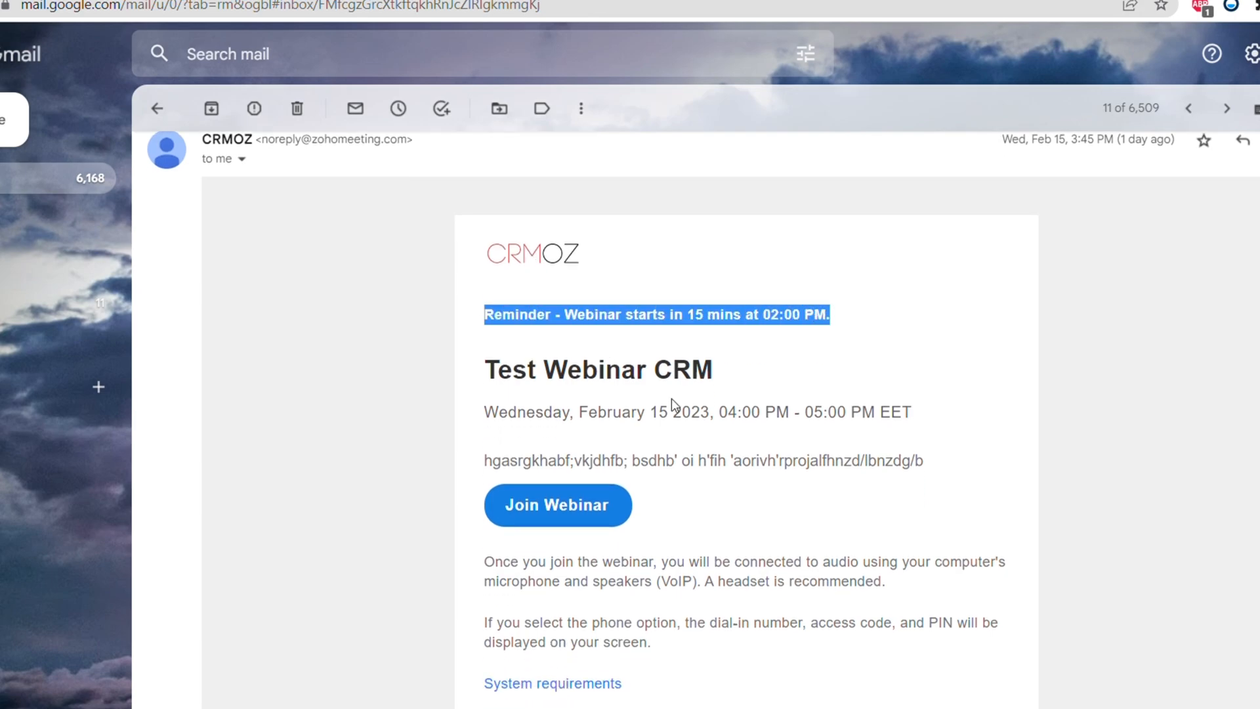
scroll(down, 3)
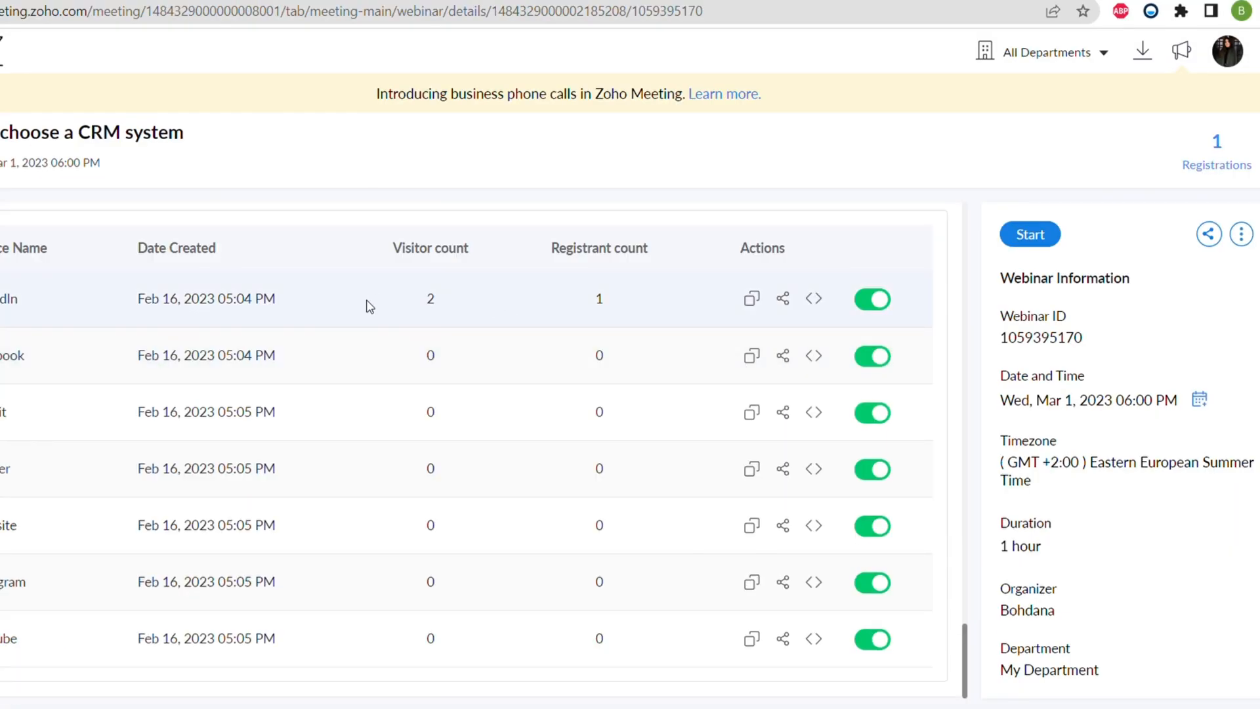
double_click(431, 300)
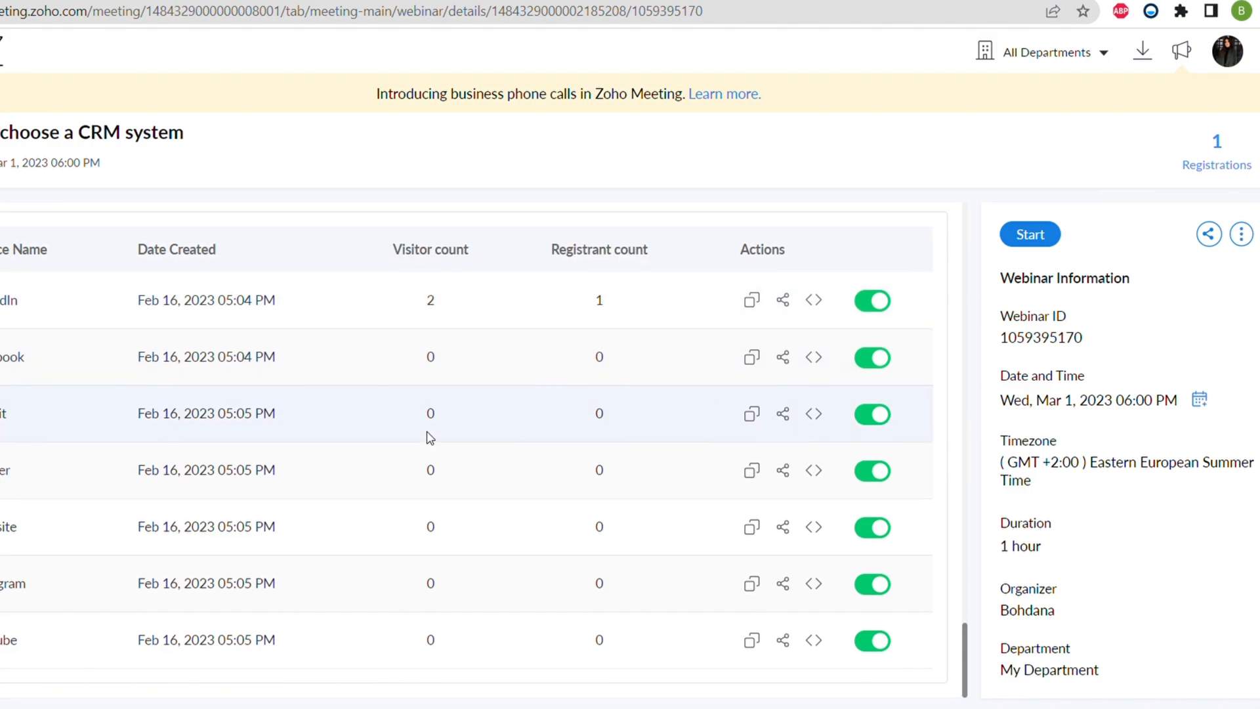
click(1029, 234)
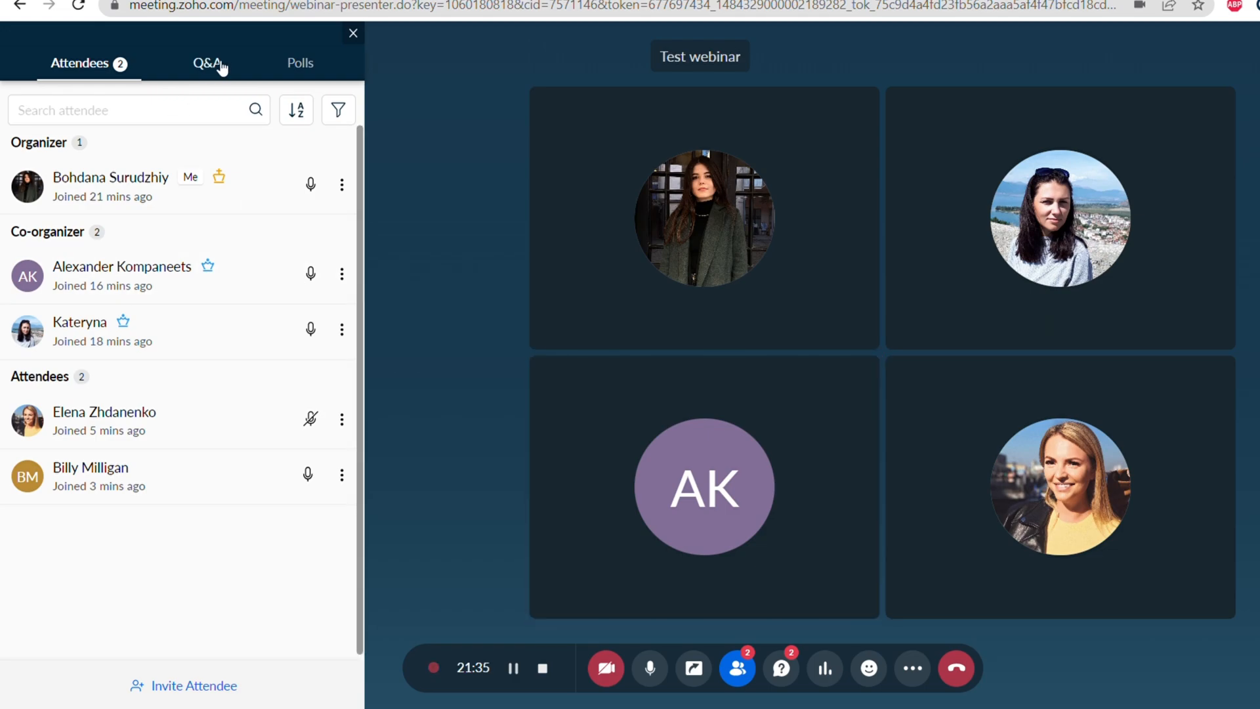
View the attendee questions in Q&A and start an answer with 'Hey'.
click(208, 63)
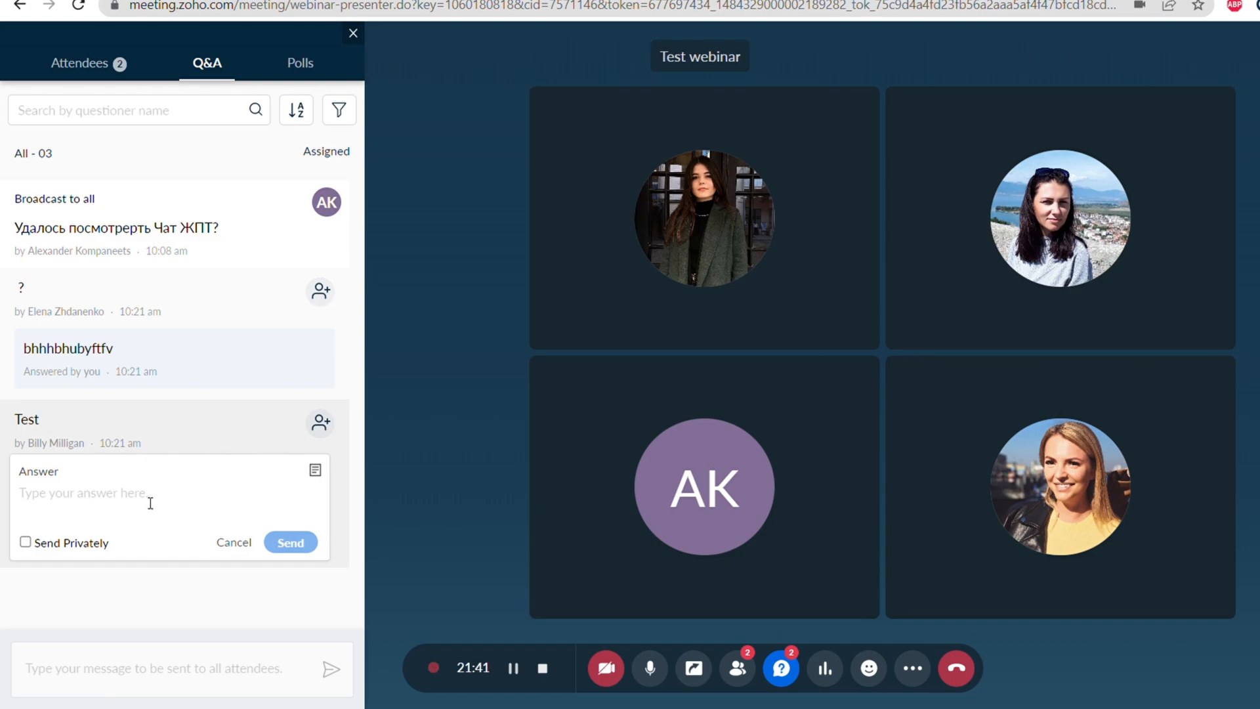
text(Hey)
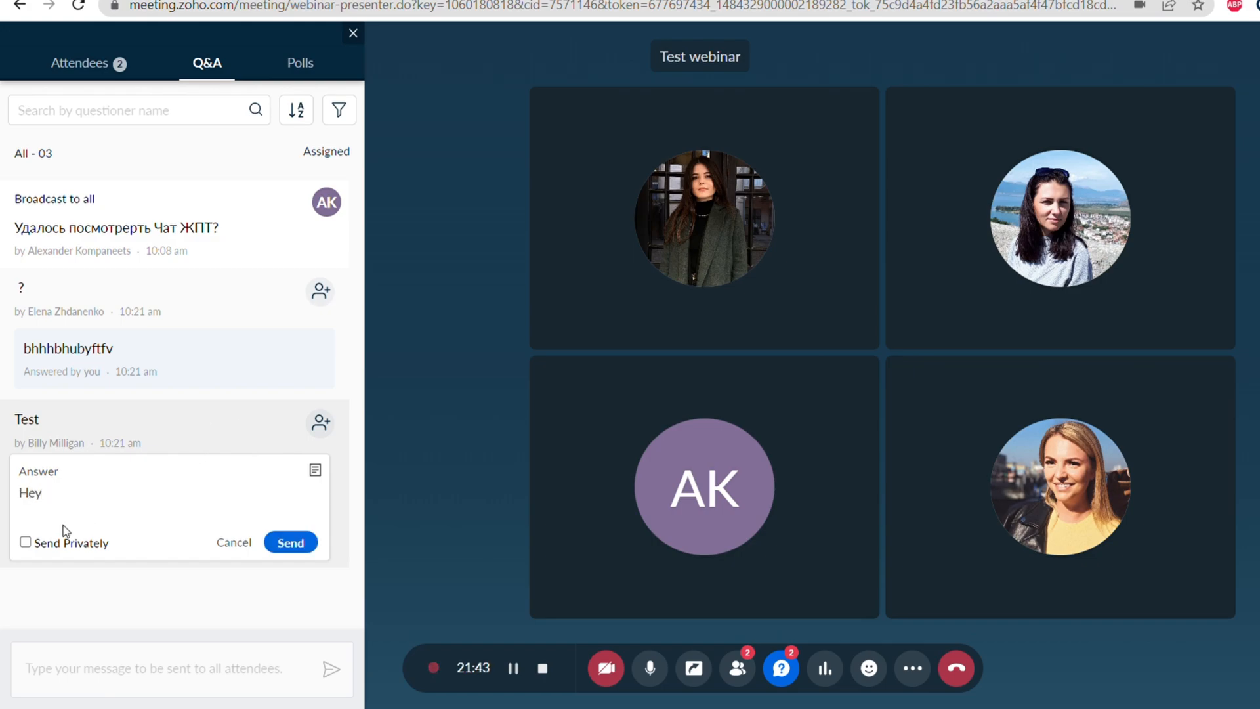
double_click(29, 492)
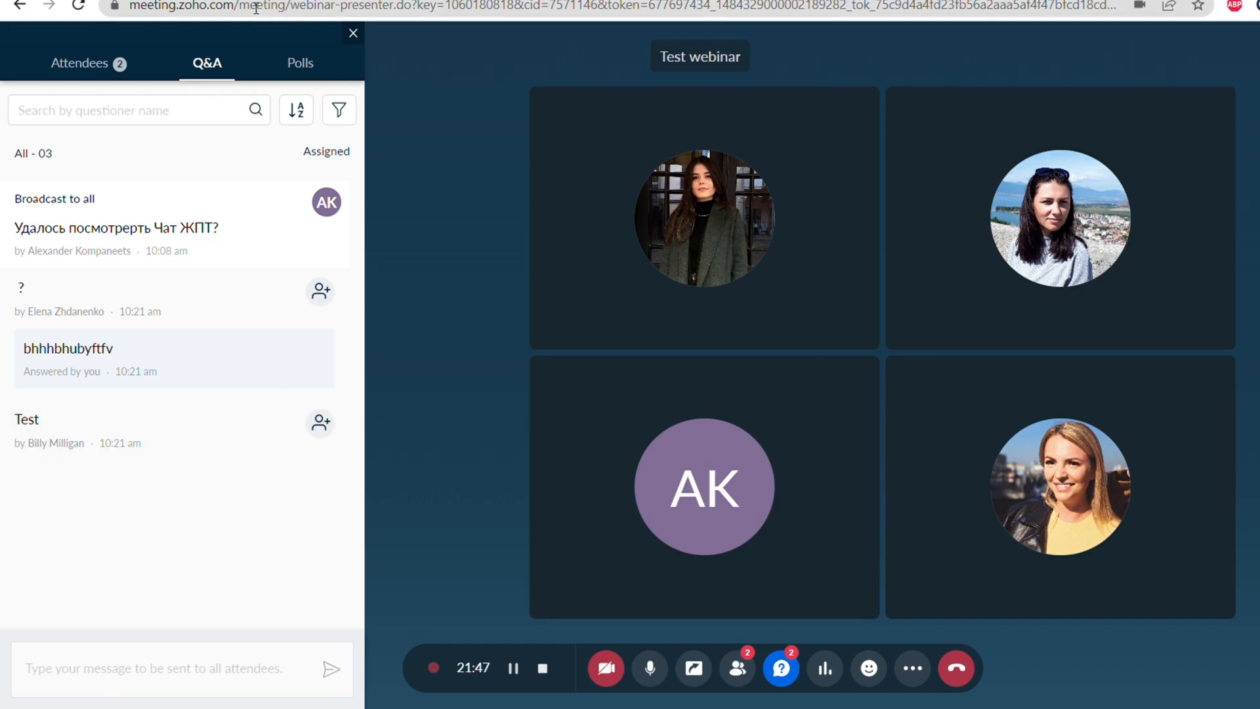
View the 'Can everyone hear me clearly?' poll result showing 2 of 2 Yes votes.
click(299, 63)
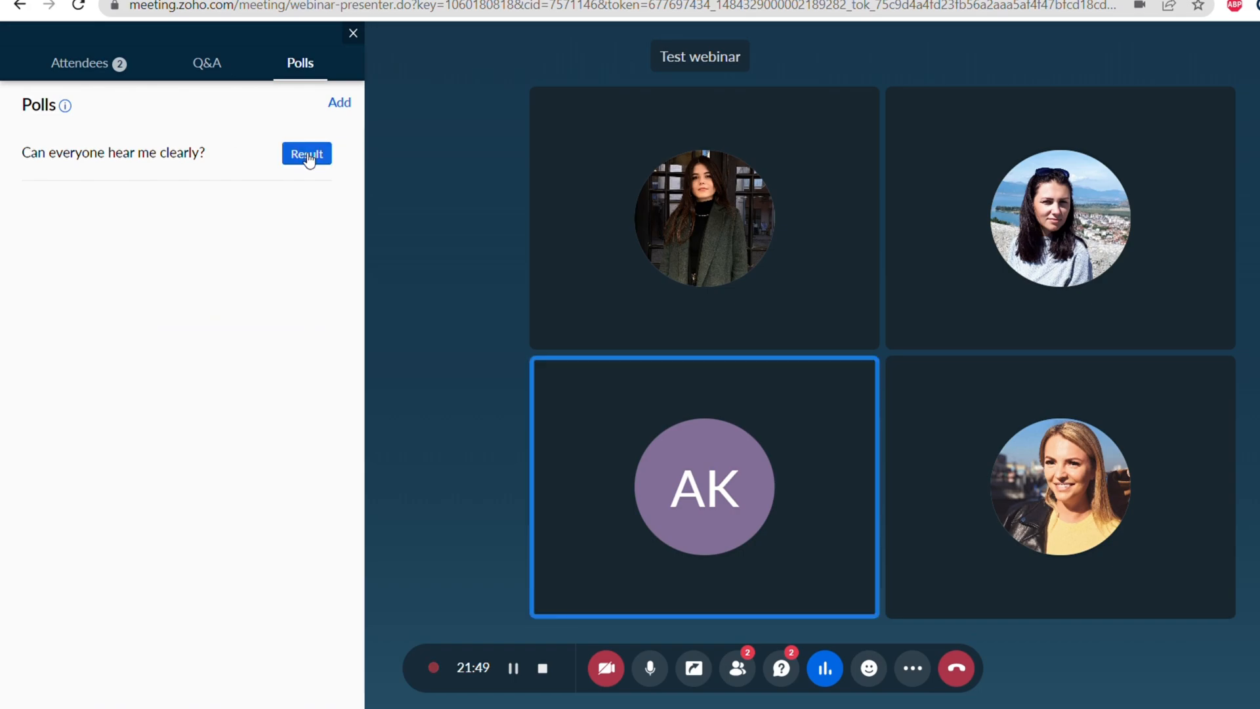
click(307, 154)
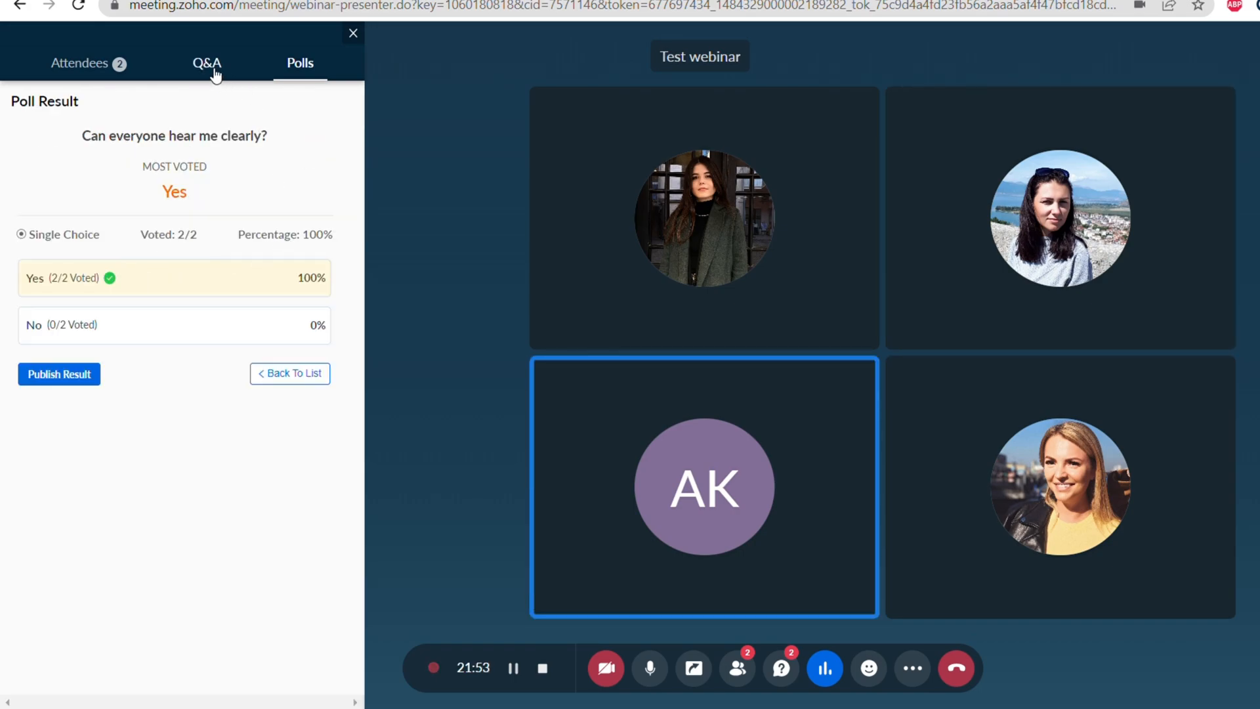
click(80, 63)
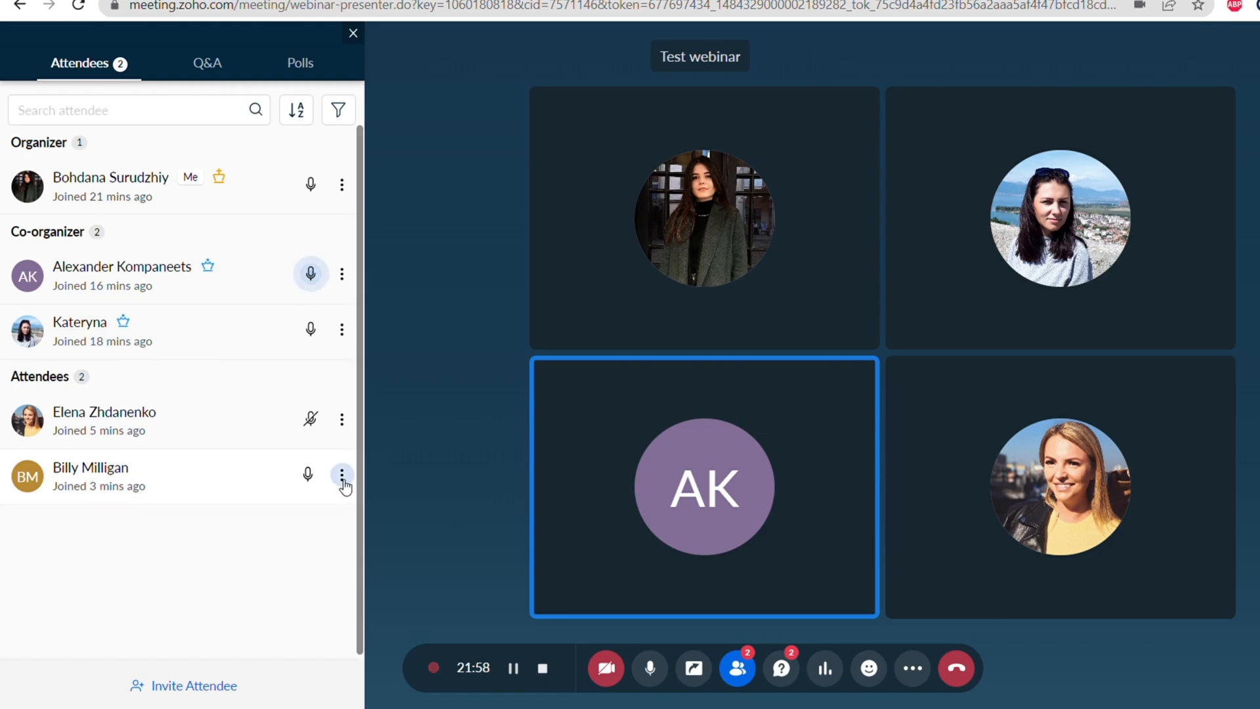
Review the attendee and video-tile menus offering Make a presenter and Make a co-organizer.
click(341, 473)
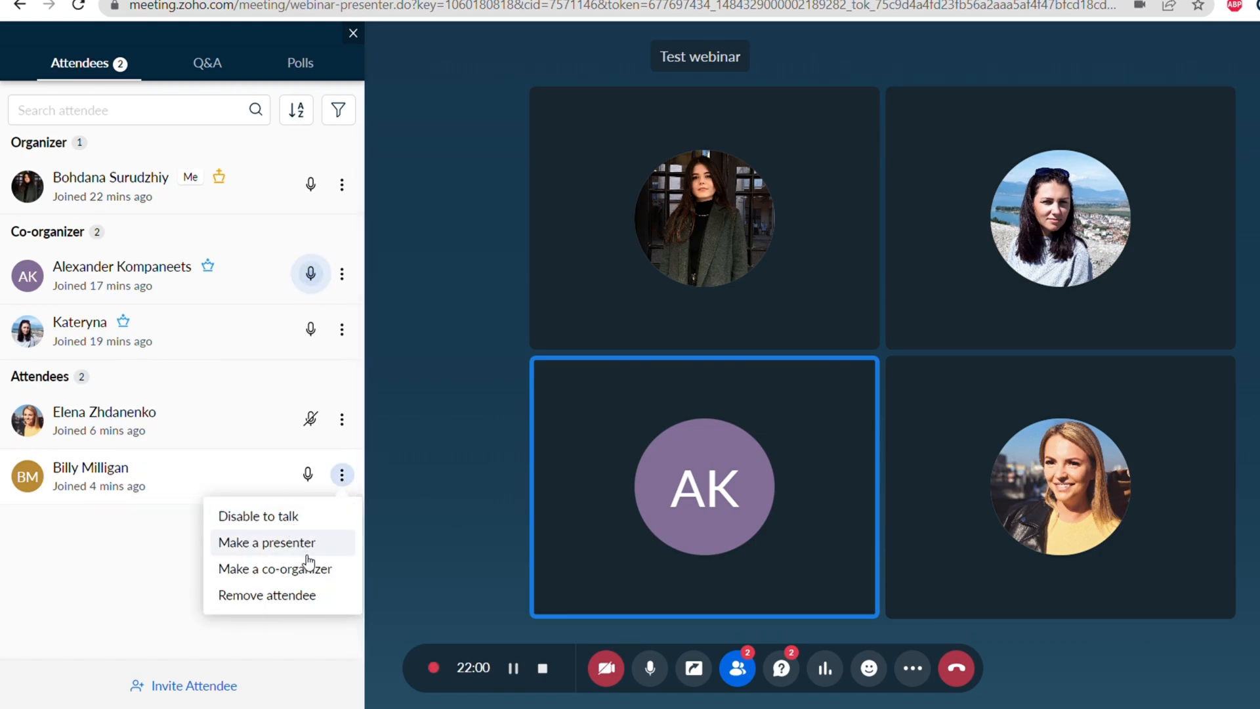
mouse_move(333, 575)
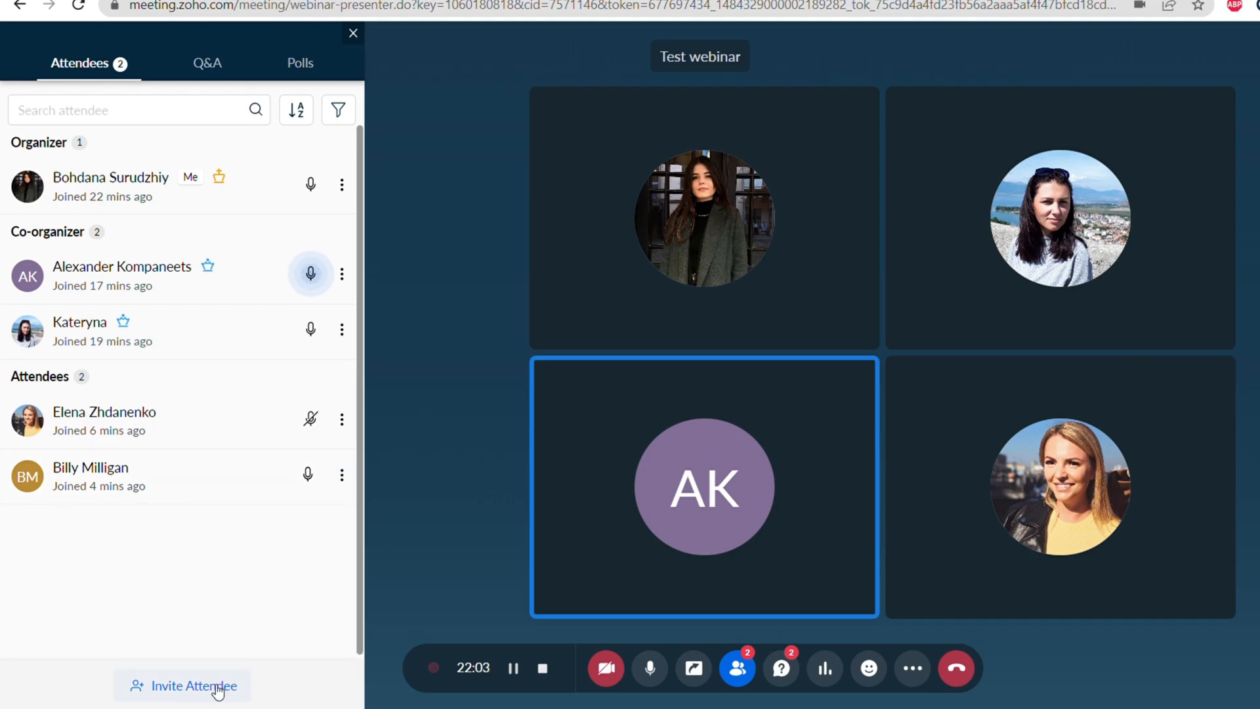
click(191, 703)
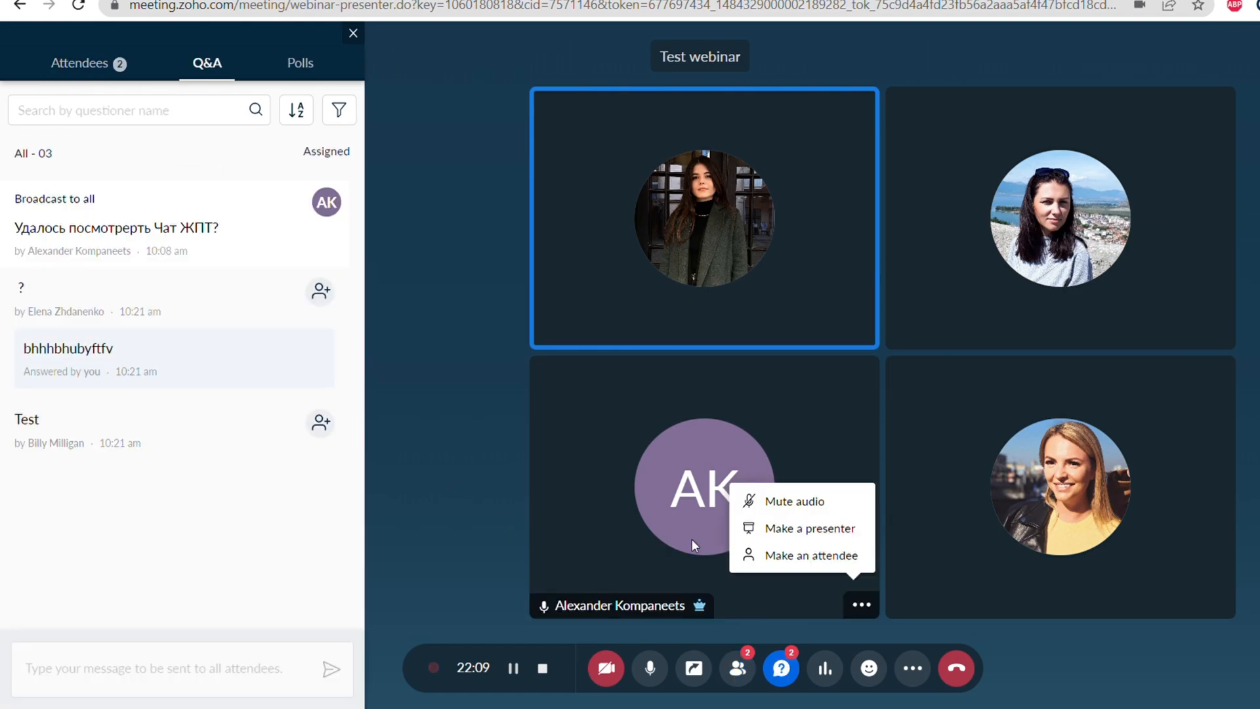
click(824, 668)
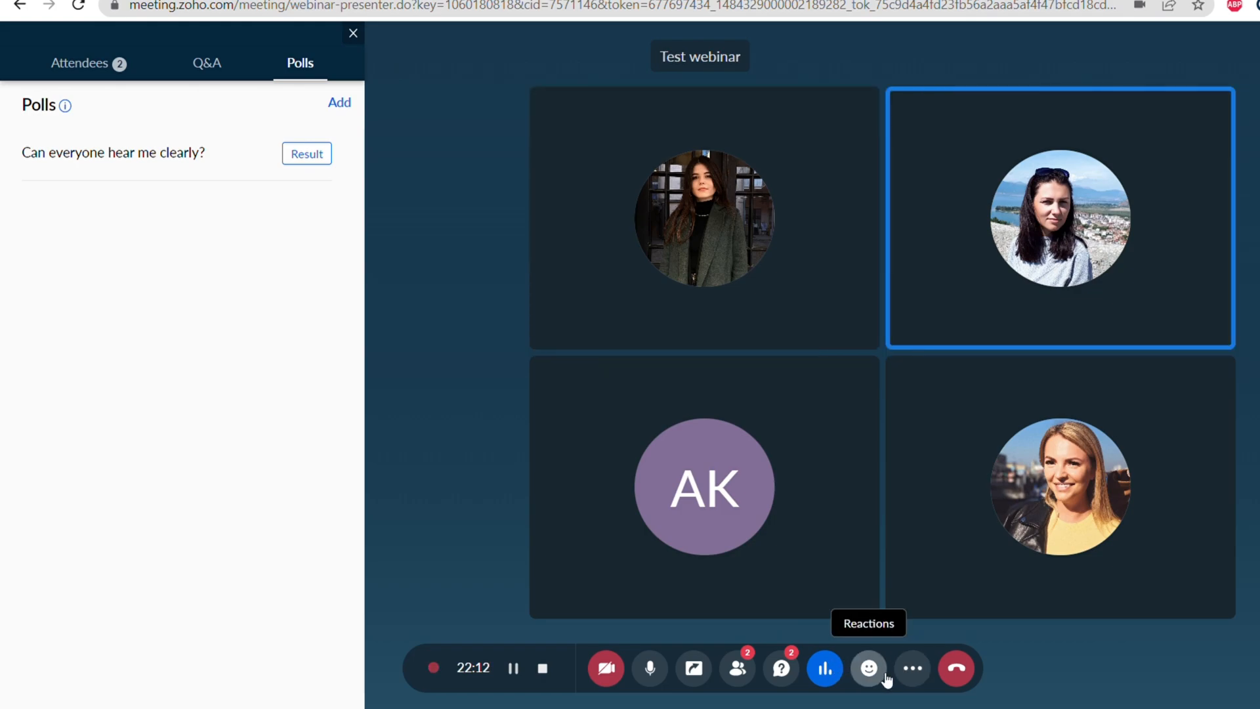
mouse_move(912, 668)
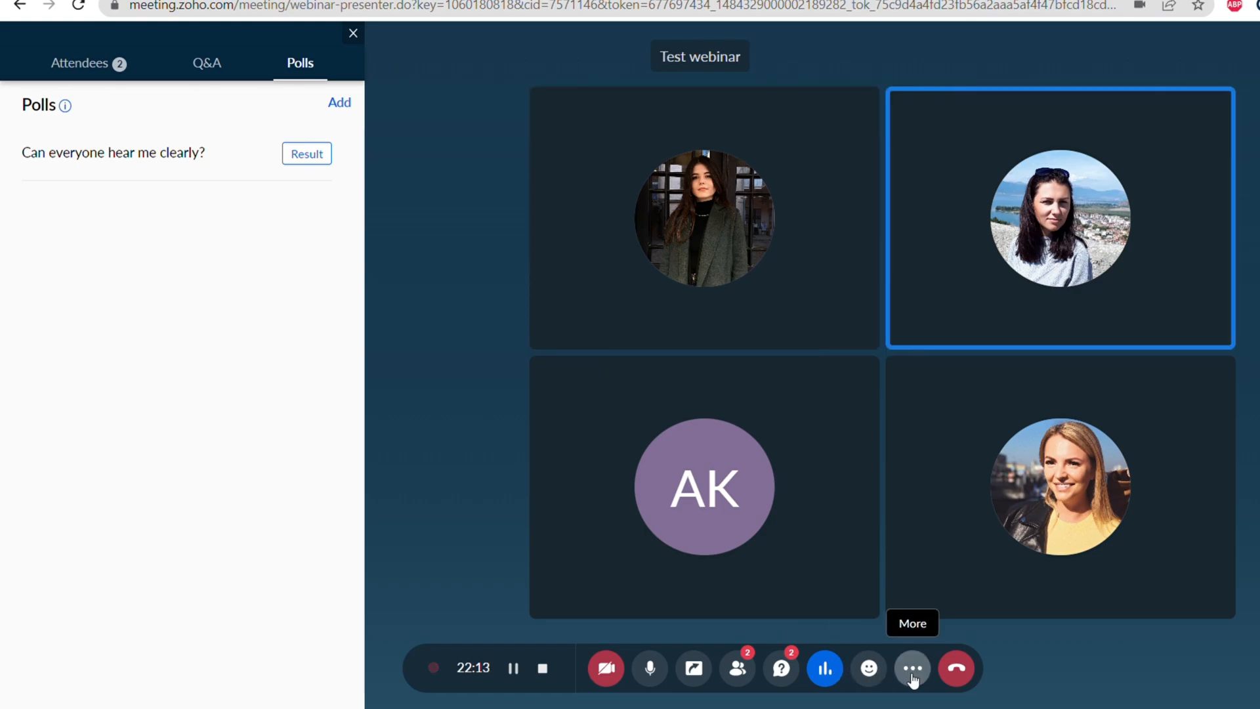
Show the More menu with recording, full screen, YouTube live and Tiled layout options.
click(910, 668)
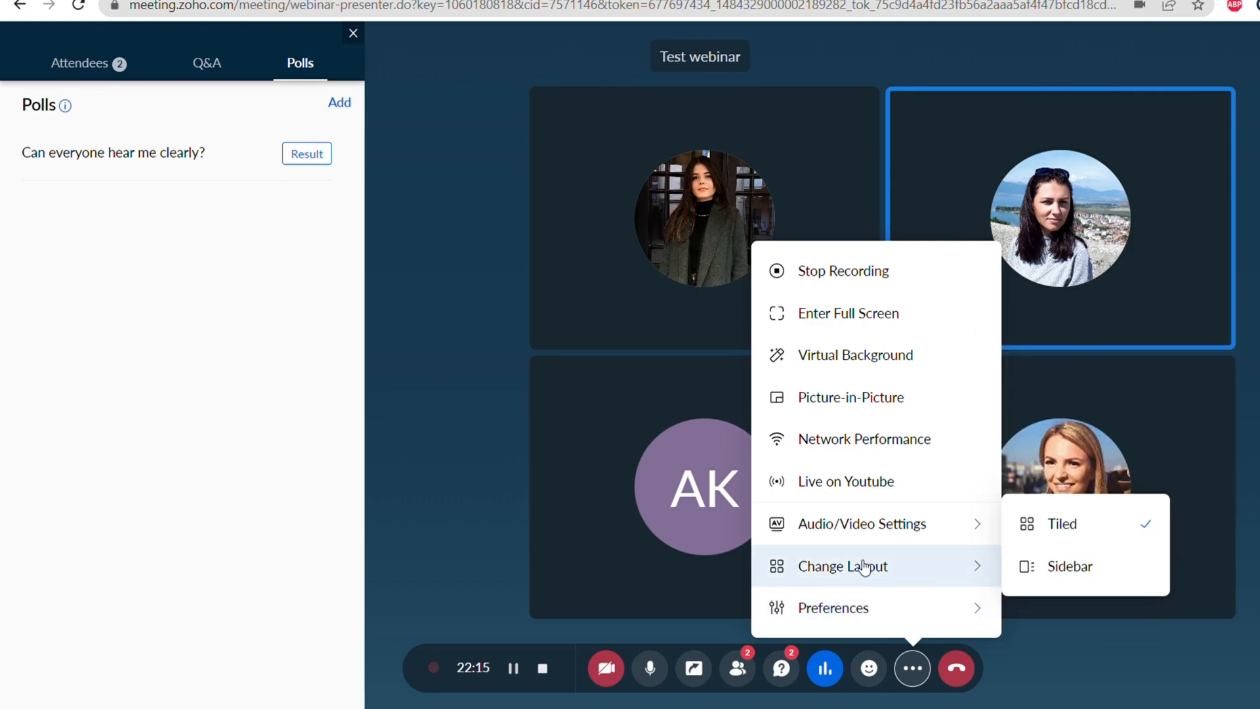
mouse_move(869, 540)
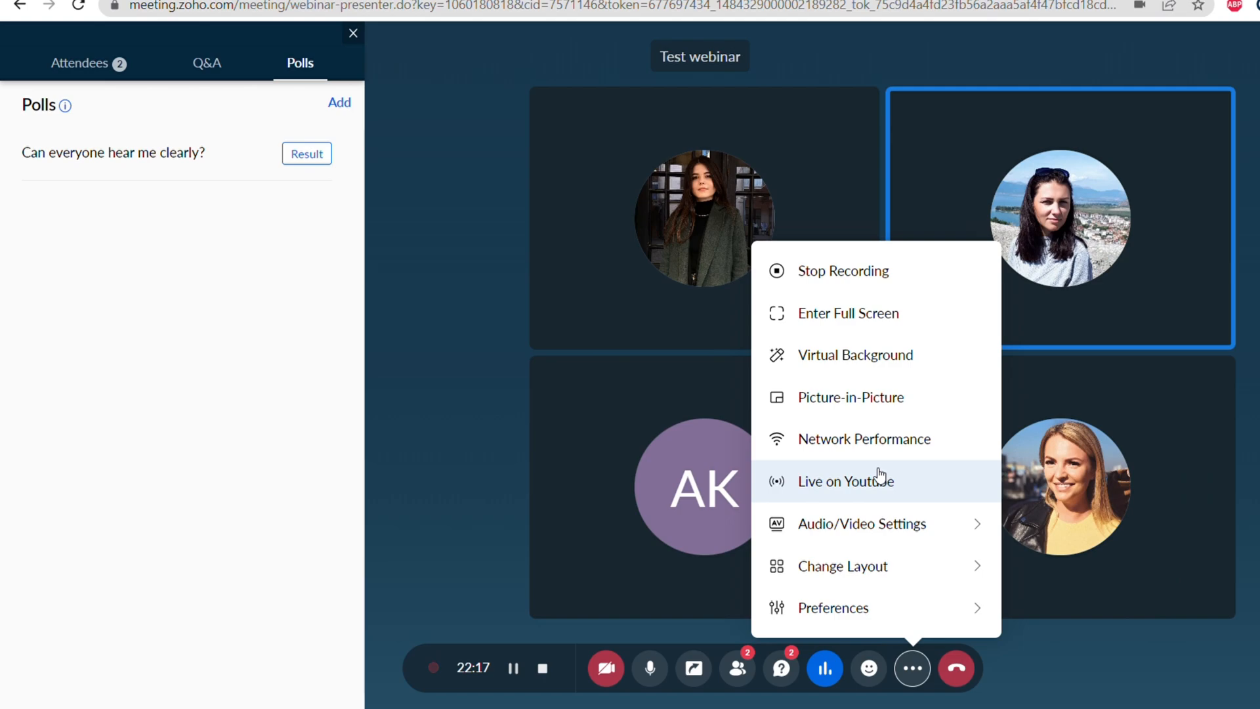
mouse_move(877, 446)
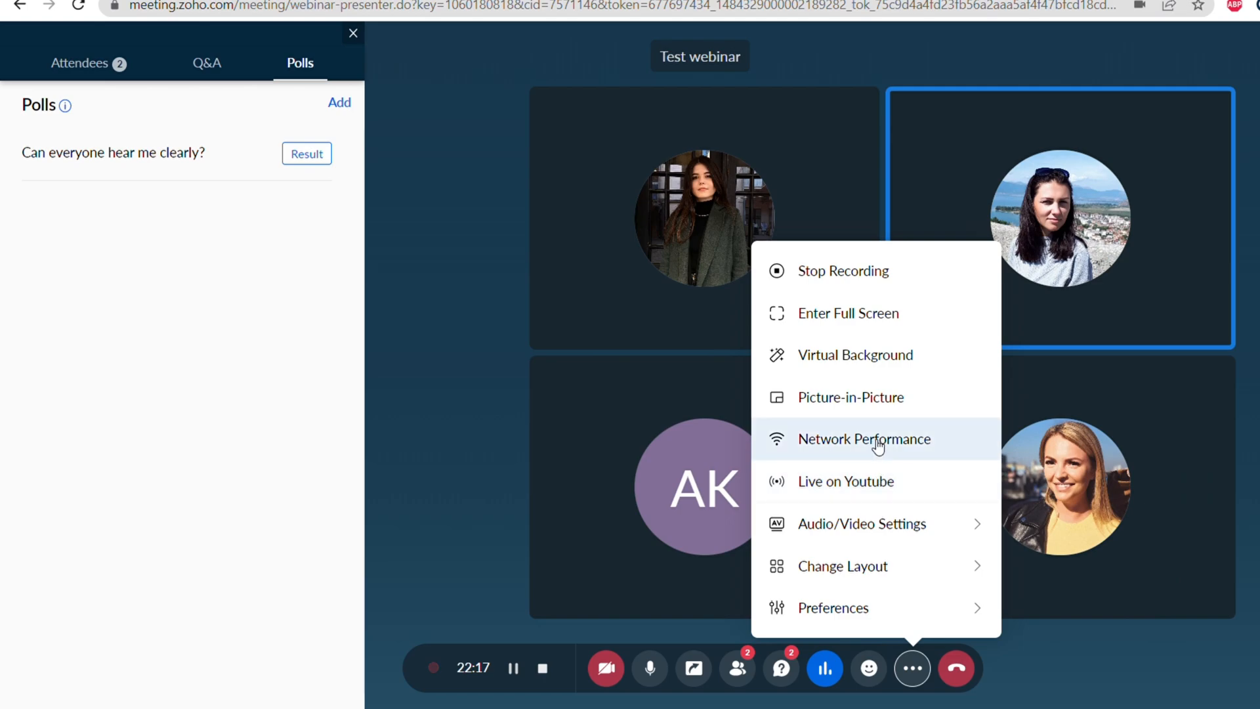
mouse_move(874, 415)
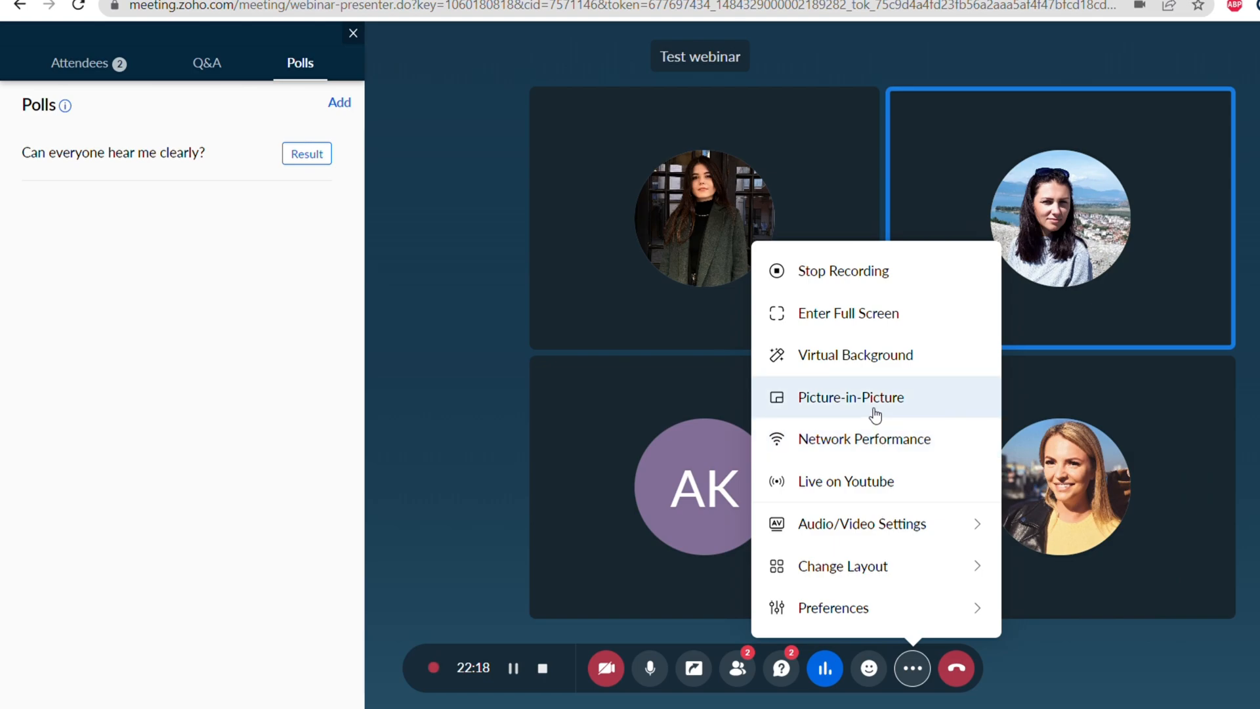
mouse_move(876, 365)
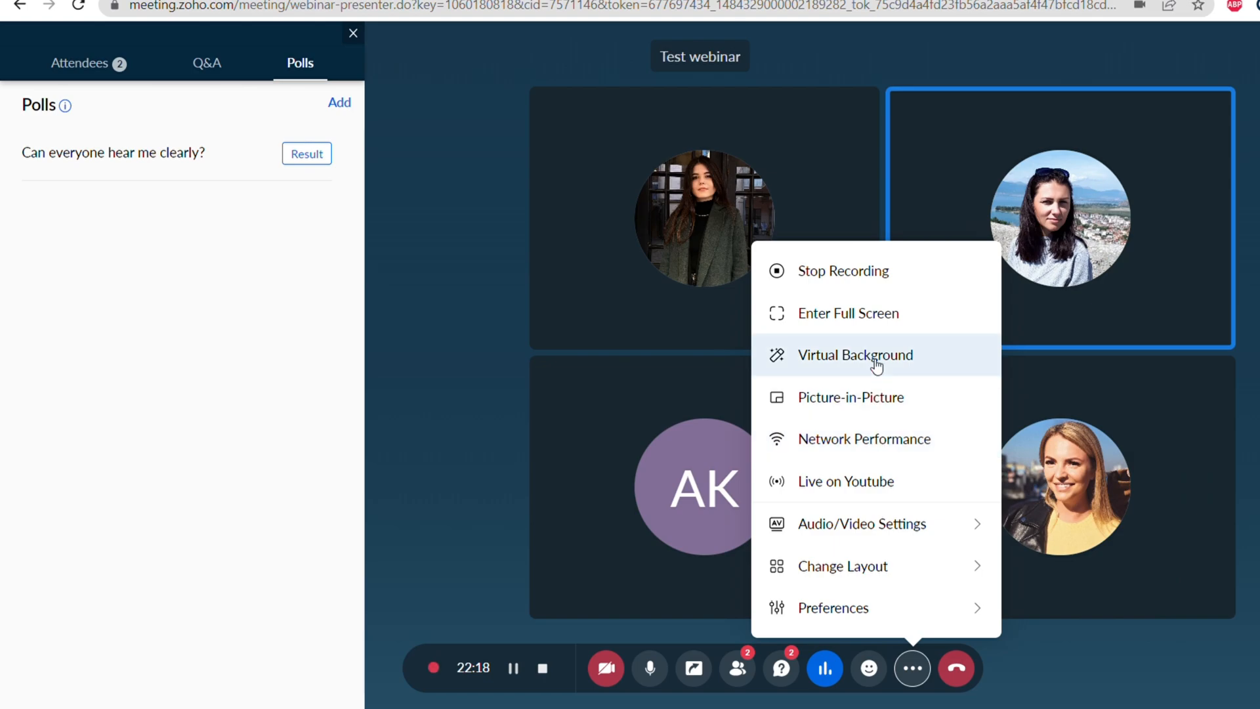
mouse_move(878, 325)
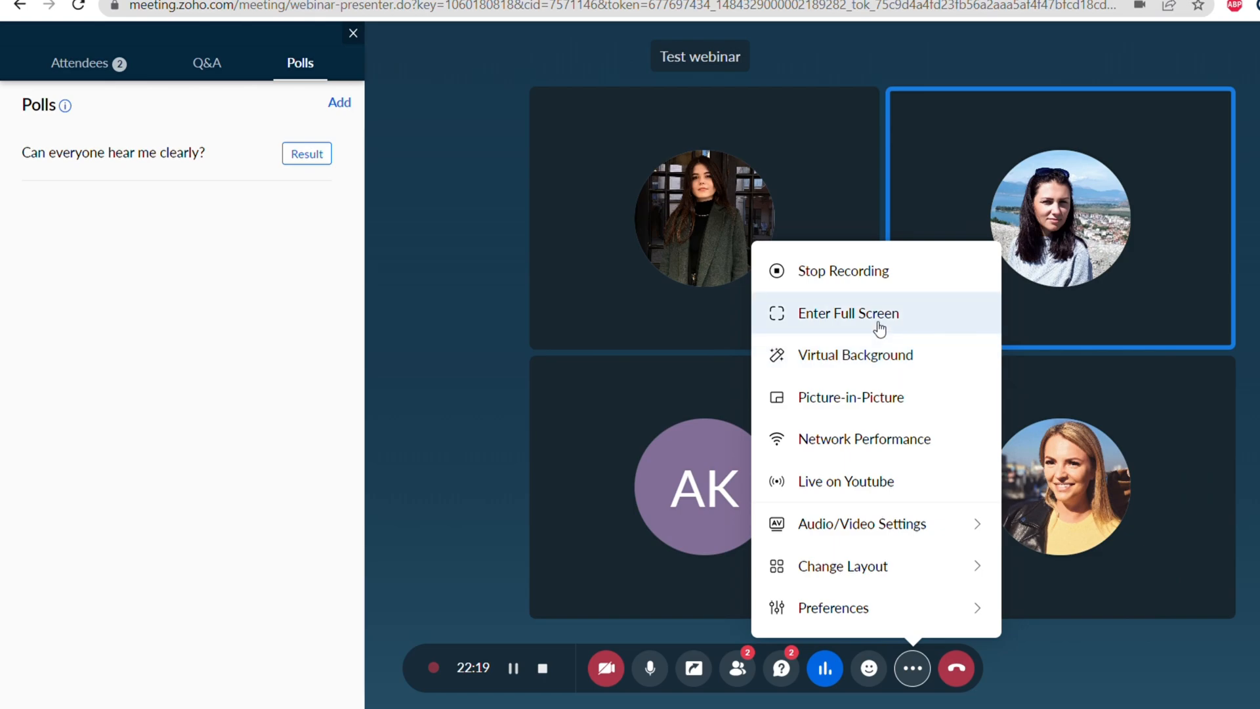
mouse_move(885, 302)
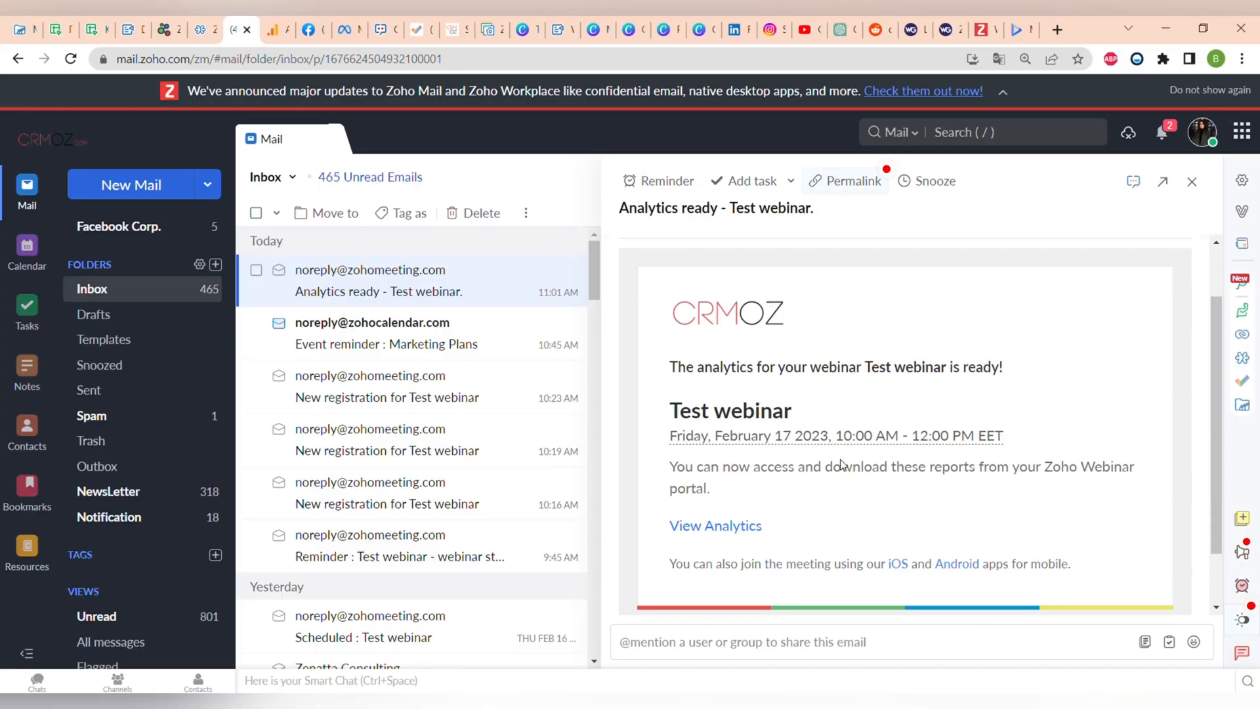
Follow the View Analytics link in the 'Analytics ready - Test webinar.' email.
click(716, 525)
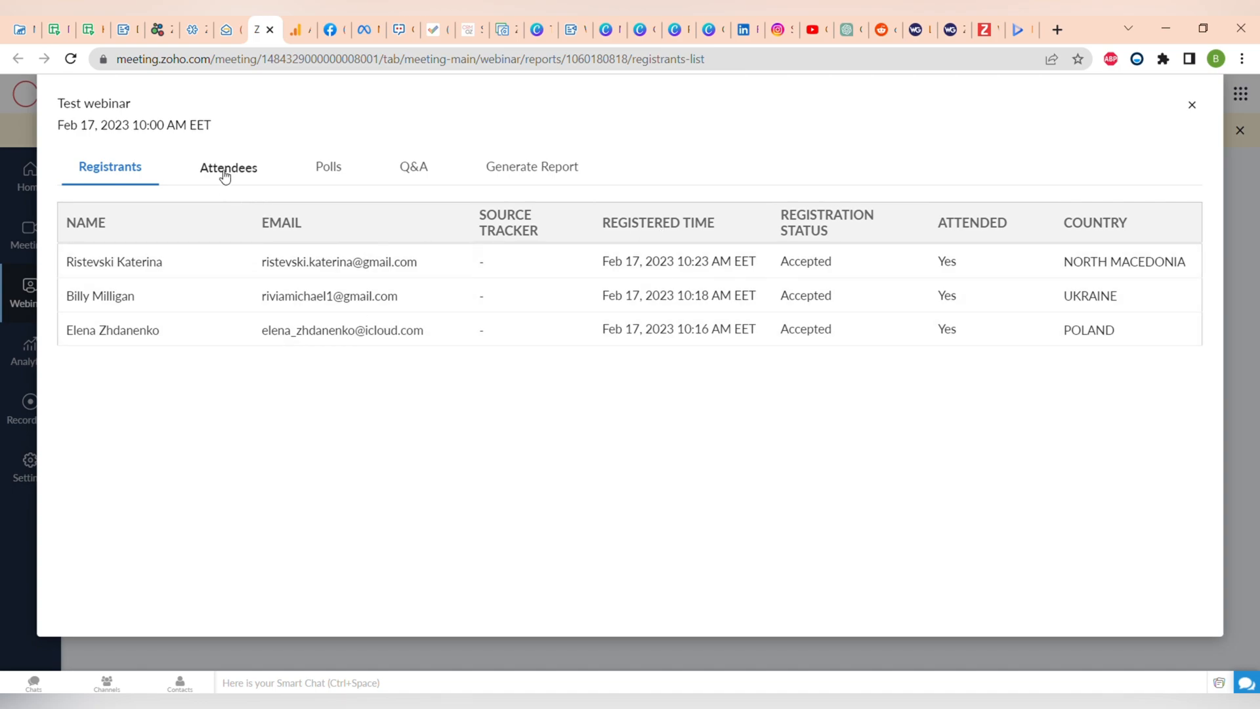
Review the Attendees, Polls, Q&A and Generate Report sections of the Test webinar report.
click(227, 168)
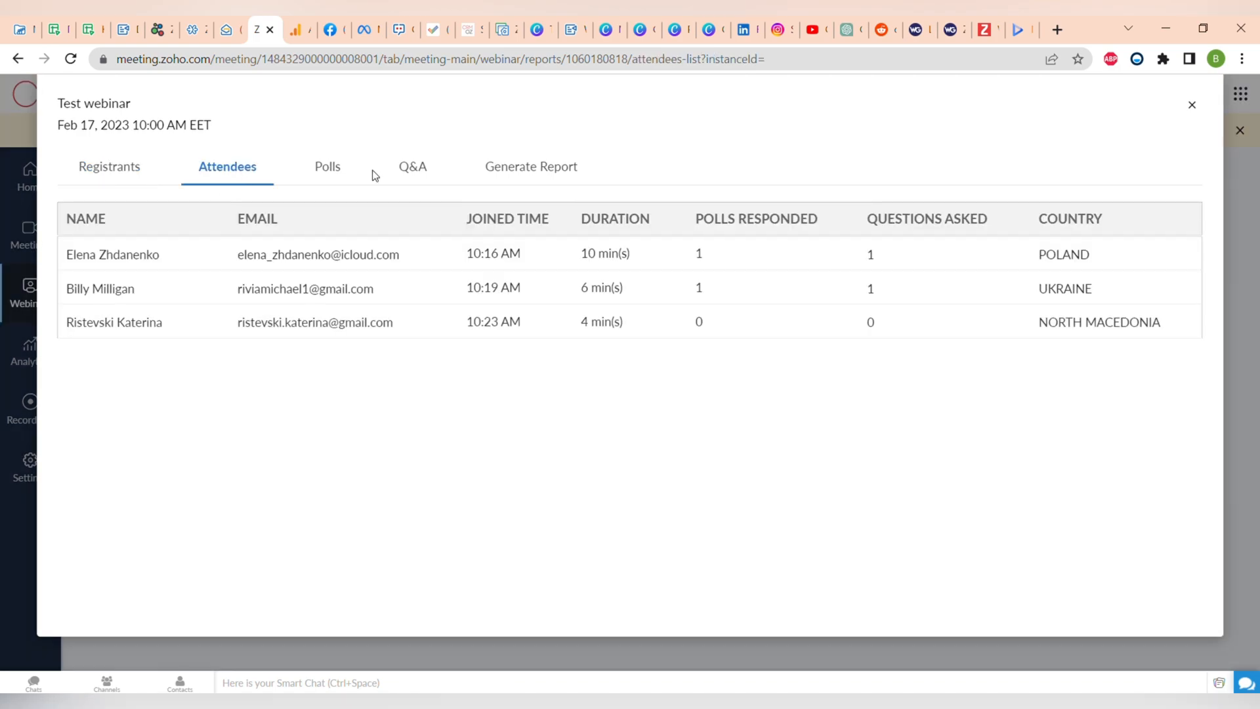
click(327, 167)
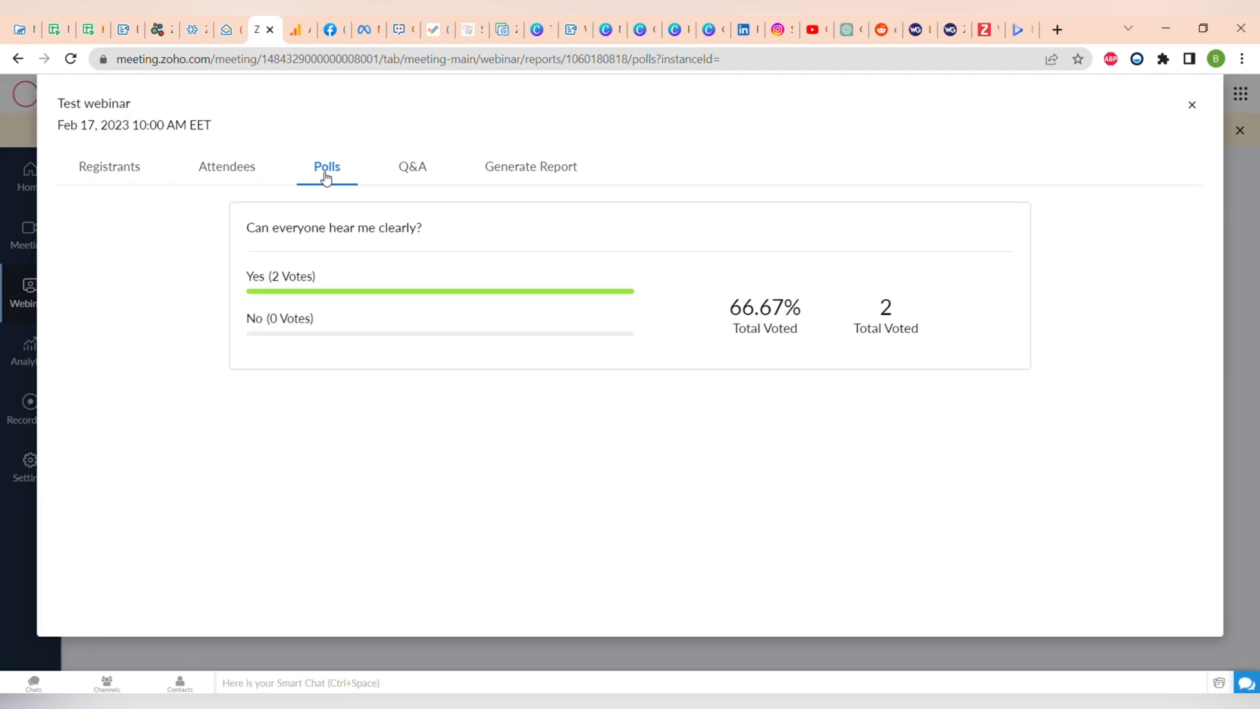
mouse_move(424, 182)
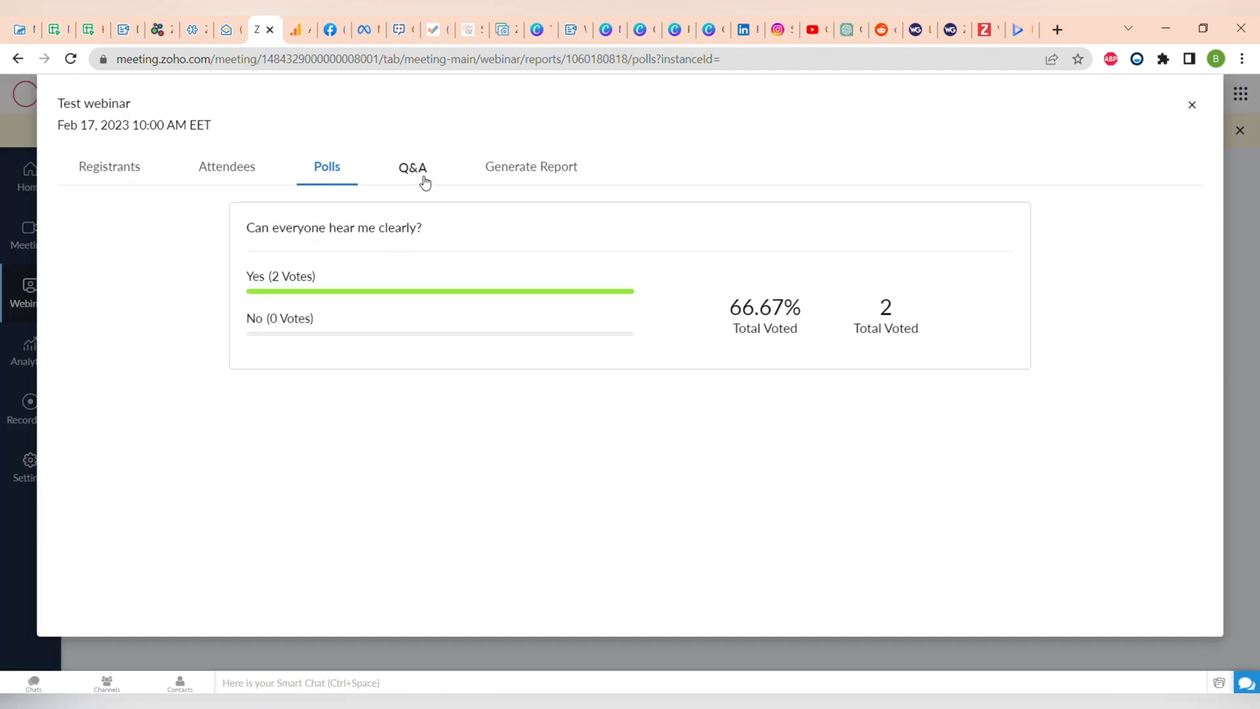
click(412, 167)
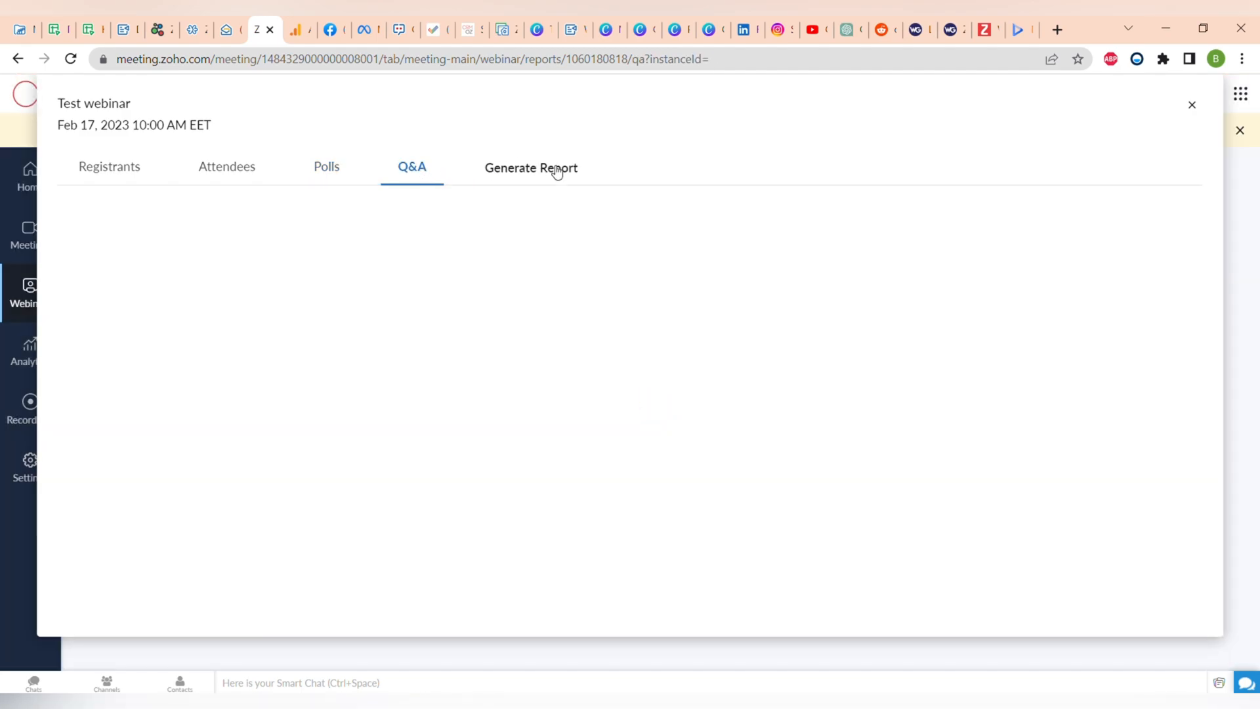
click(530, 168)
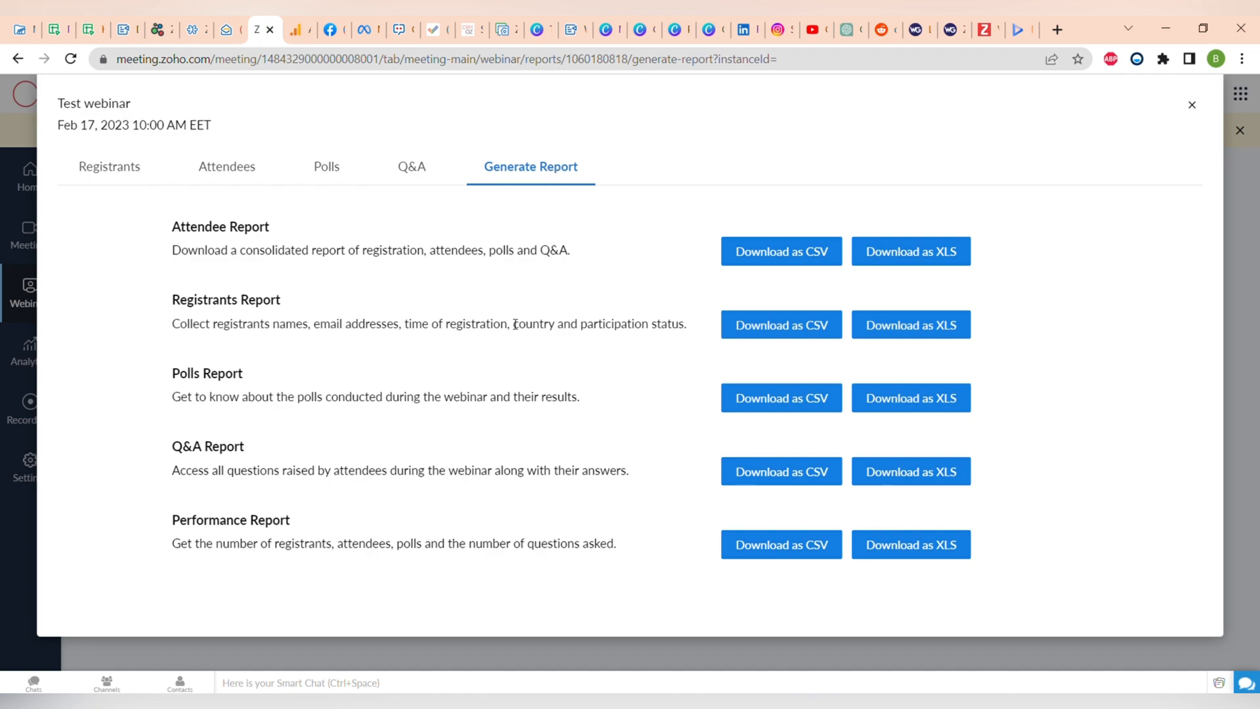